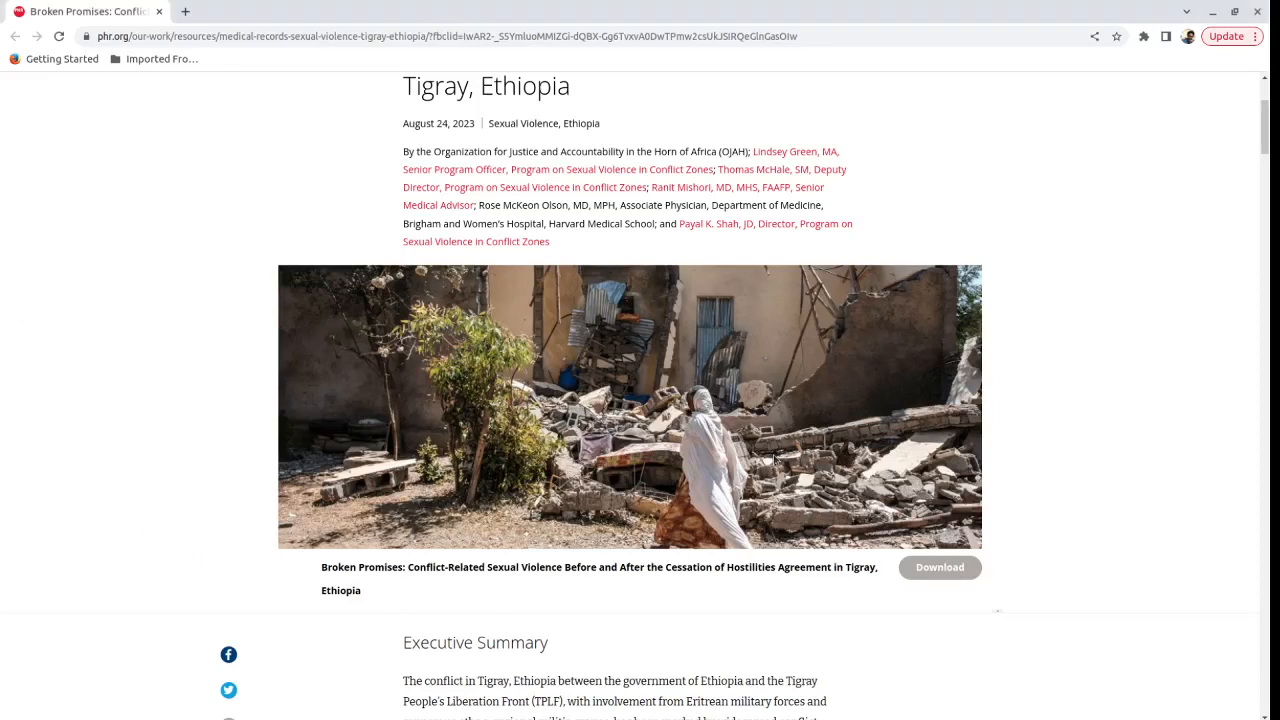
pyautogui.moveTo(1076, 502)
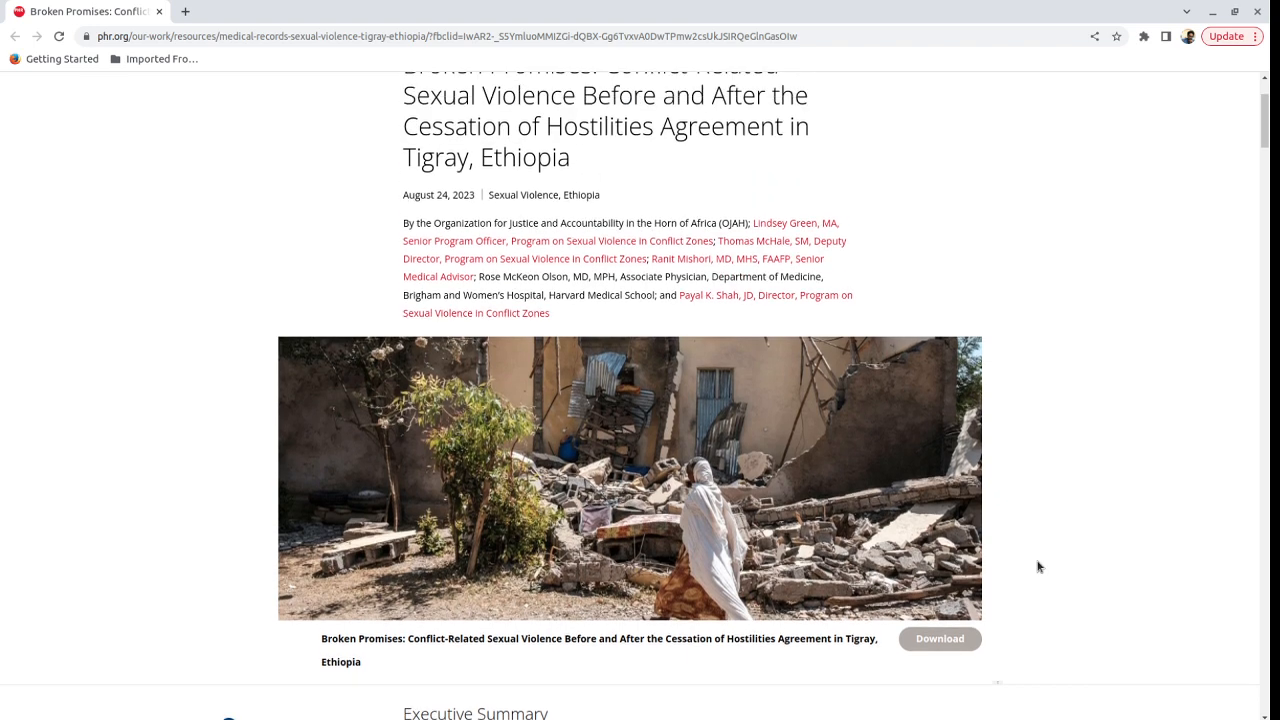
pyautogui.scroll(3)
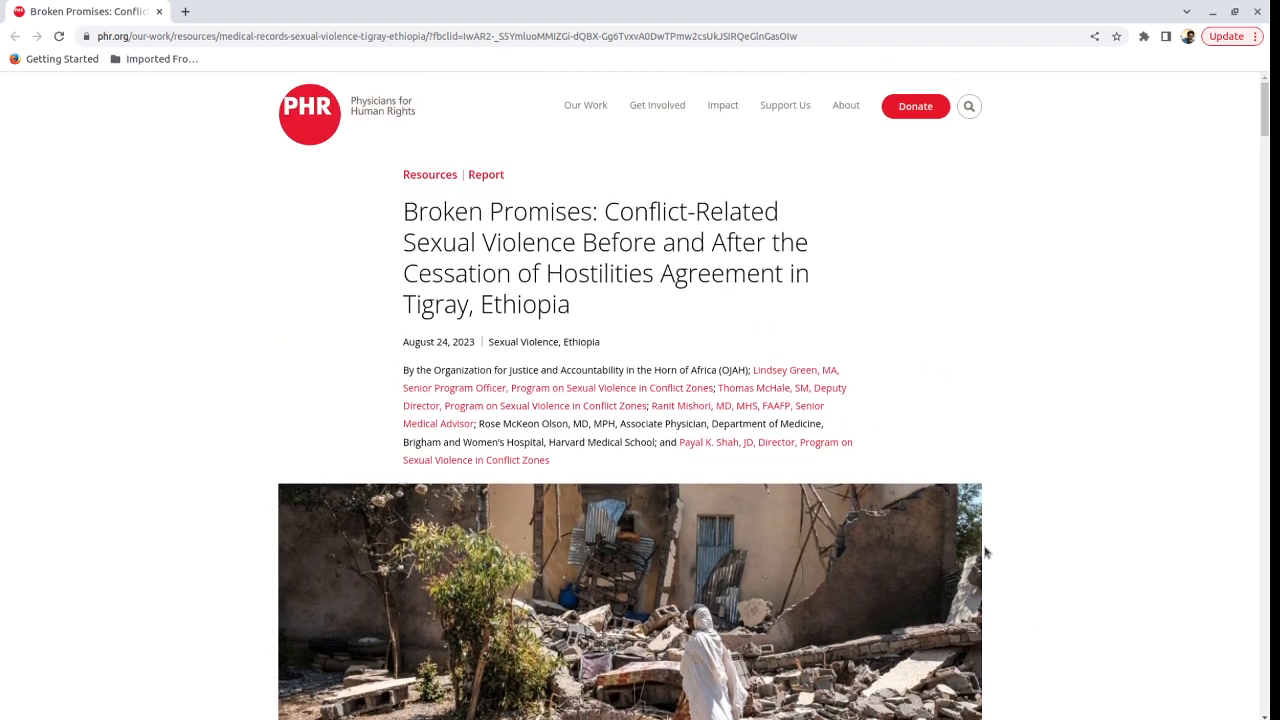
pyautogui.moveTo(1068, 404)
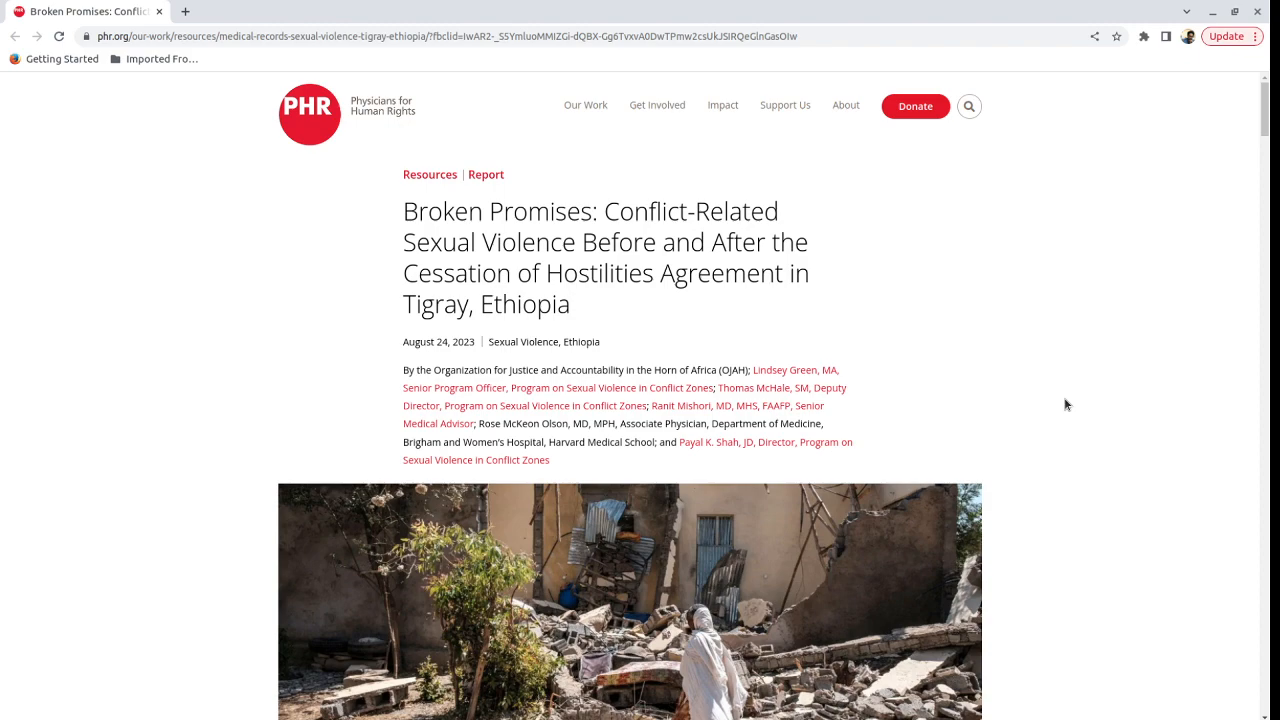
pyautogui.scroll(-3)
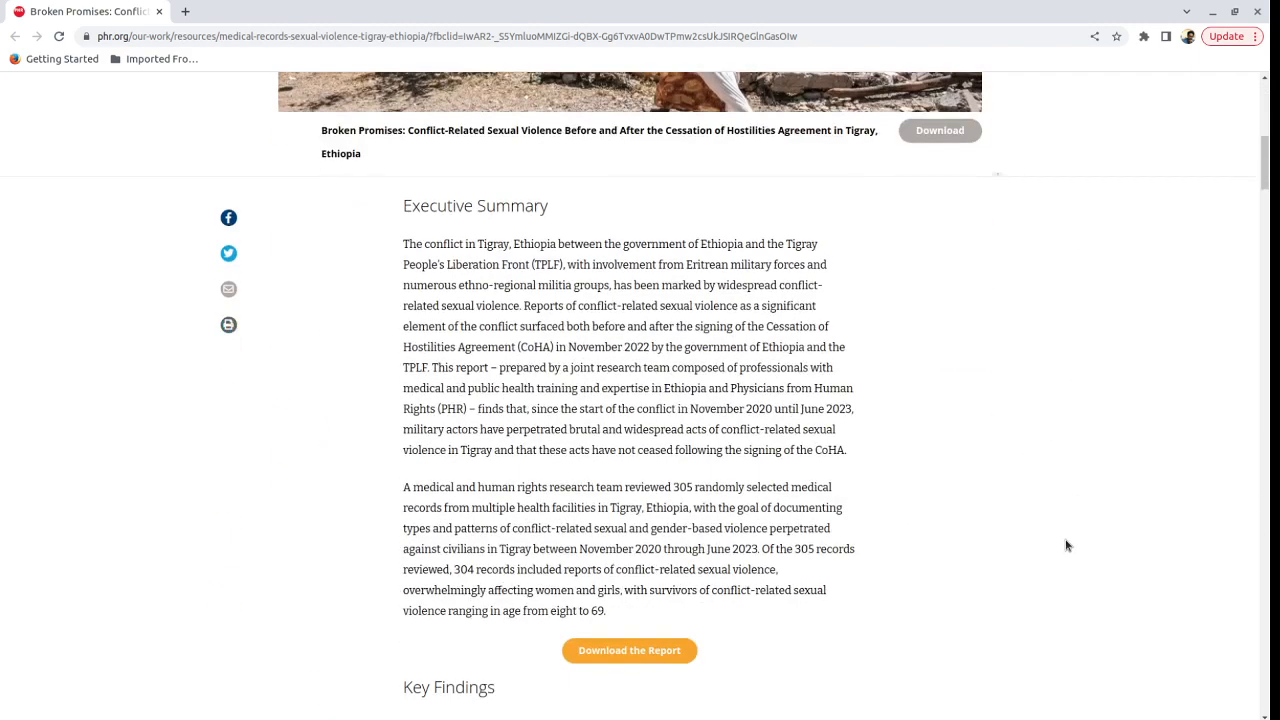
pyautogui.moveTo(1064, 544)
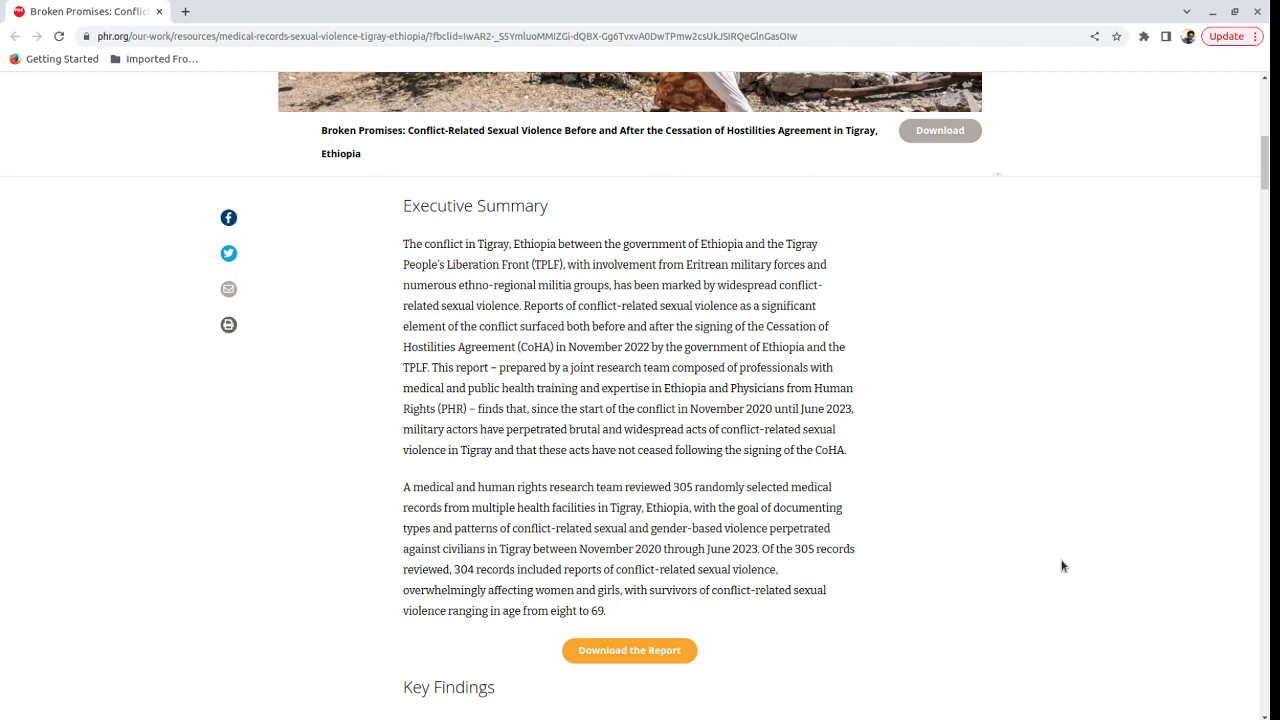
pyautogui.moveTo(1068, 566)
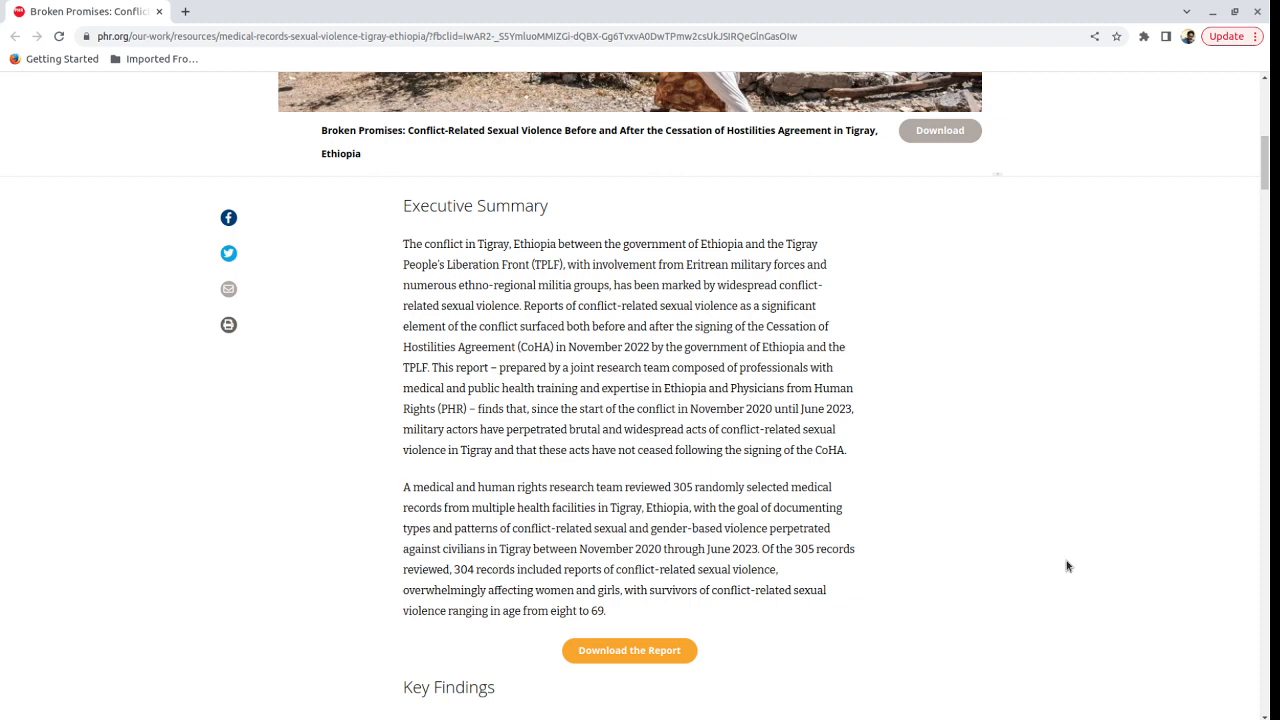
pyautogui.scroll(-3)
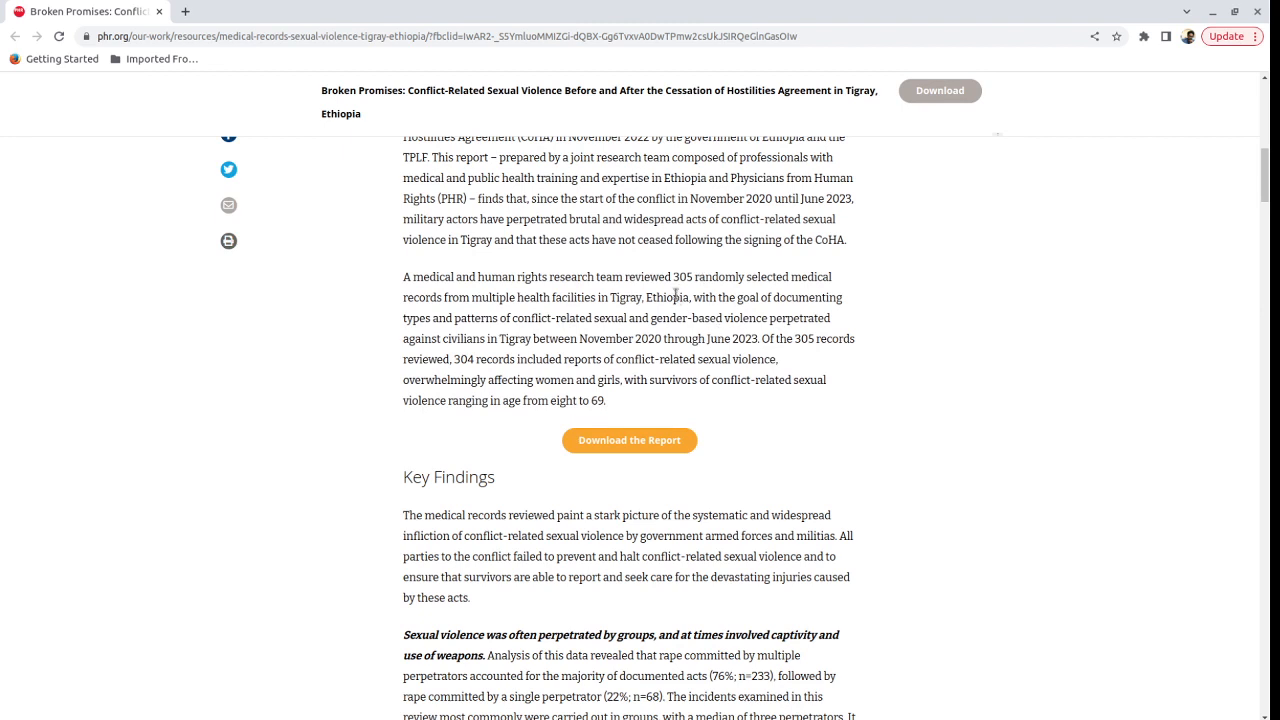
pyautogui.moveTo(944, 334)
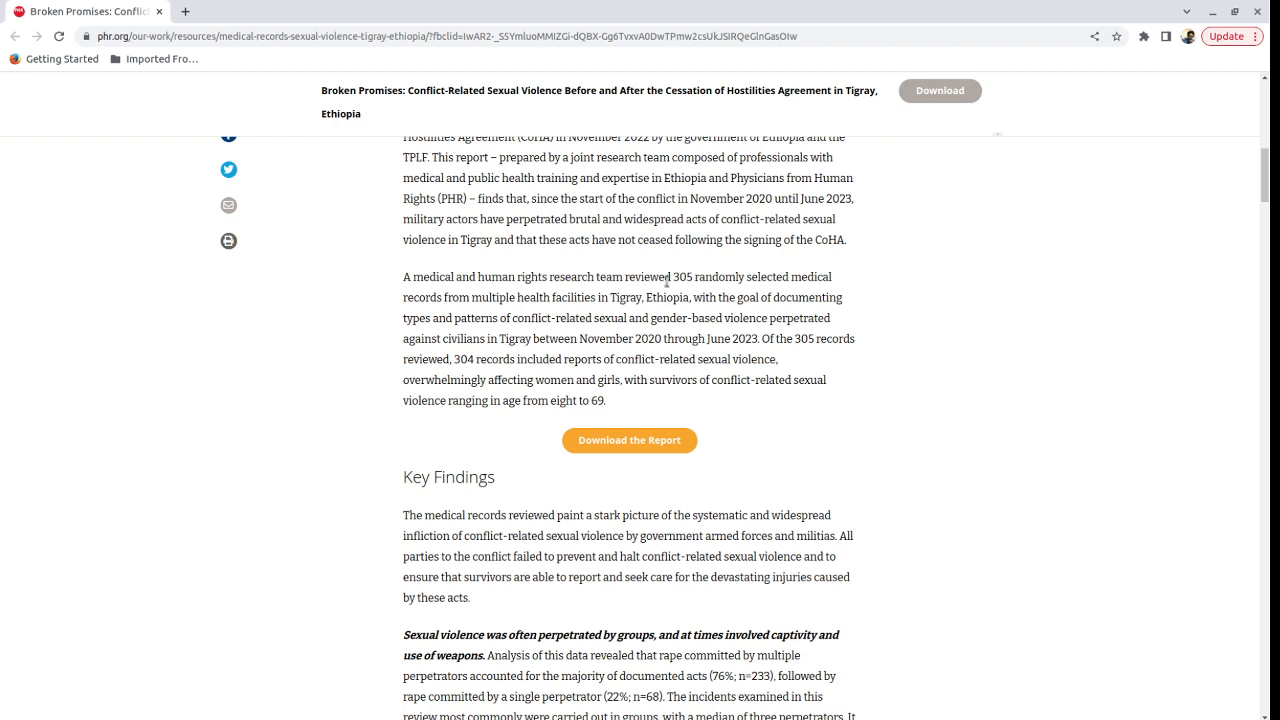
pyautogui.moveTo(818, 396)
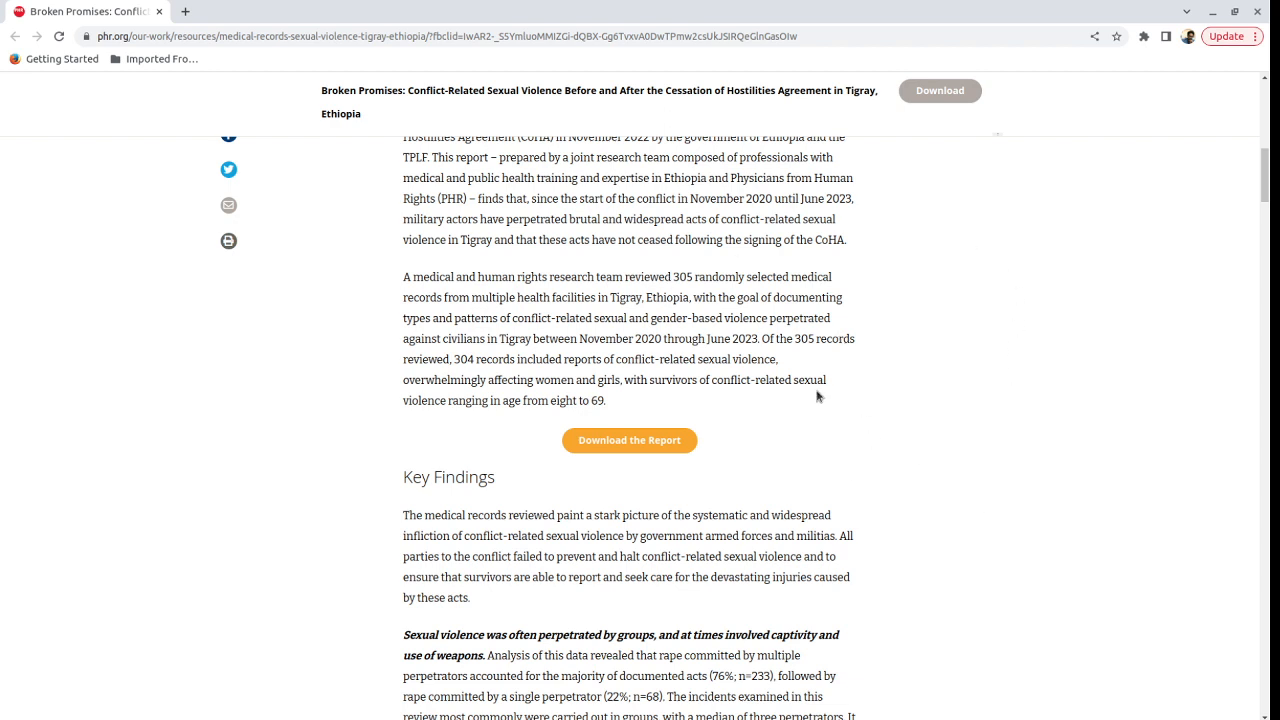
pyautogui.moveTo(780, 348)
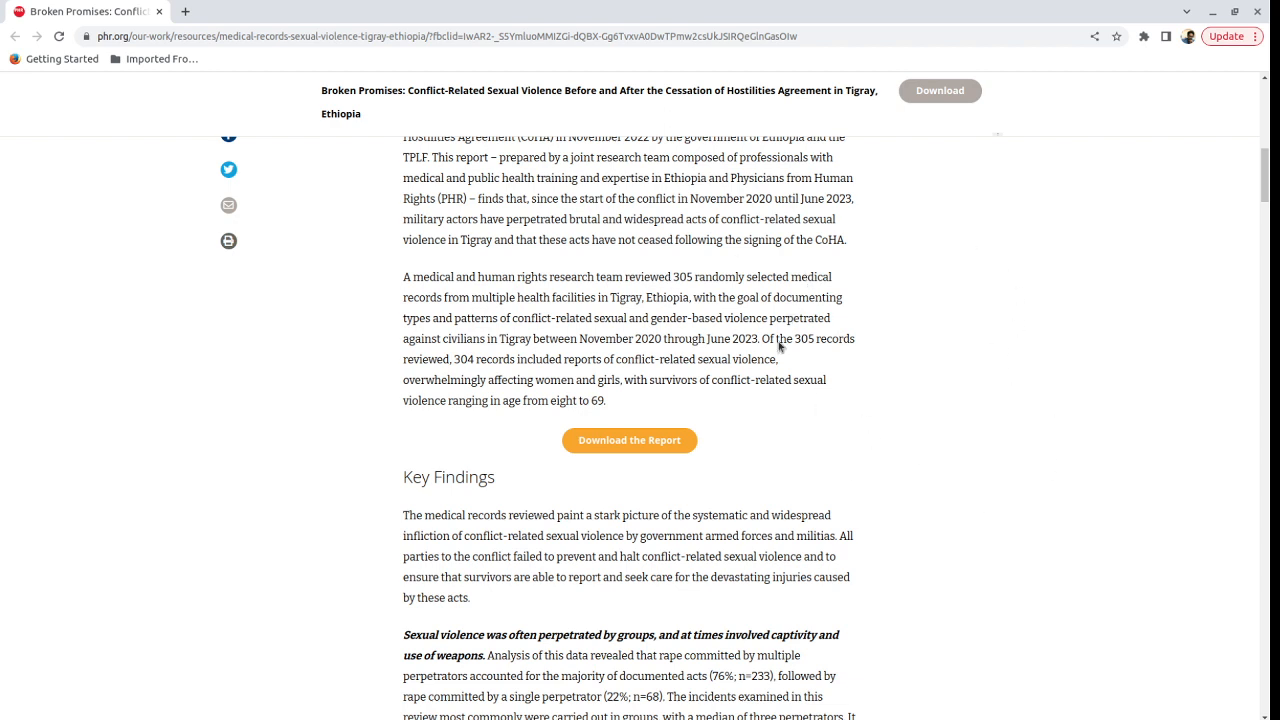
pyautogui.moveTo(928, 556)
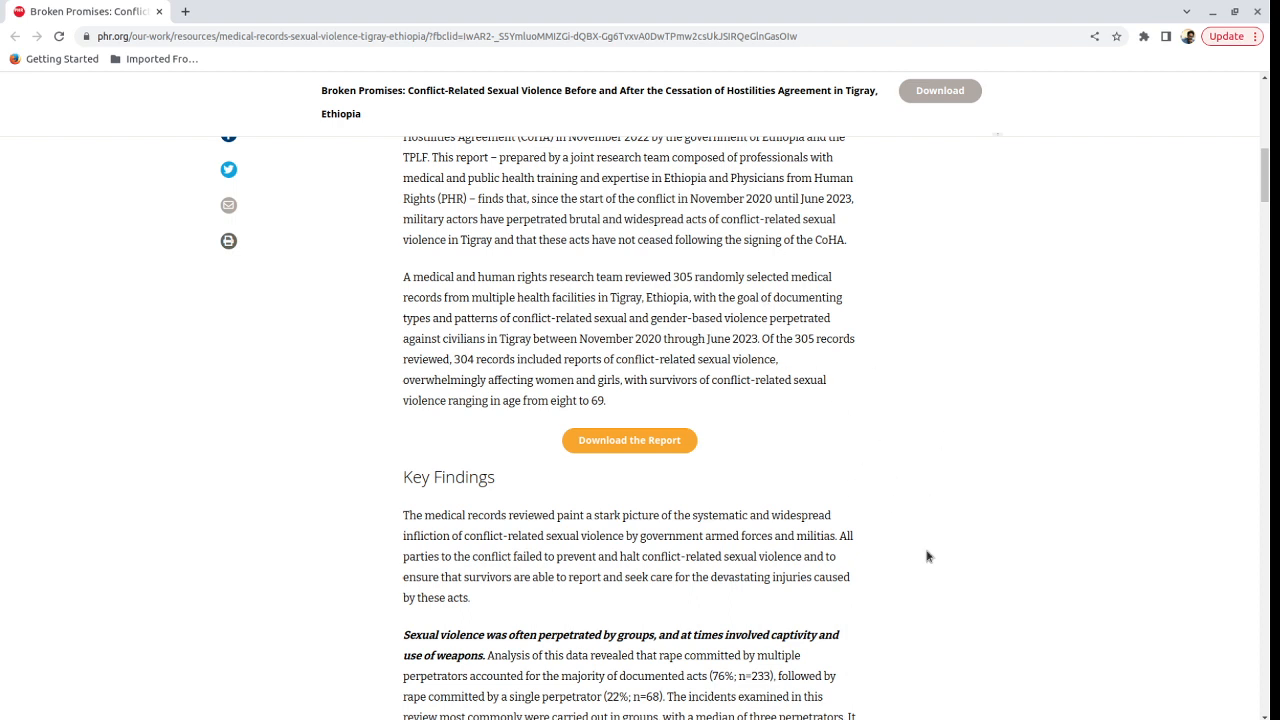
pyautogui.moveTo(840, 394)
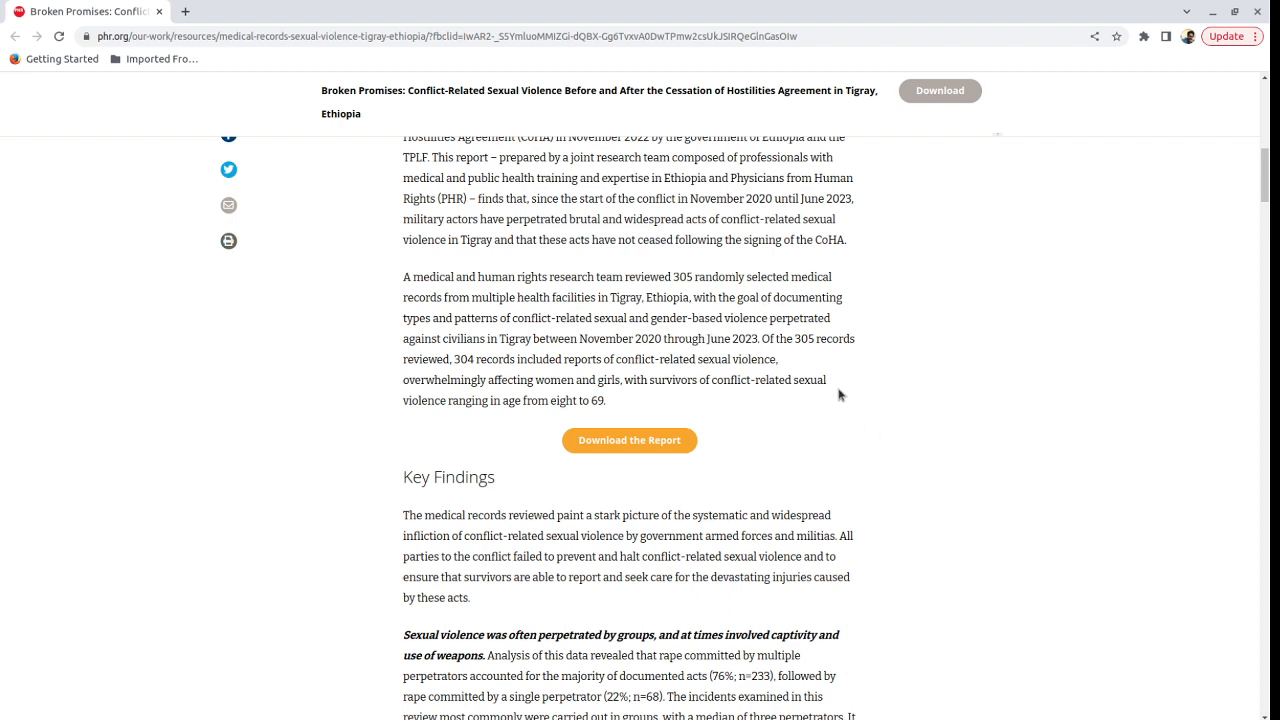
pyautogui.moveTo(828, 356)
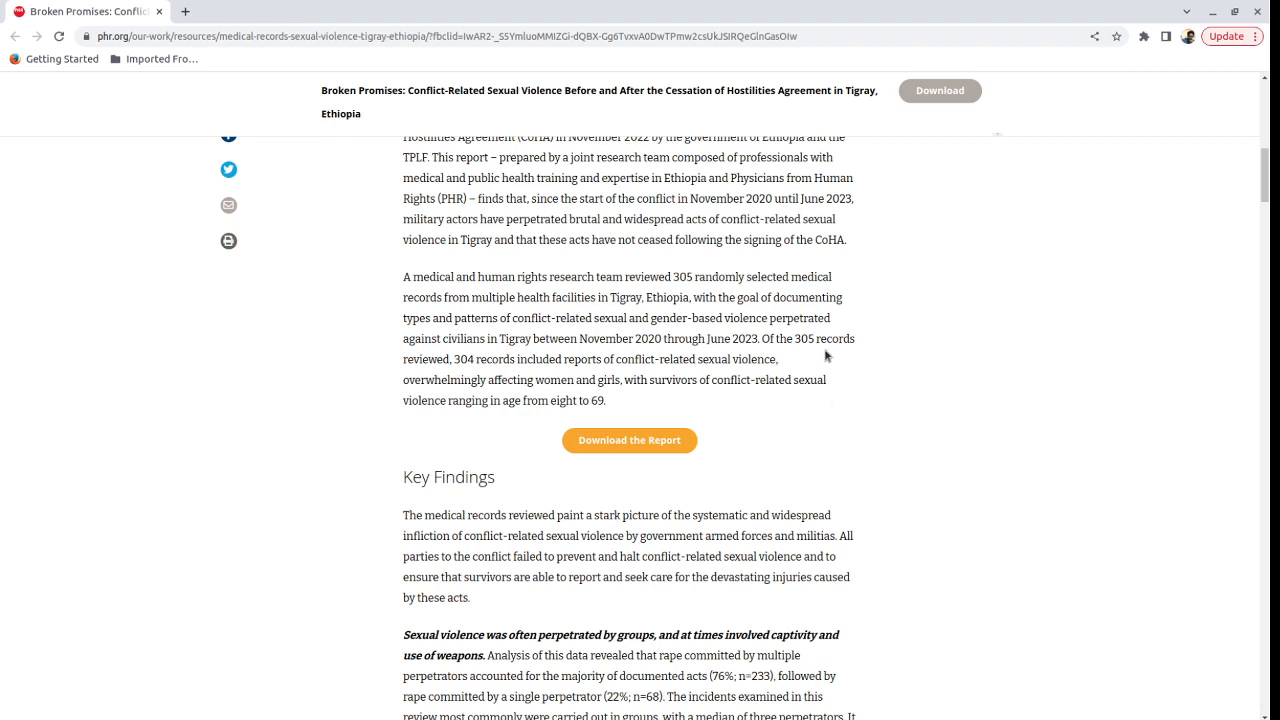
pyautogui.moveTo(808, 364)
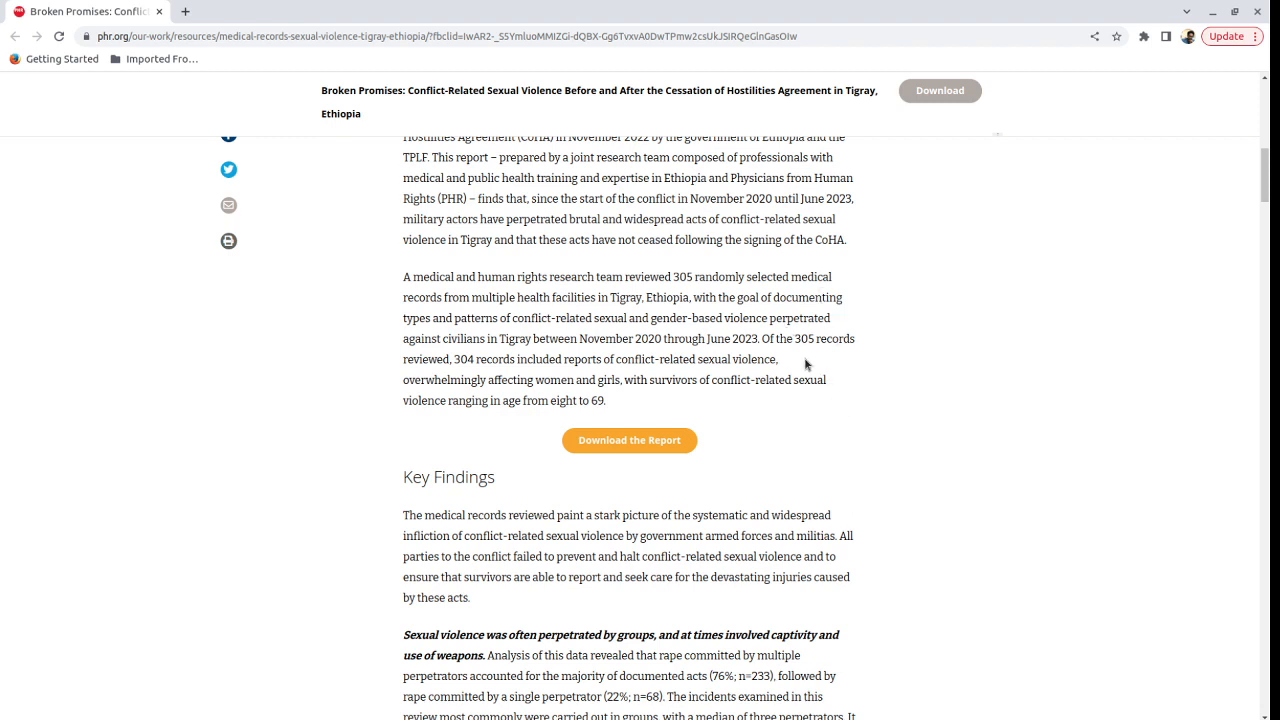
pyautogui.moveTo(808, 354)
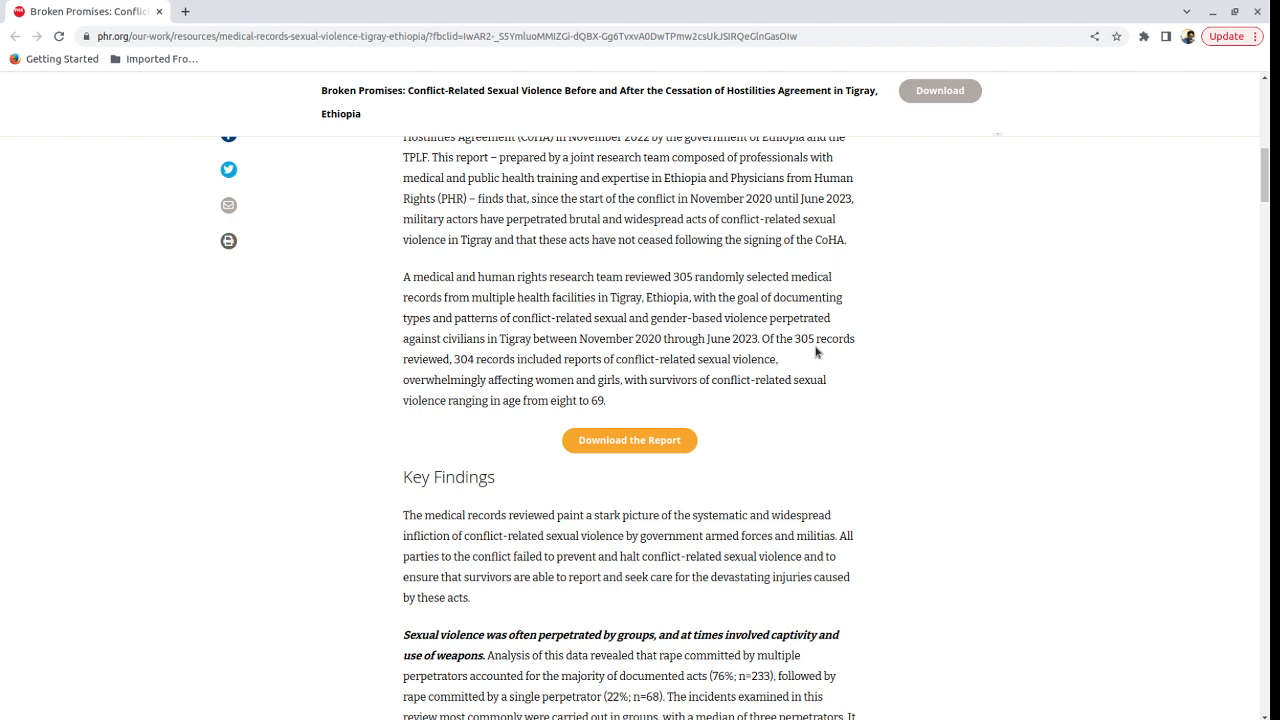
pyautogui.moveTo(808, 364)
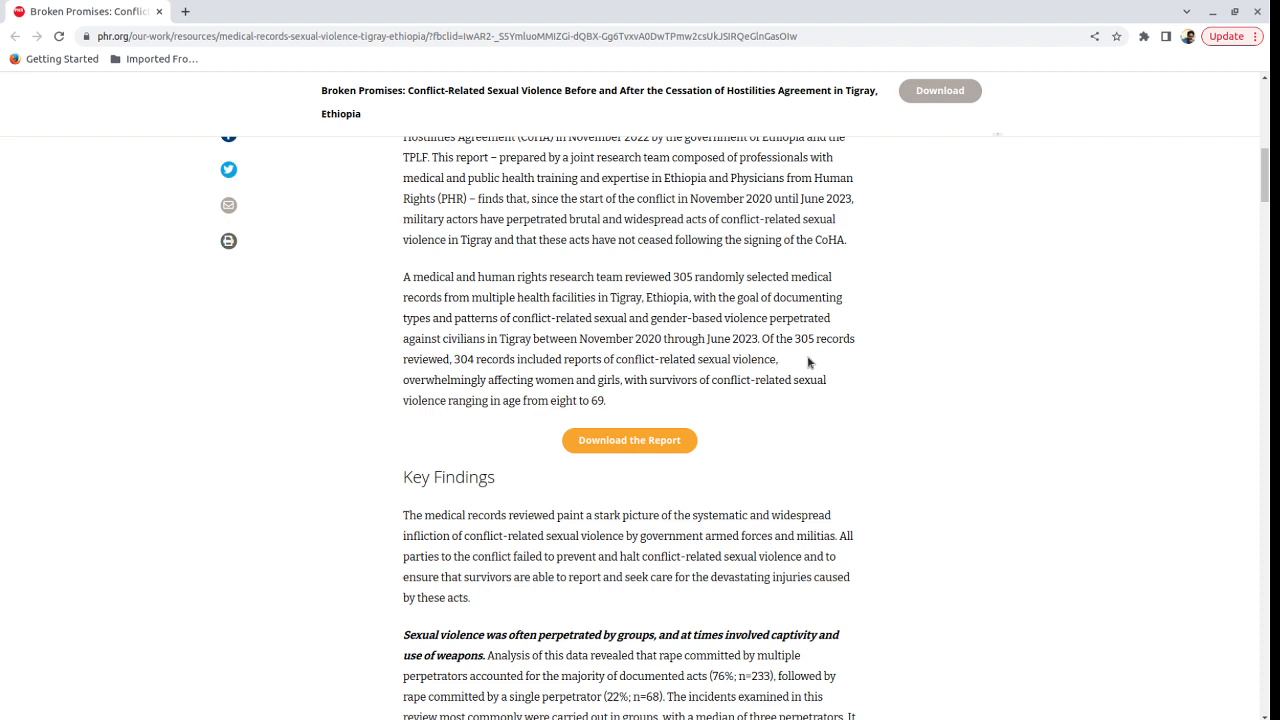
pyautogui.moveTo(984, 602)
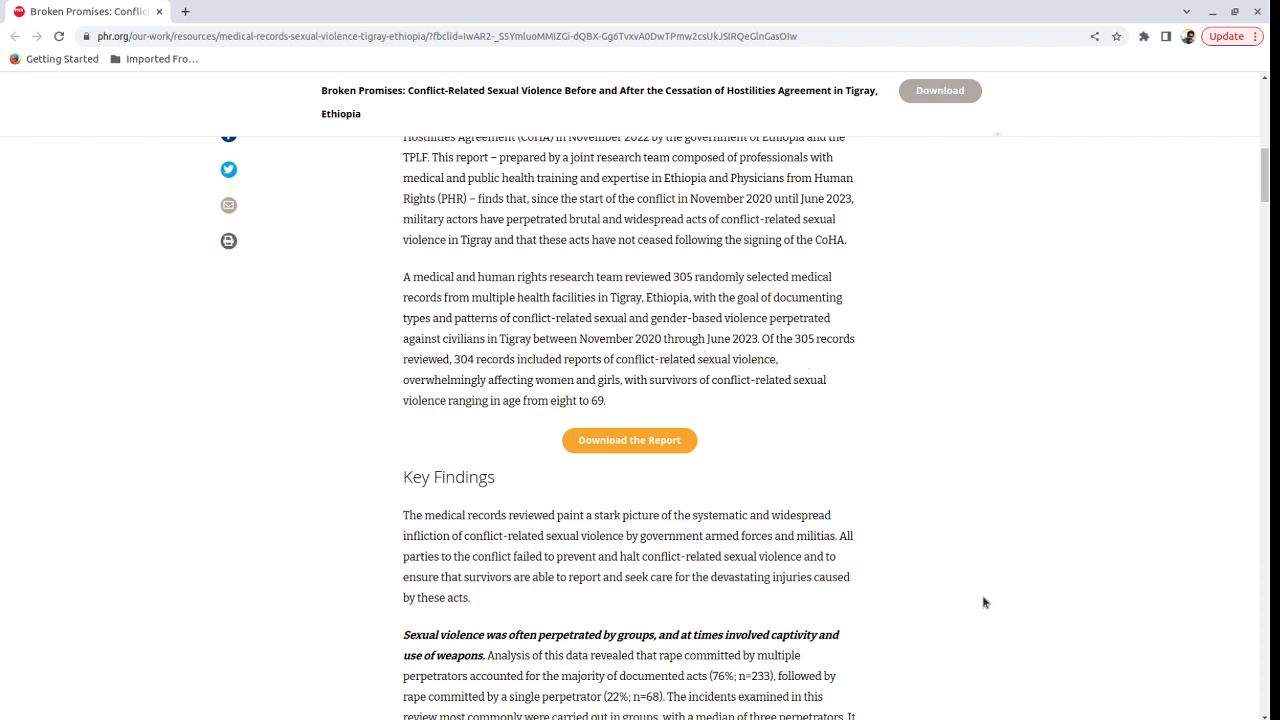
pyautogui.moveTo(900, 384)
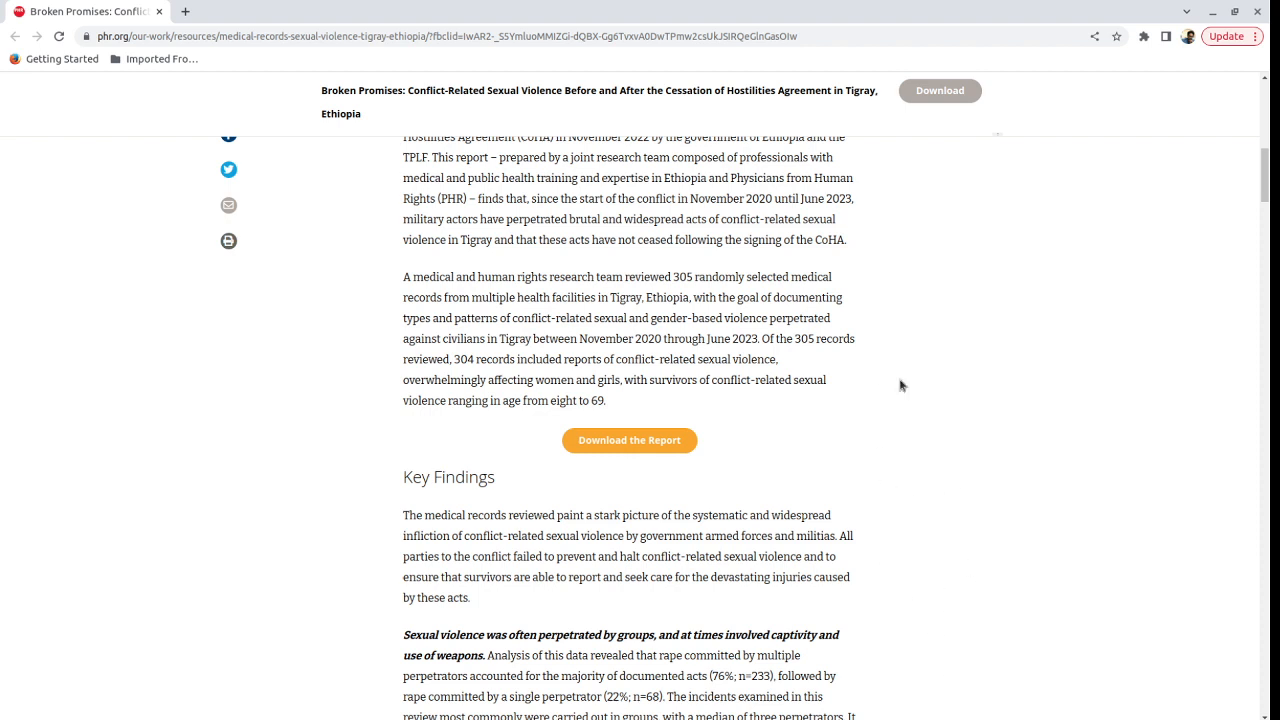
pyautogui.moveTo(876, 522)
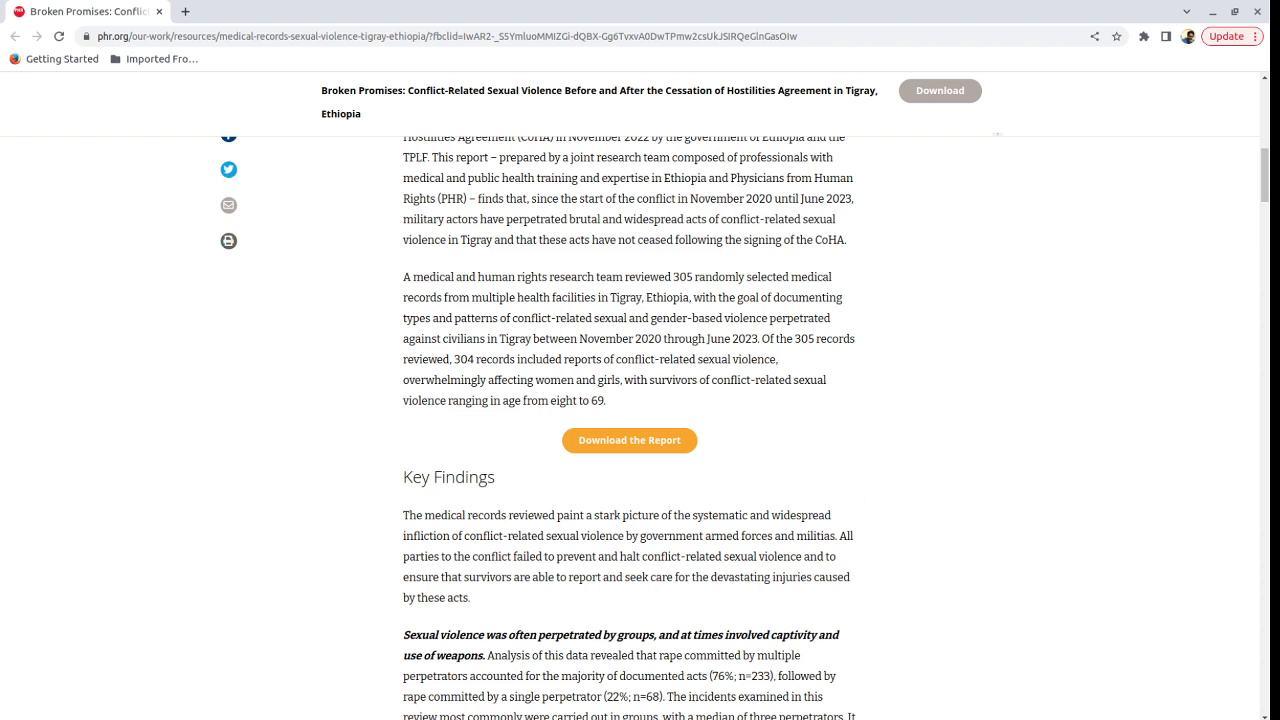
pyautogui.moveTo(840, 360)
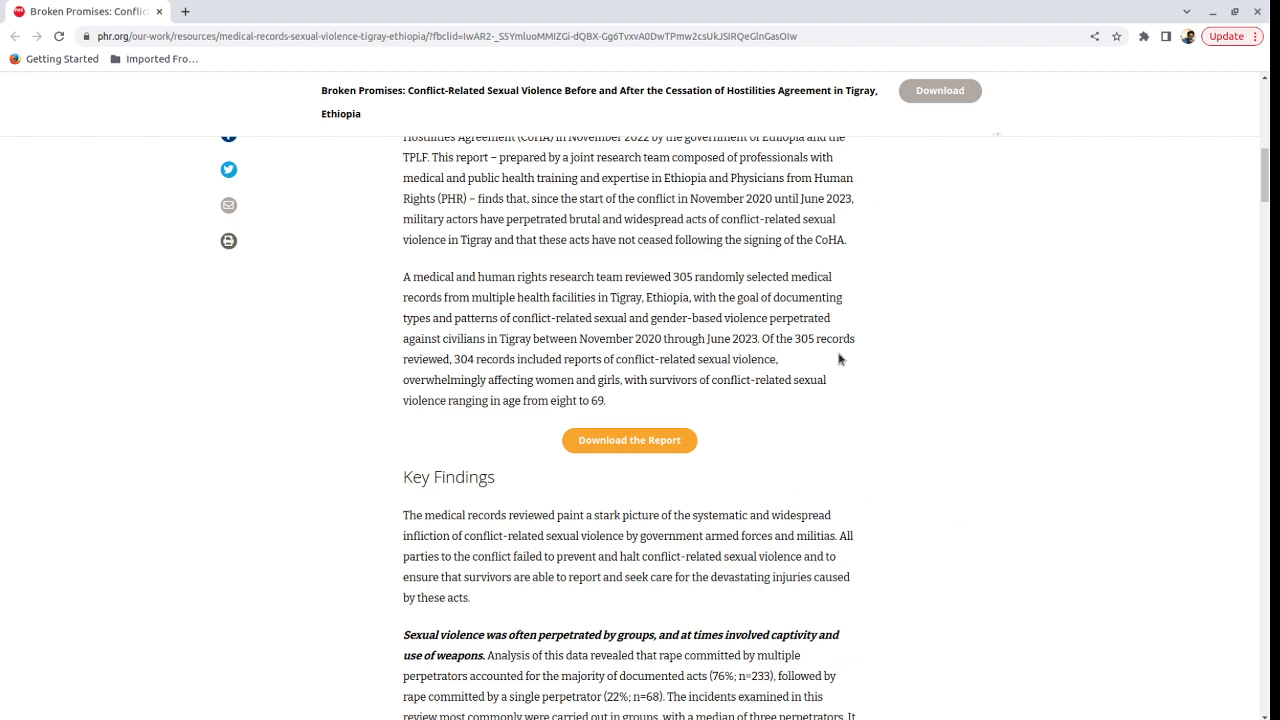
pyautogui.moveTo(852, 366)
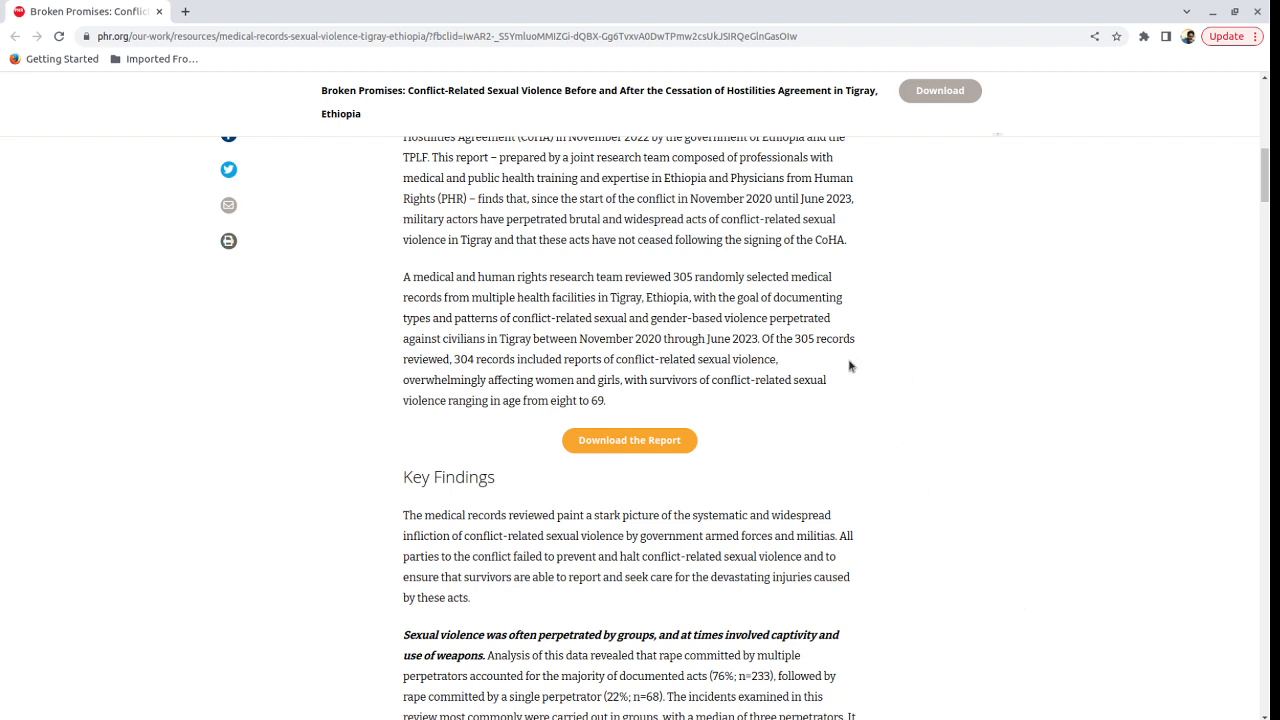
pyautogui.moveTo(1028, 694)
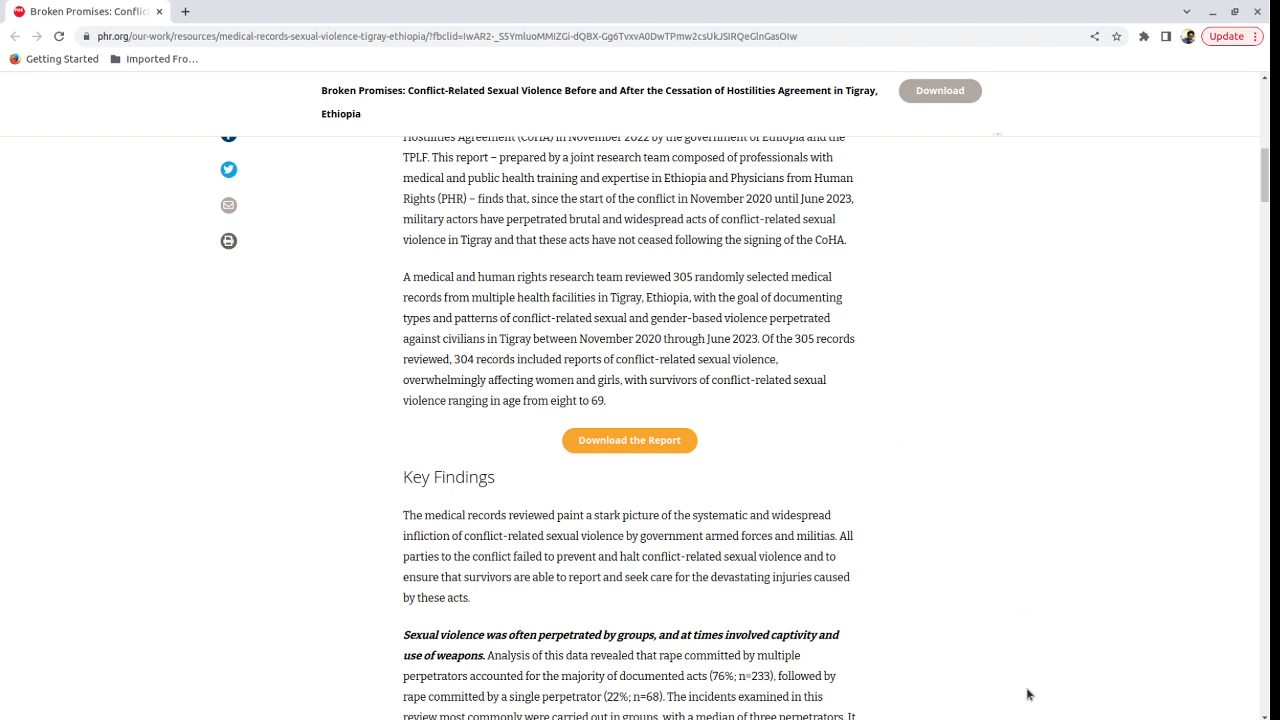
pyautogui.scroll(-3)
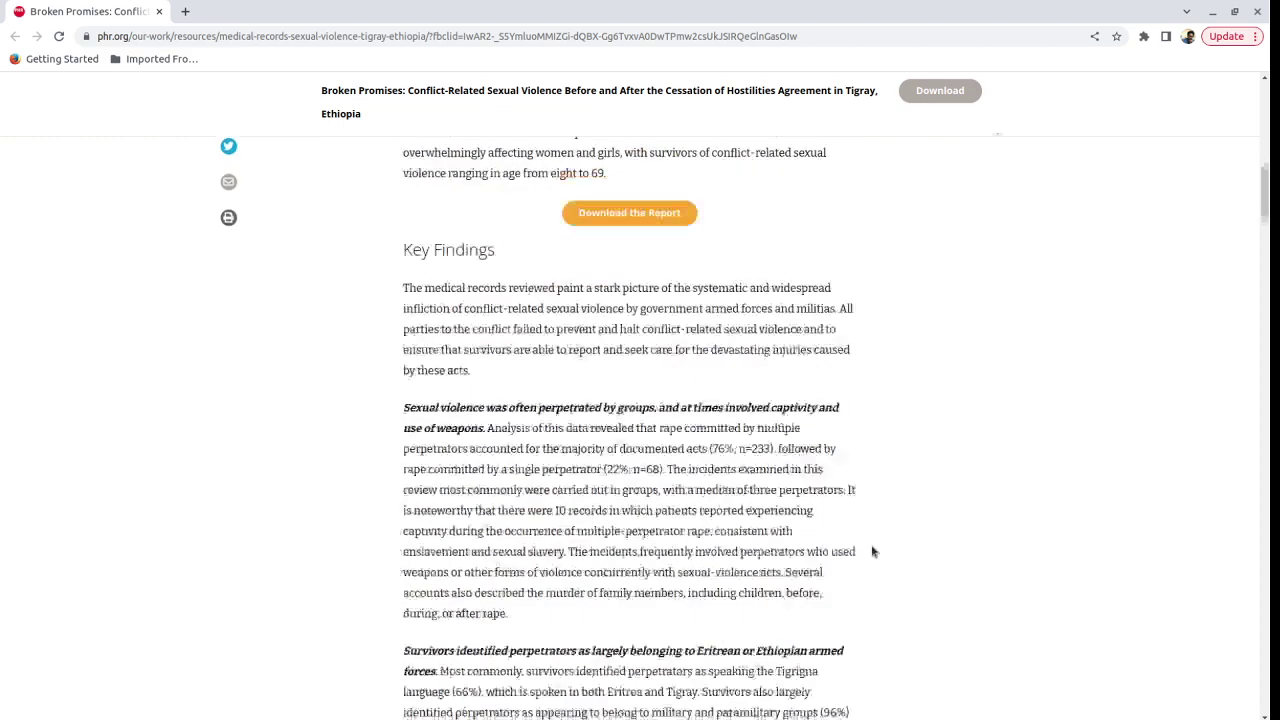
pyautogui.scroll(-3)
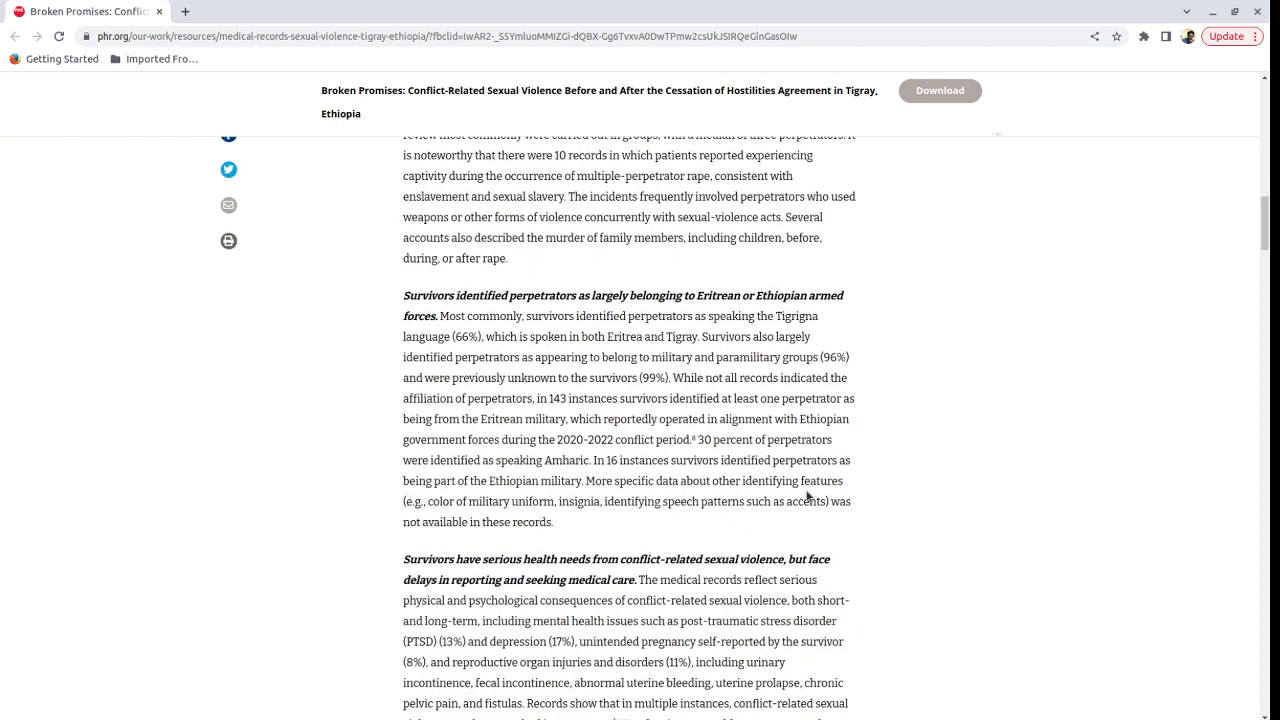
pyautogui.scroll(-3)
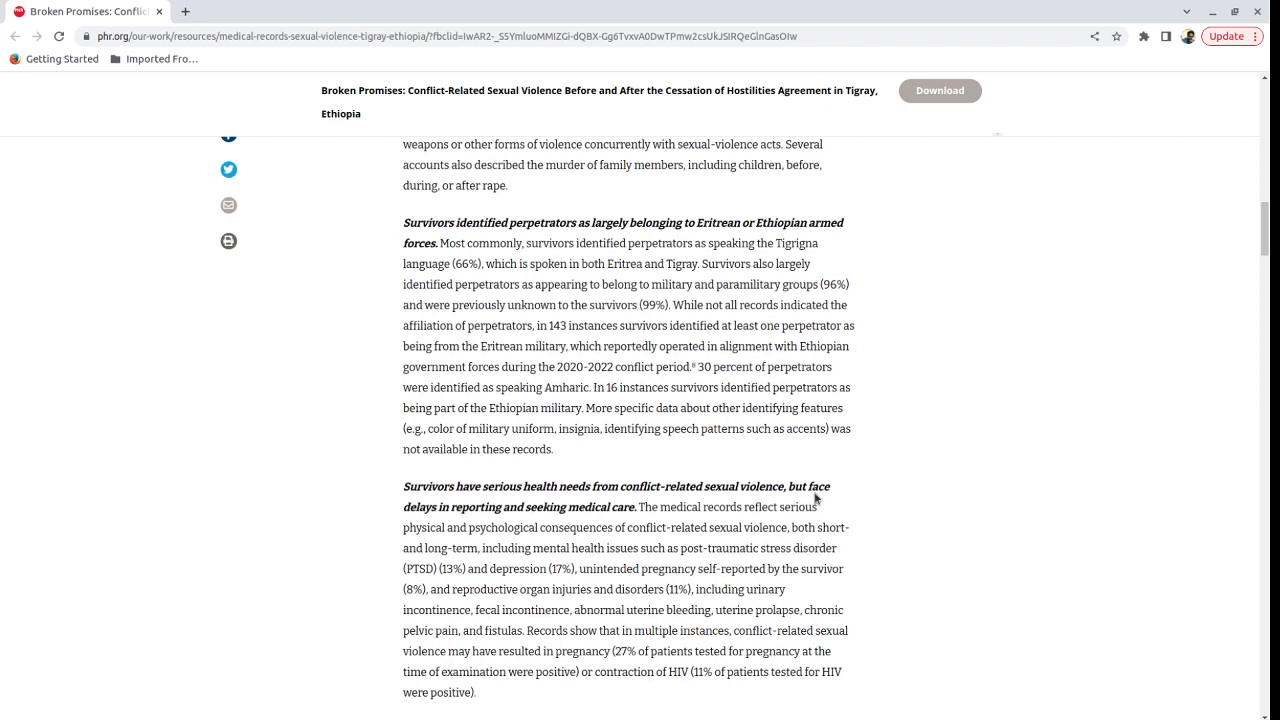
pyautogui.moveTo(820, 508)
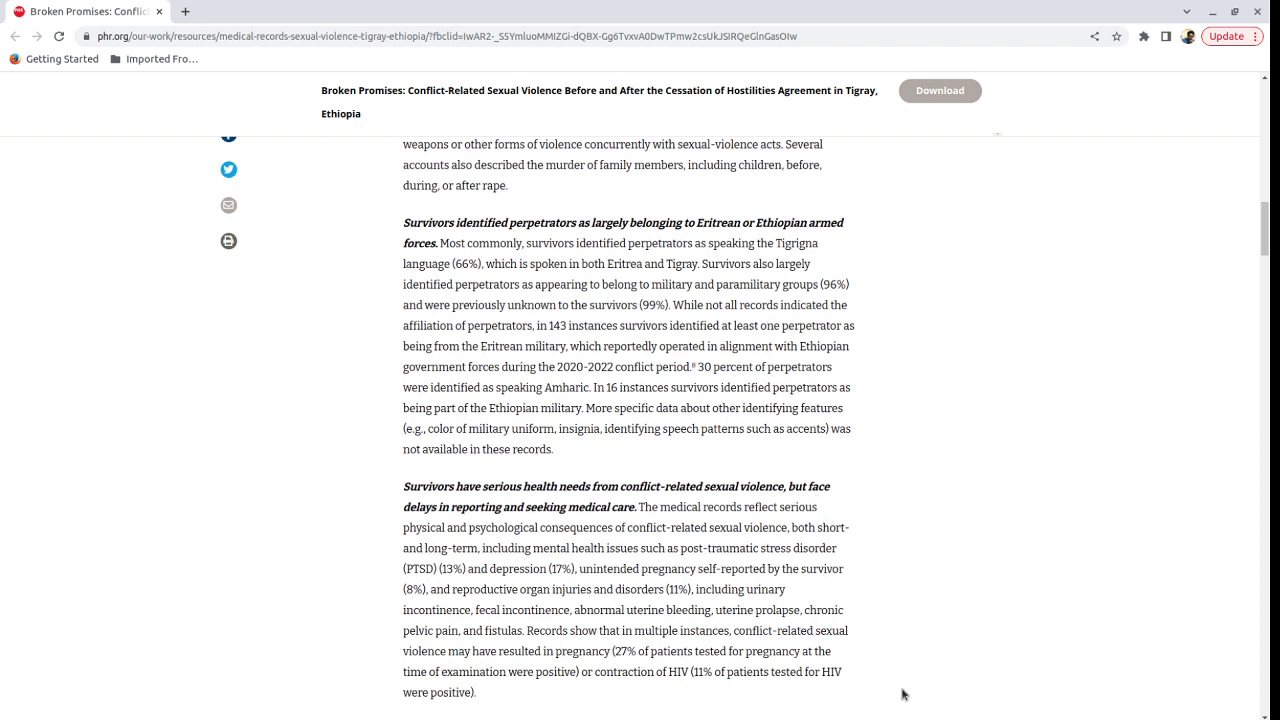
pyautogui.moveTo(860, 612)
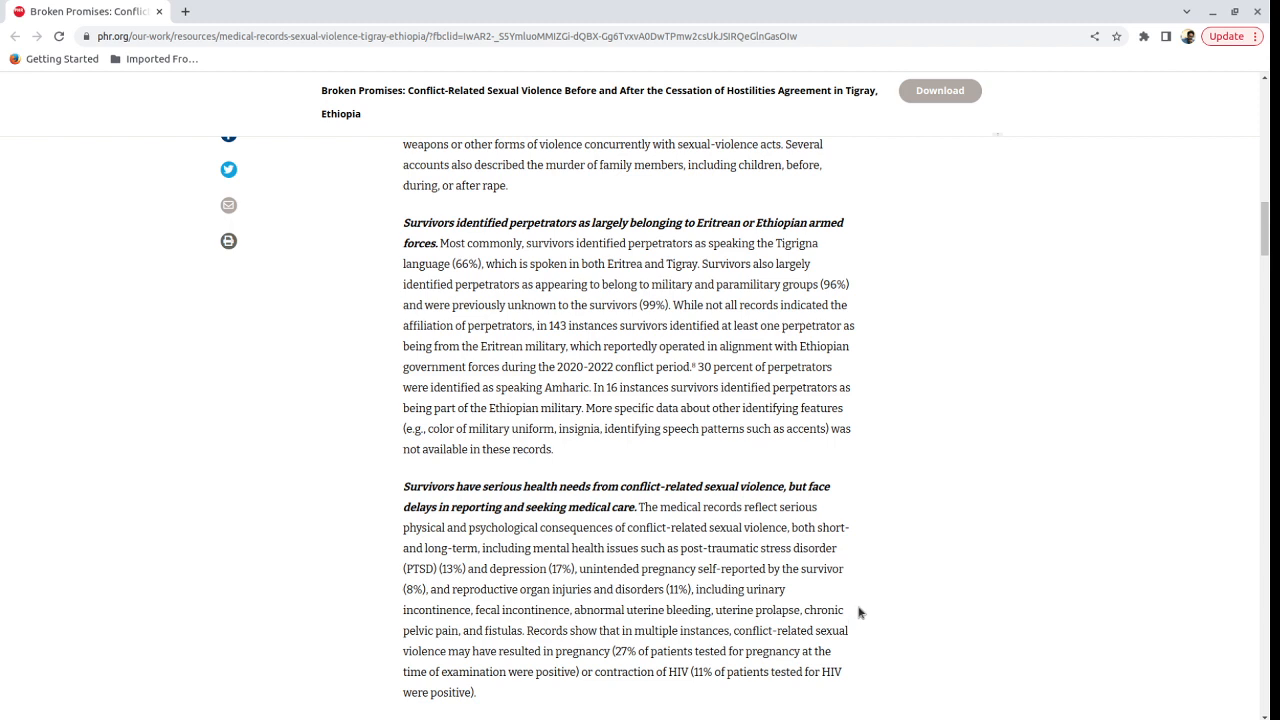
pyautogui.moveTo(864, 620)
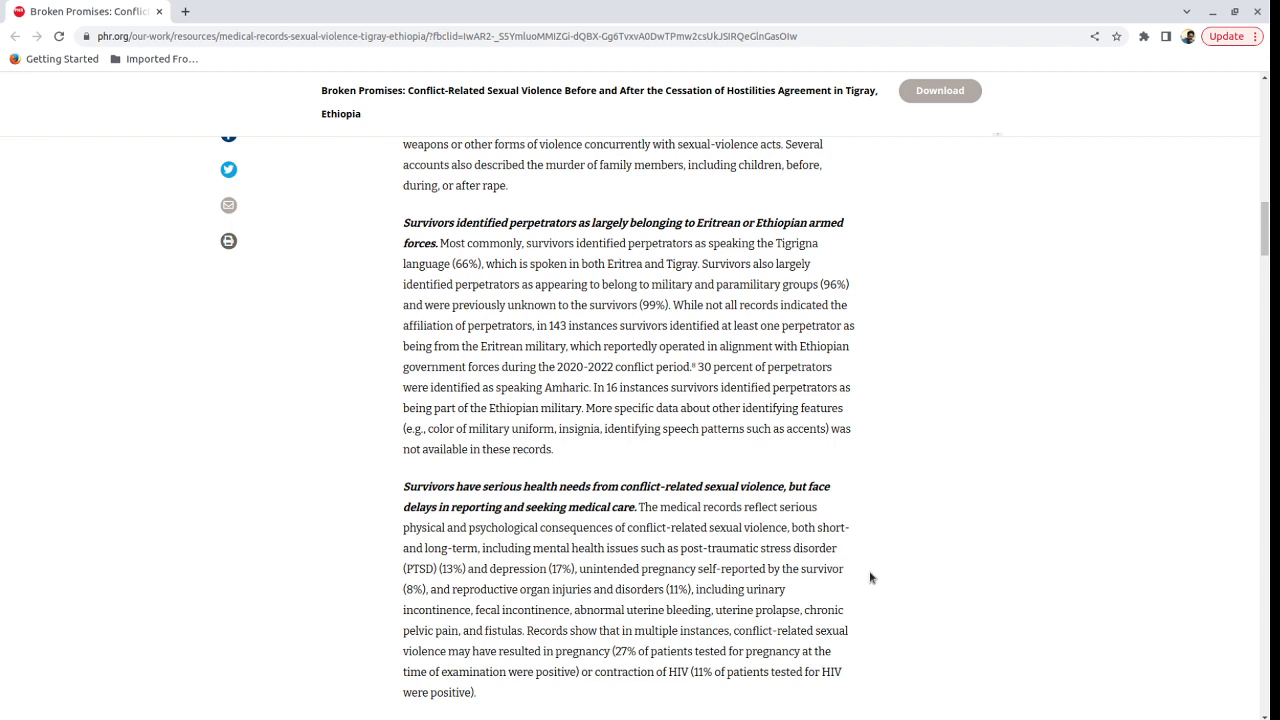
pyautogui.moveTo(1078, 708)
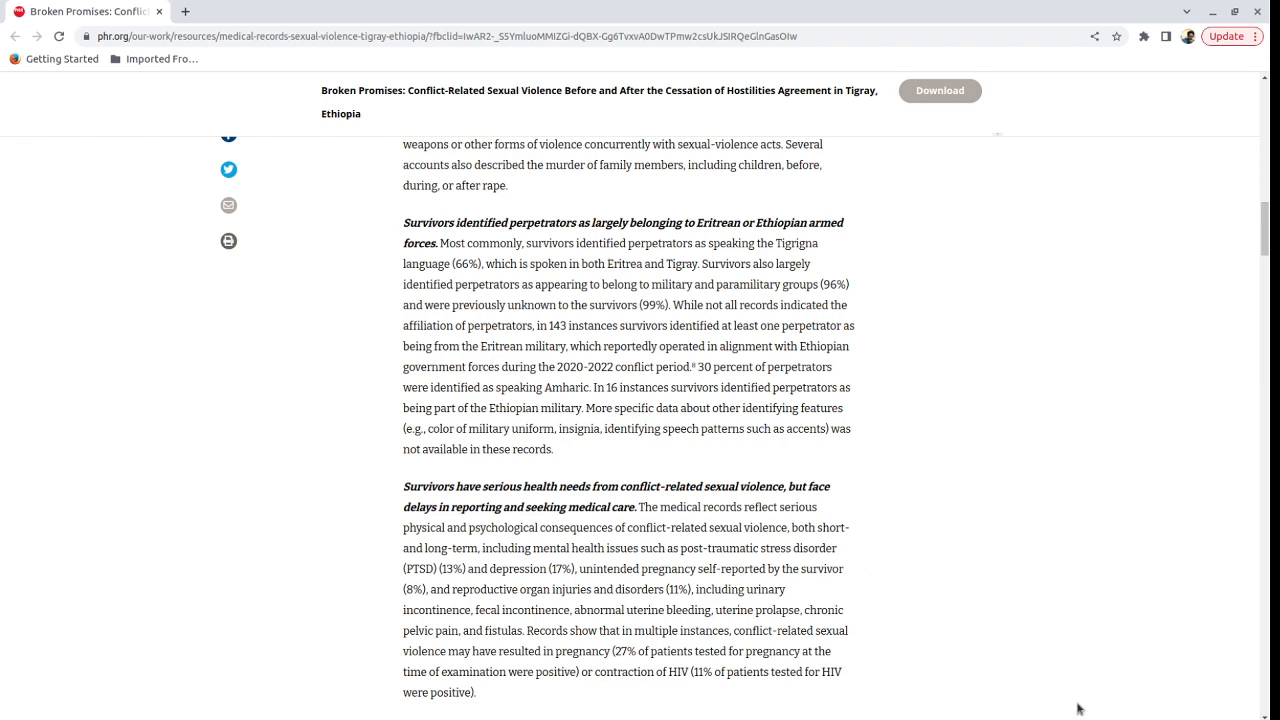
pyautogui.moveTo(854, 472)
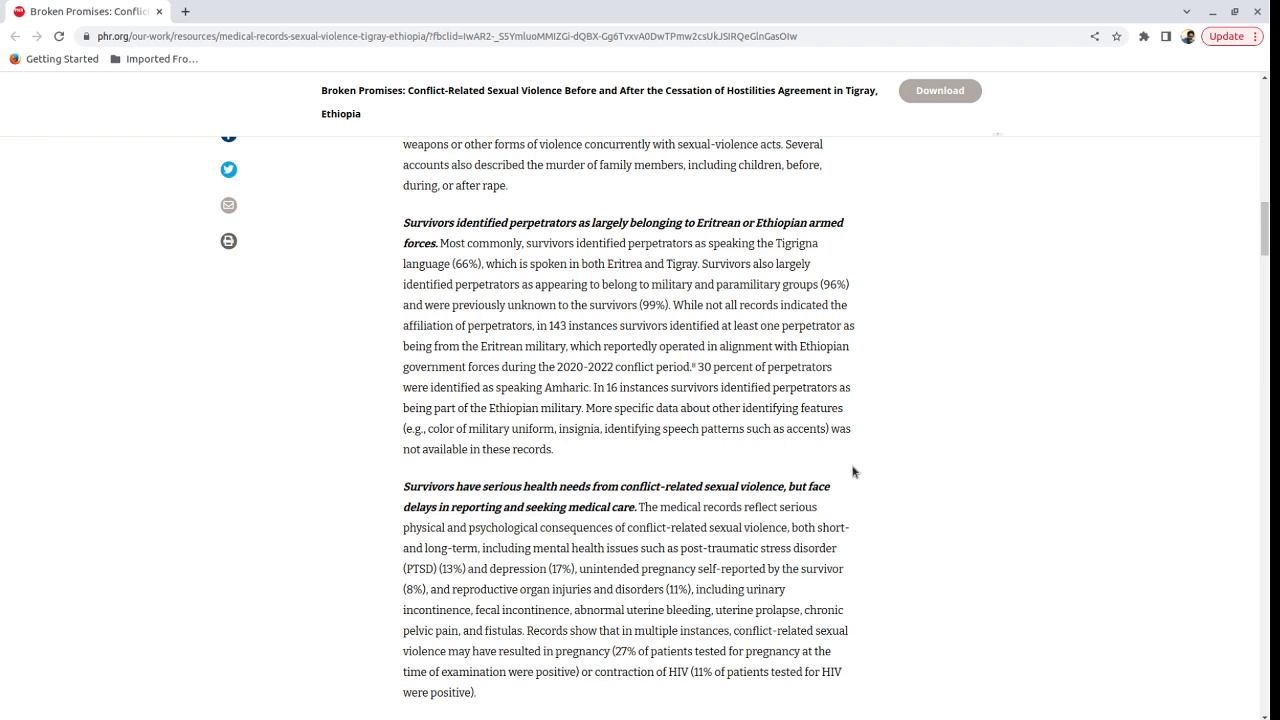
pyautogui.moveTo(912, 550)
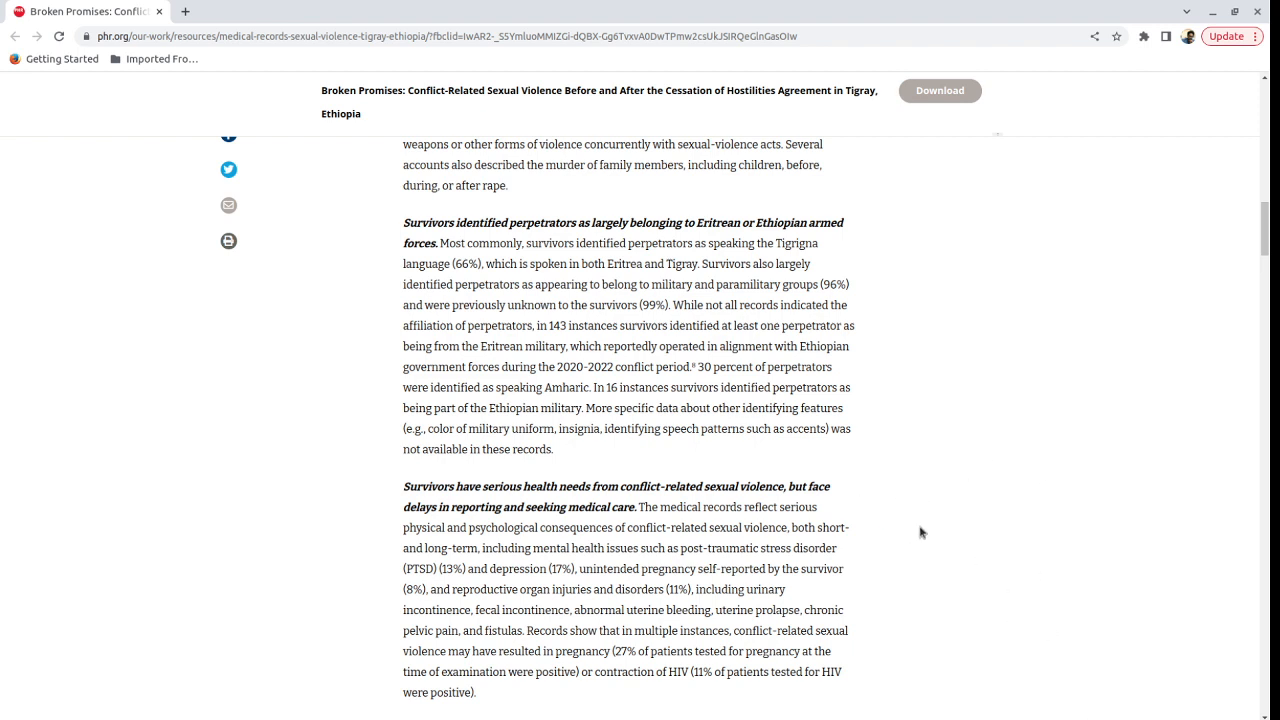
pyautogui.moveTo(824, 454)
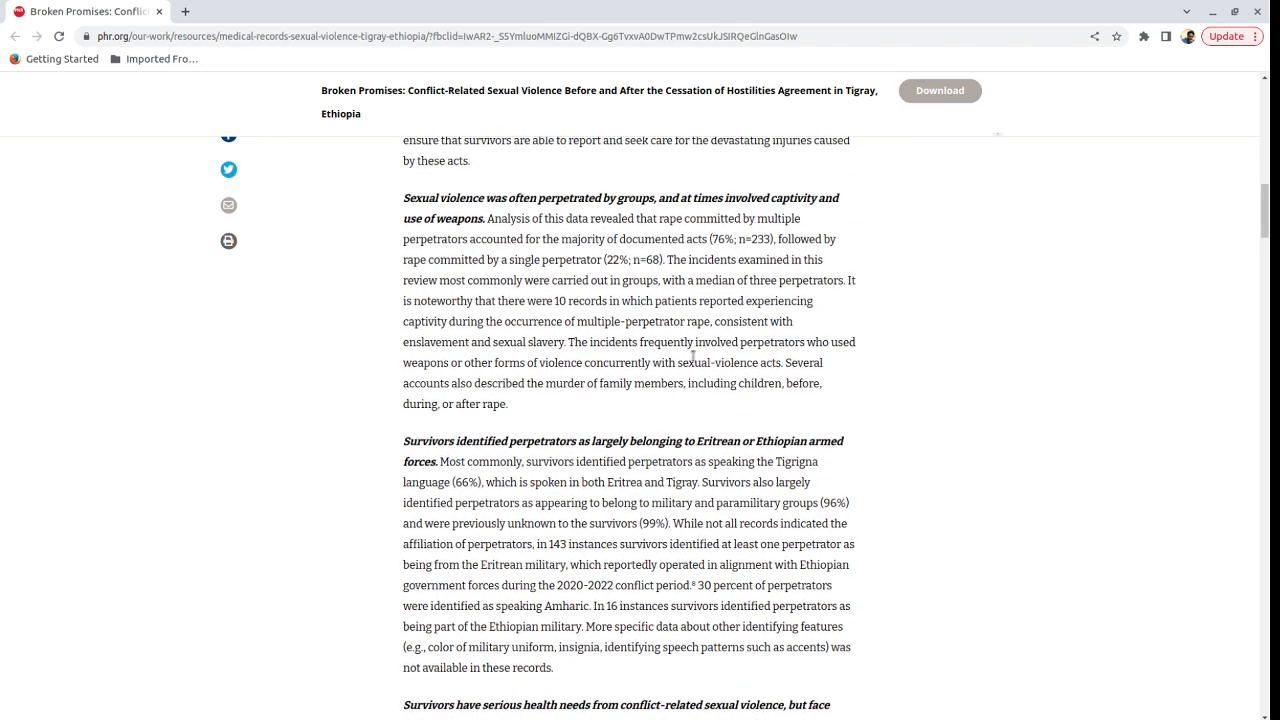
pyautogui.scroll(3)
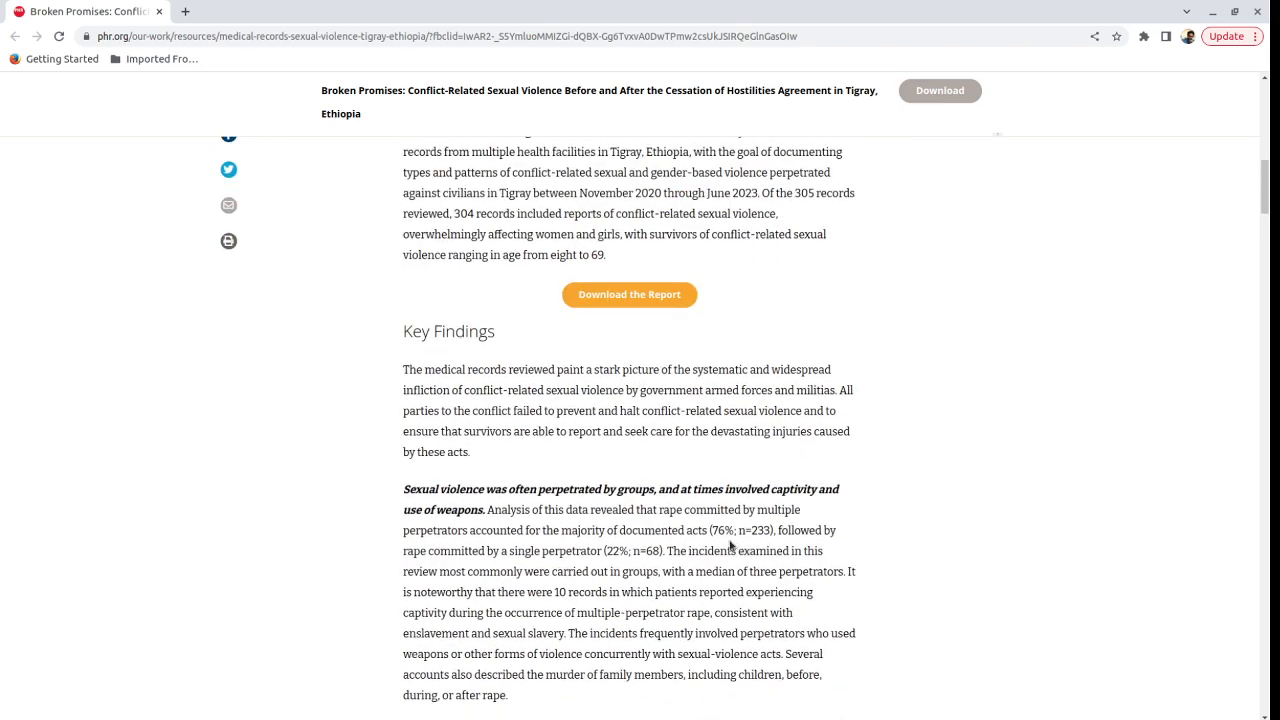
pyautogui.scroll(-3)
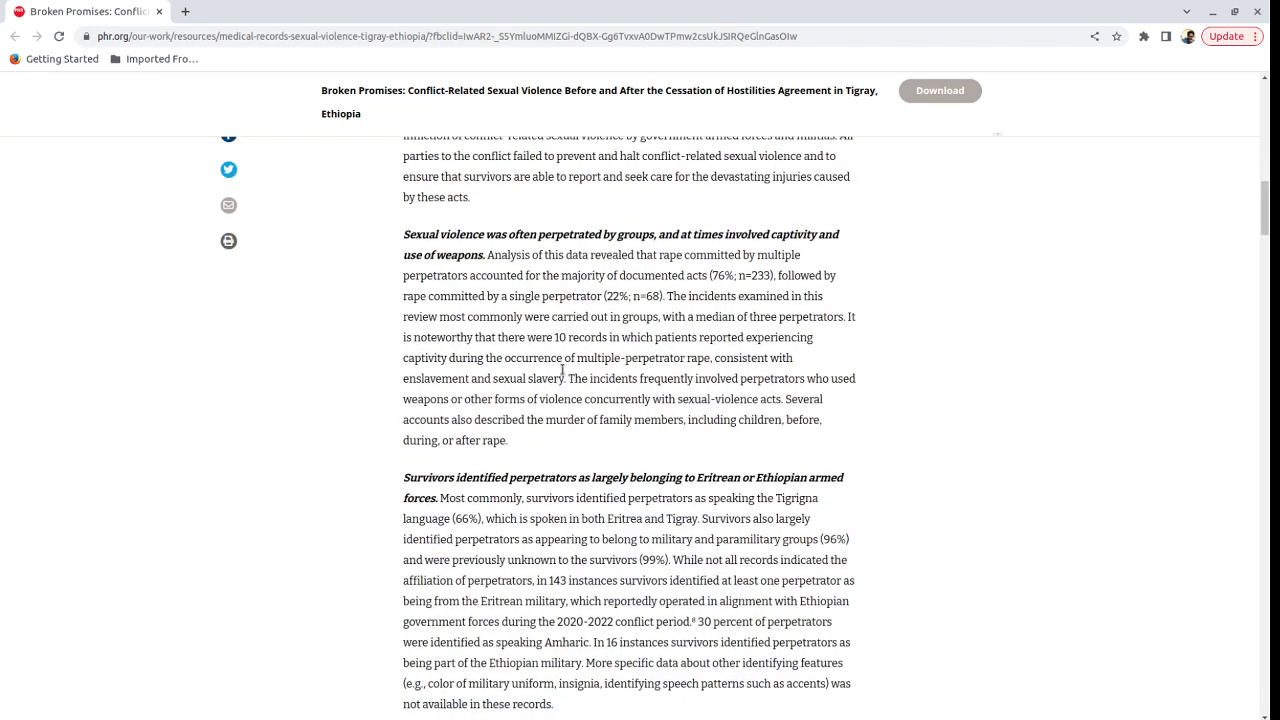
pyautogui.moveTo(520, 268)
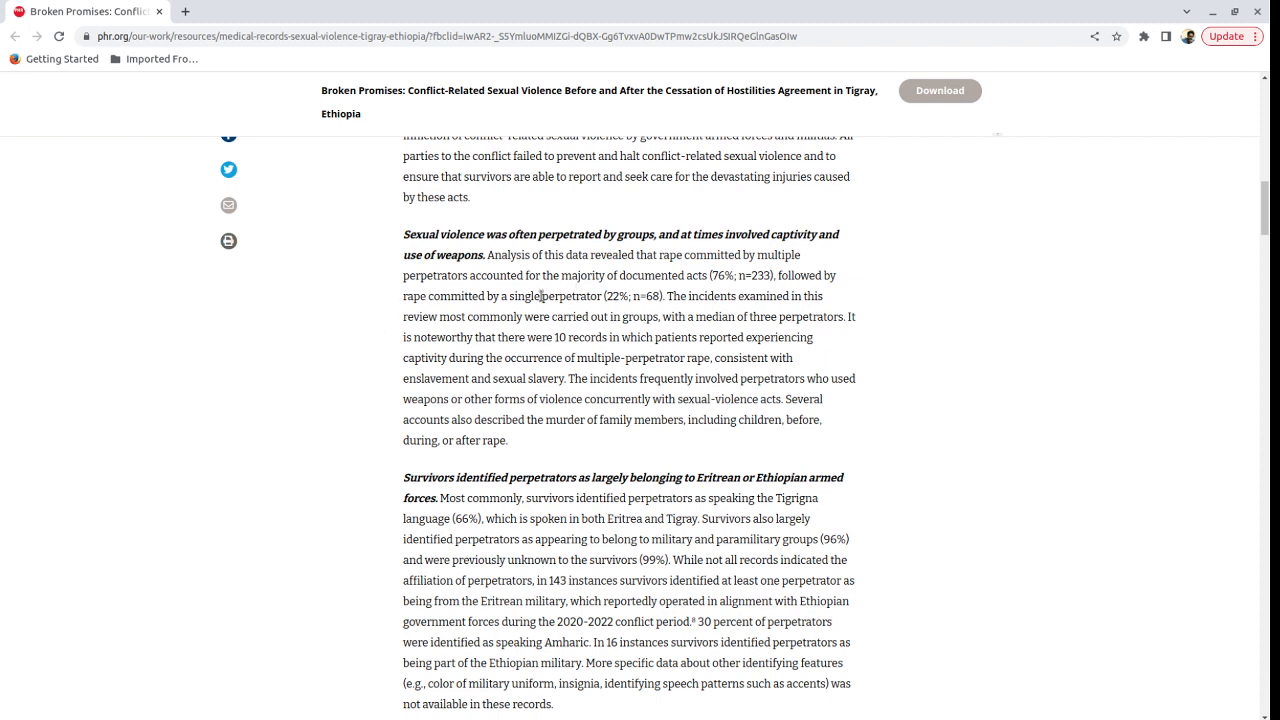
pyautogui.moveTo(648, 292)
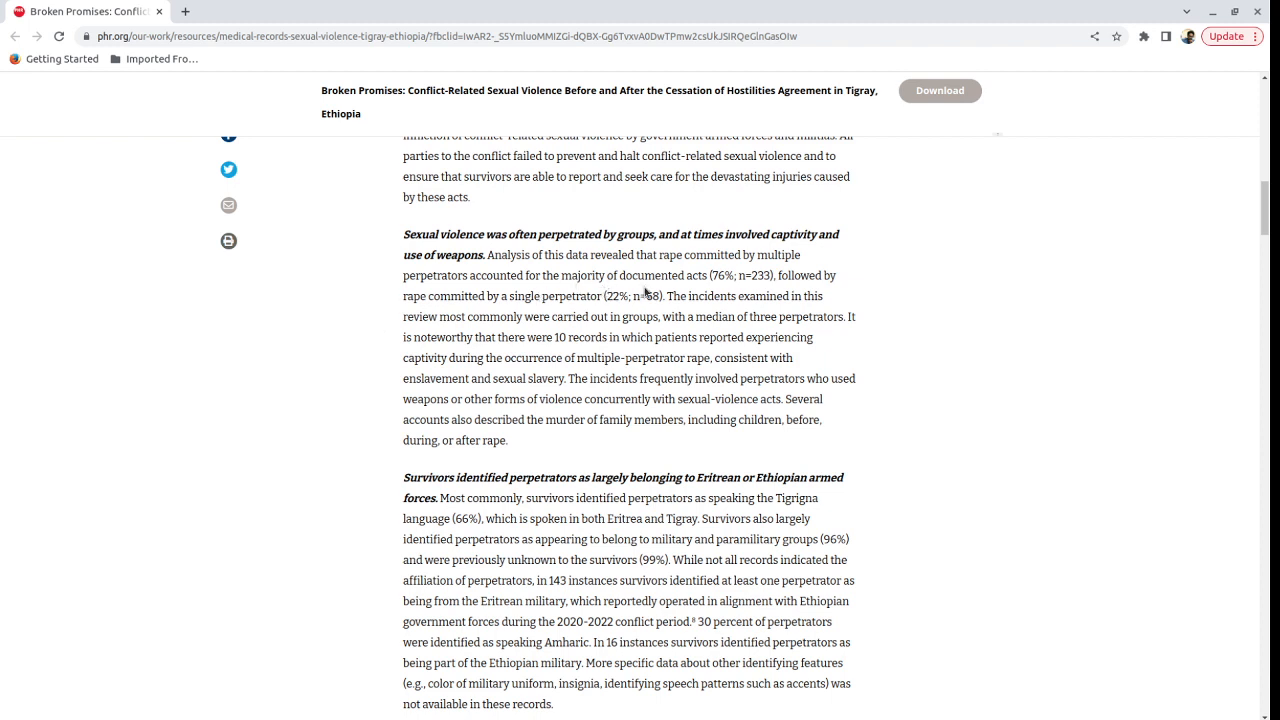
pyautogui.moveTo(712, 288)
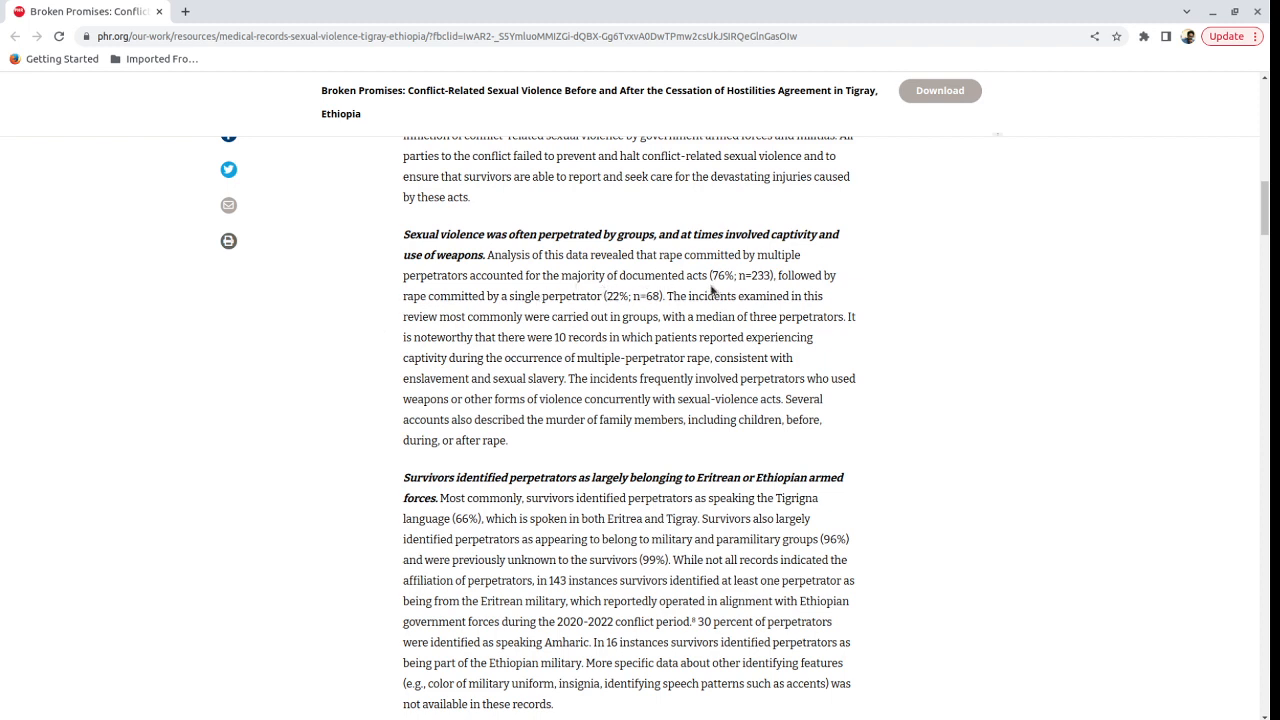
pyautogui.moveTo(710, 296)
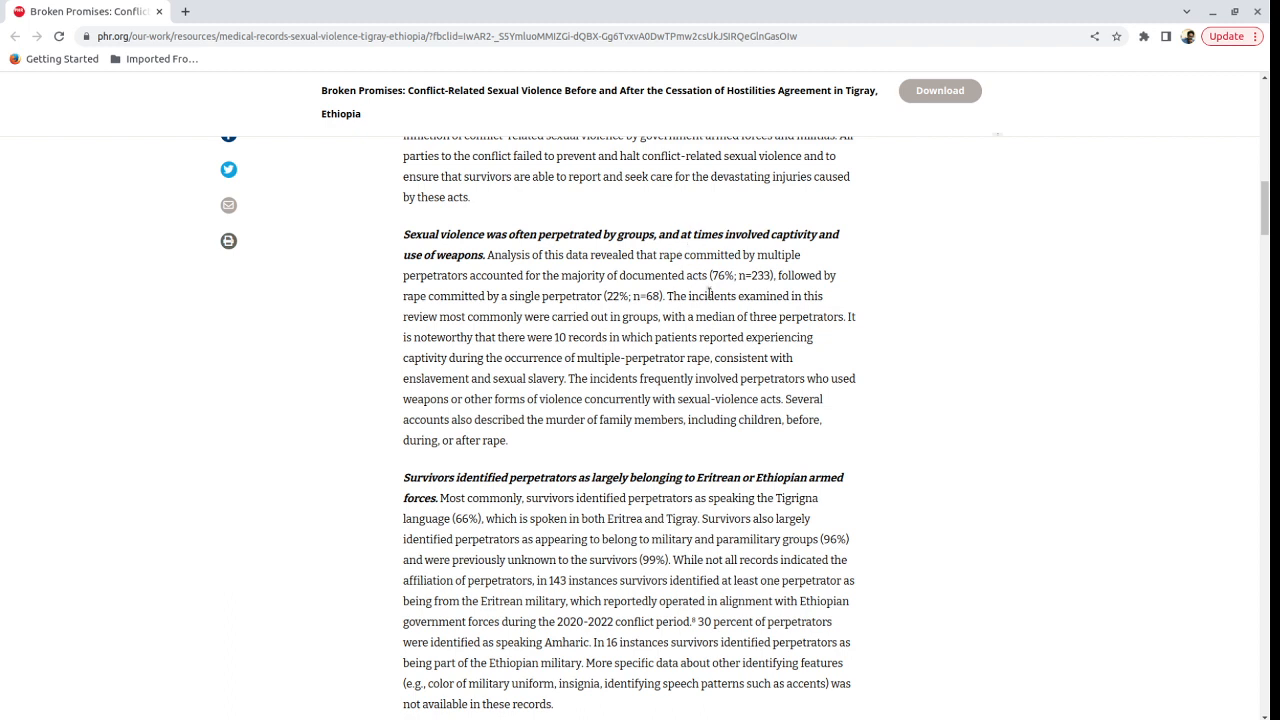
pyautogui.moveTo(822, 324)
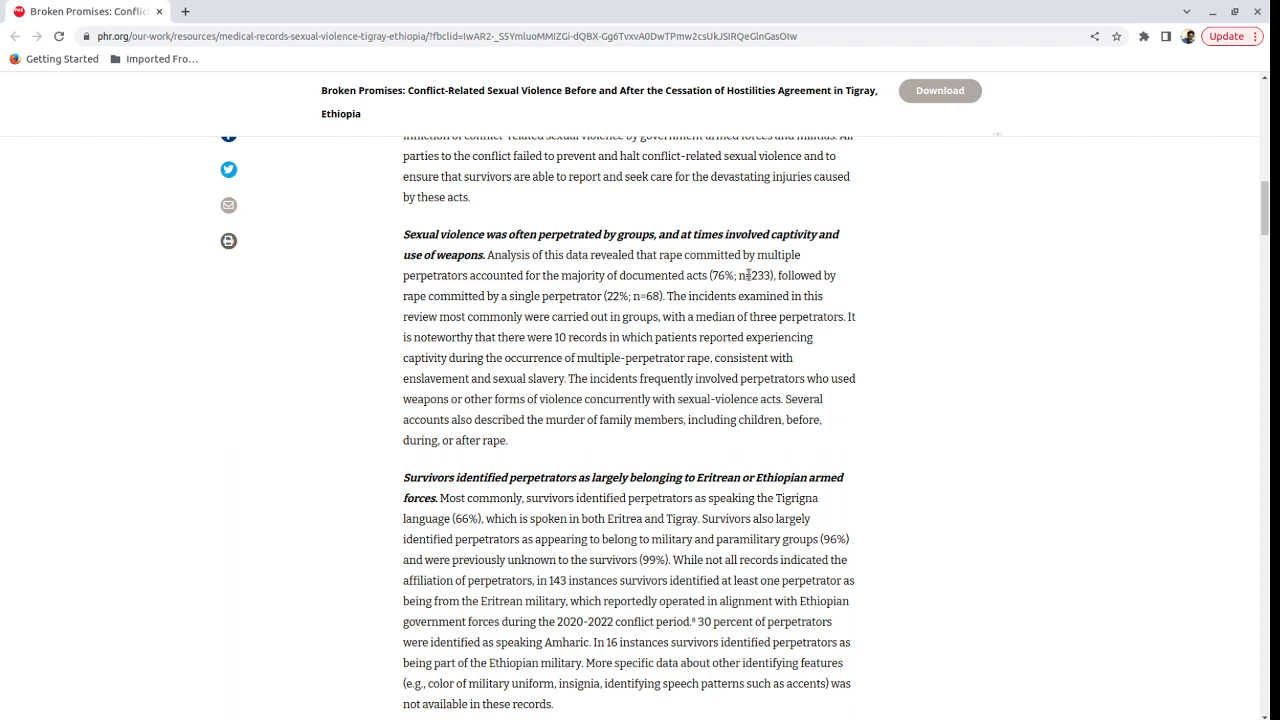
pyautogui.moveTo(656, 248)
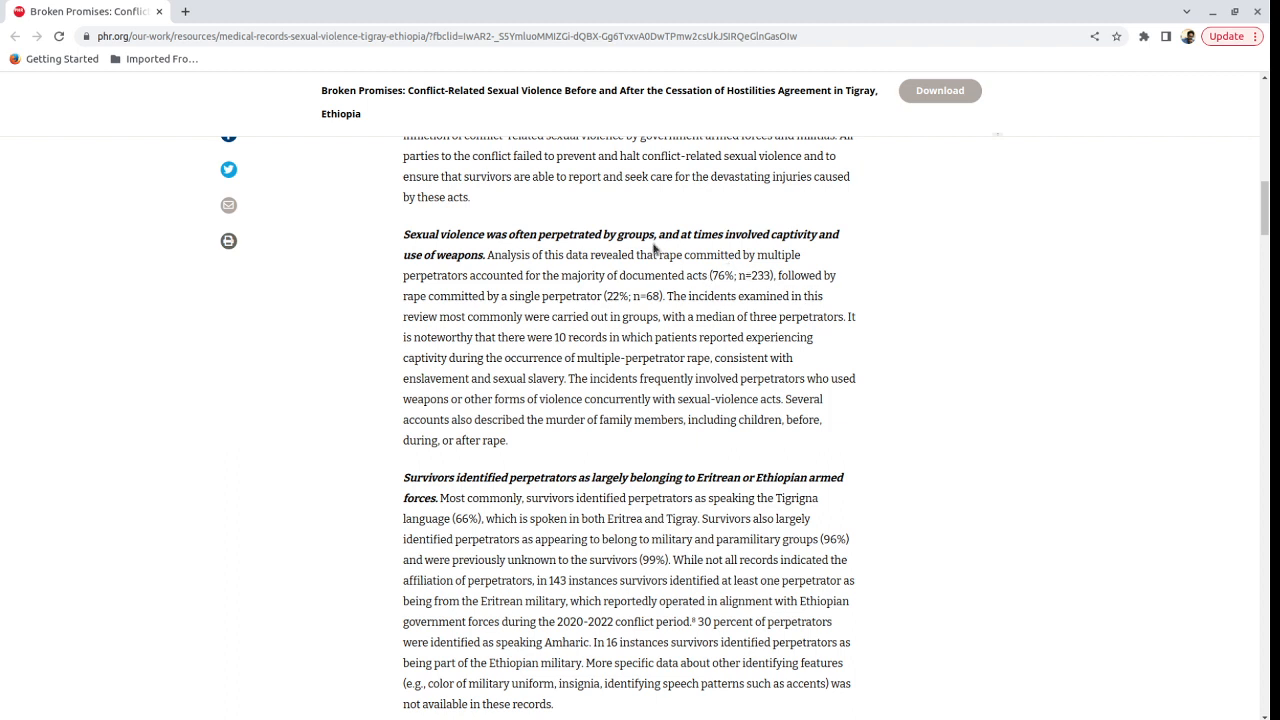
pyautogui.moveTo(696, 276)
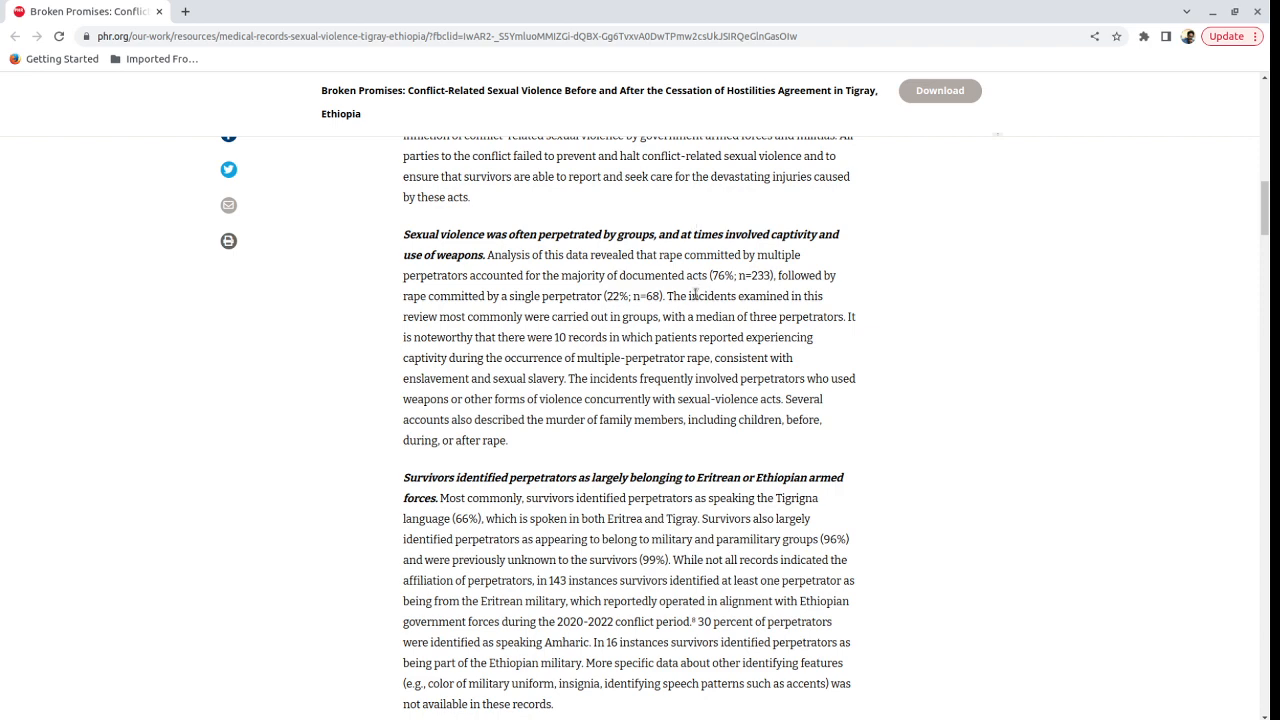
pyautogui.moveTo(788, 336)
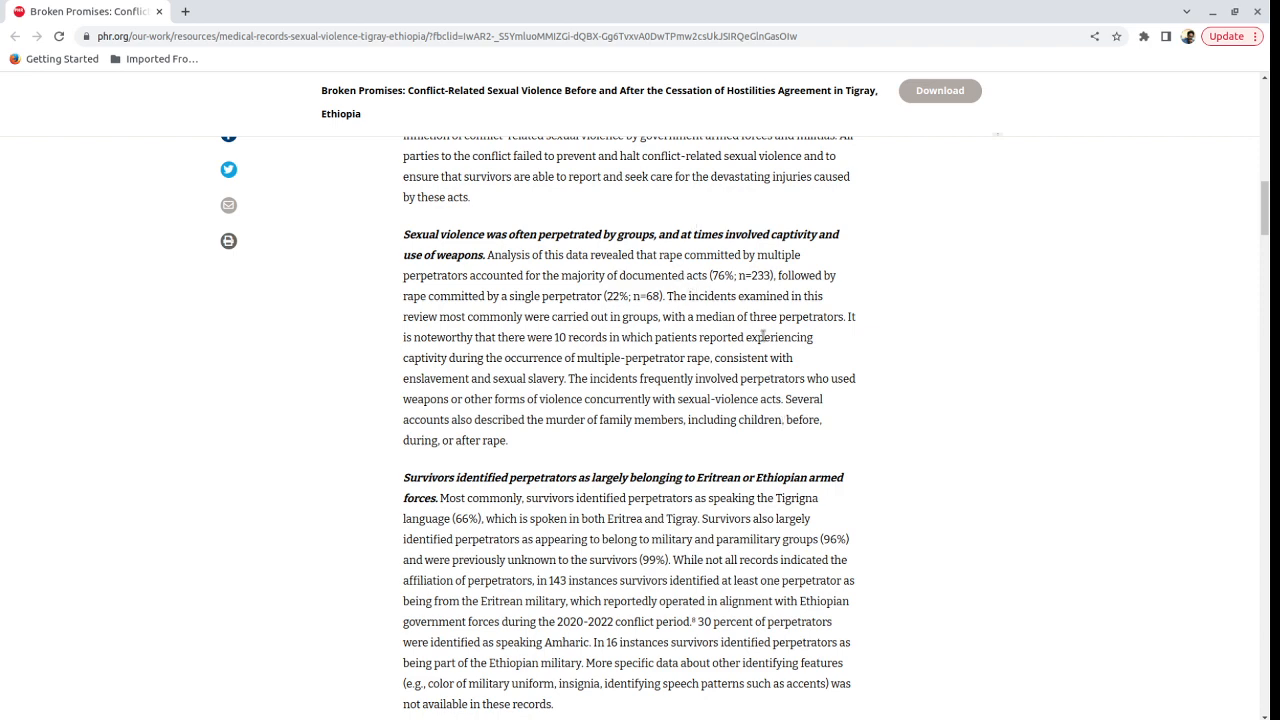
pyautogui.scroll(-3)
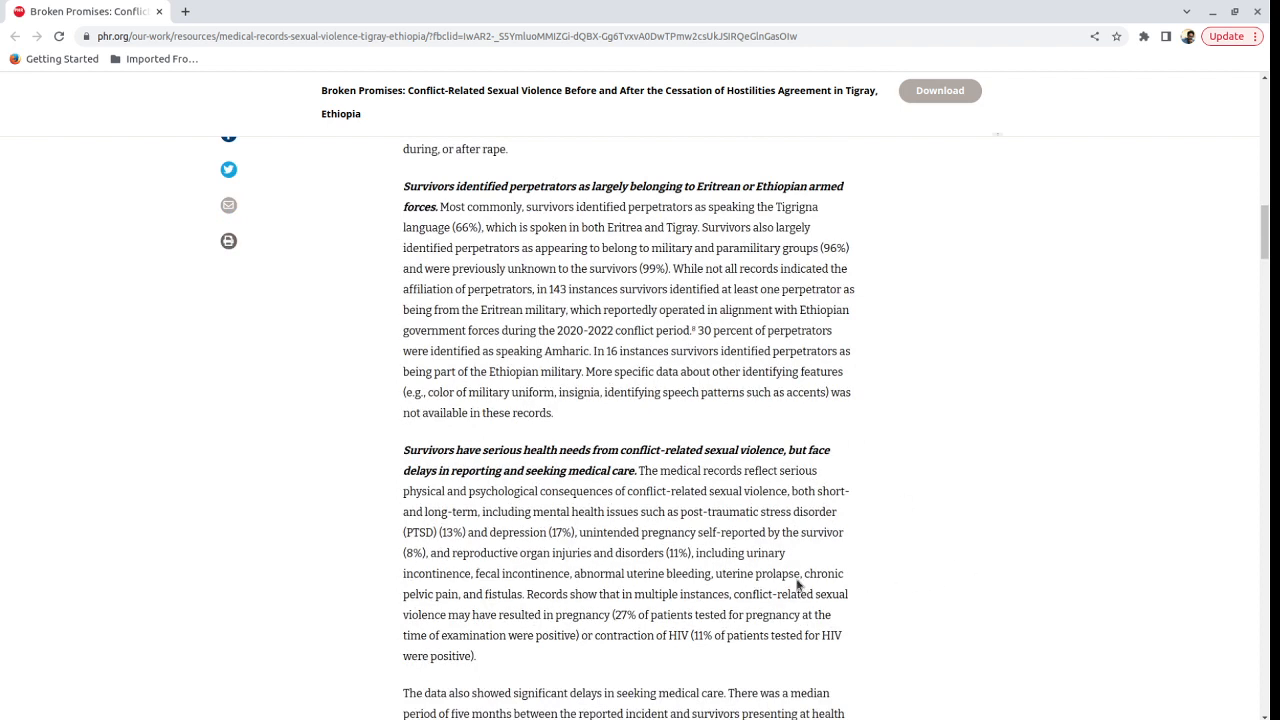
pyautogui.moveTo(870, 564)
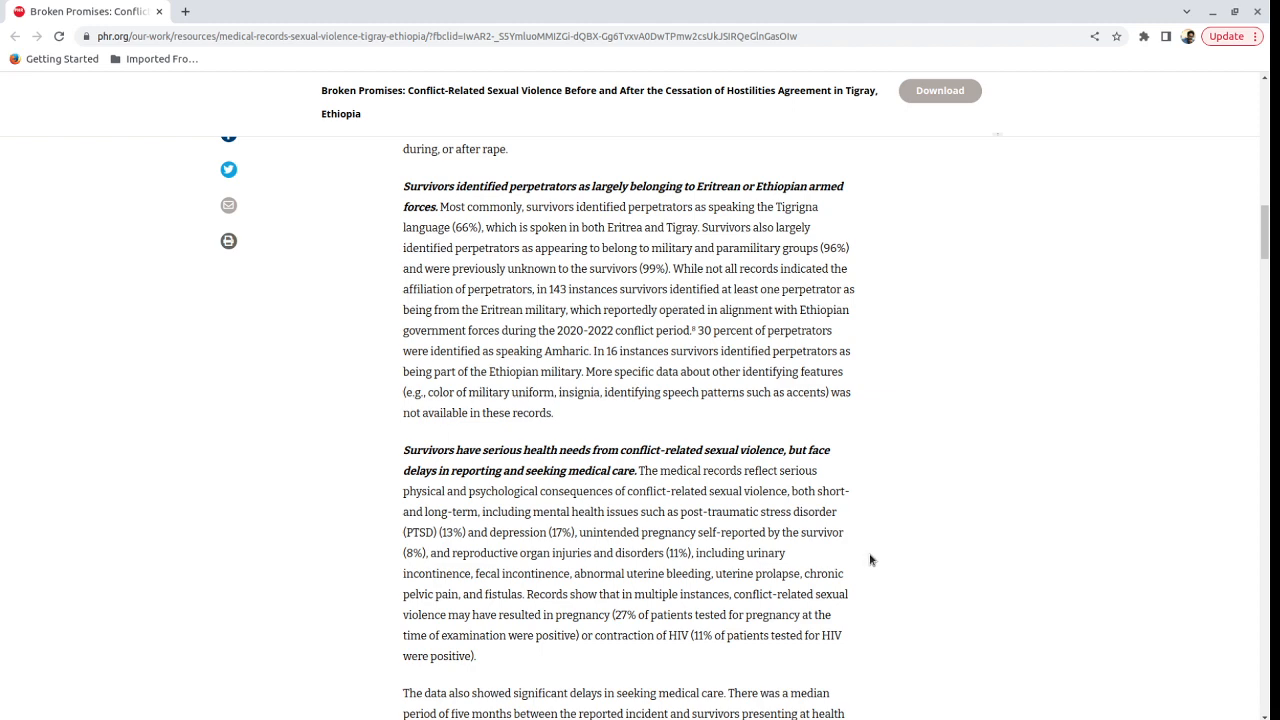
pyautogui.moveTo(806, 508)
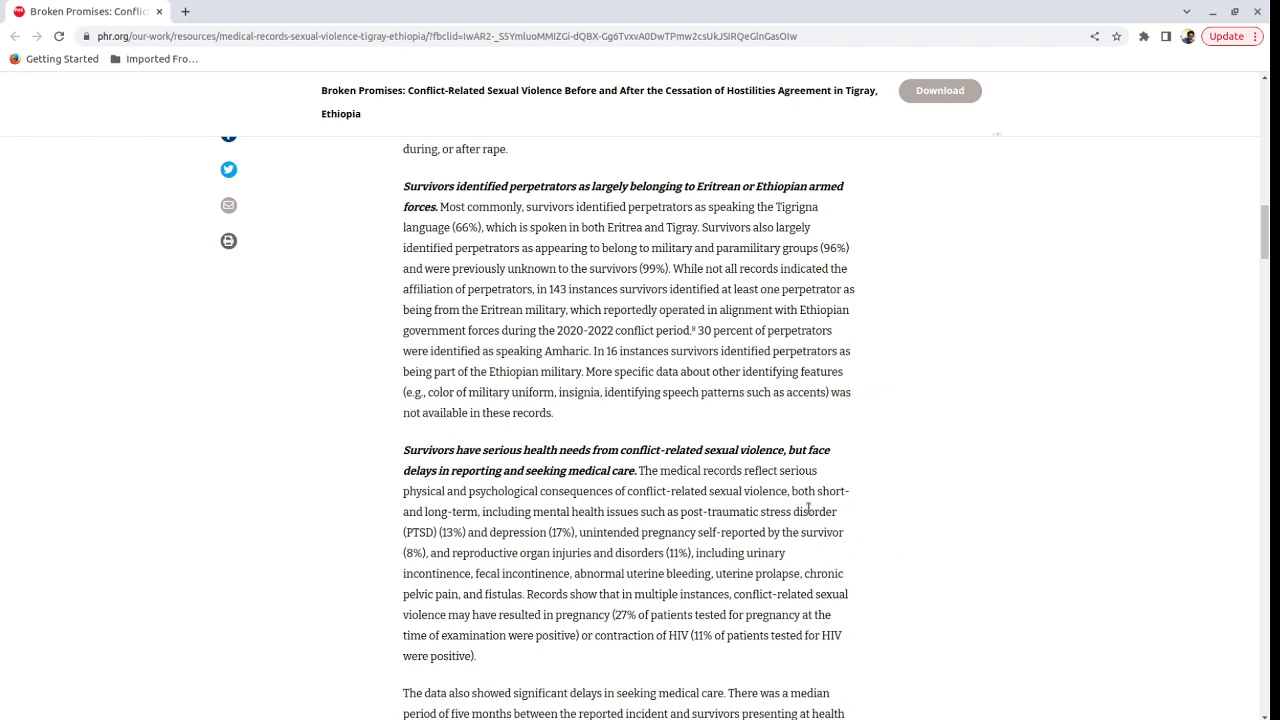
pyautogui.scroll(-3)
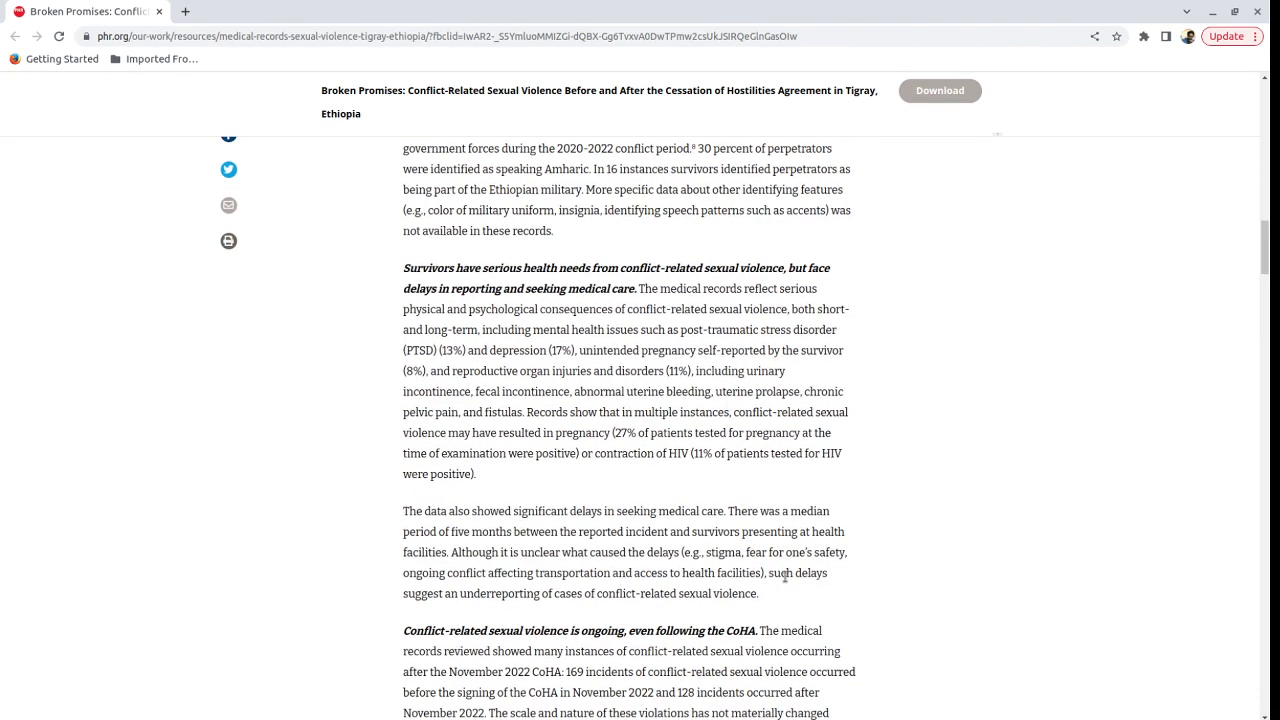
pyautogui.moveTo(960, 604)
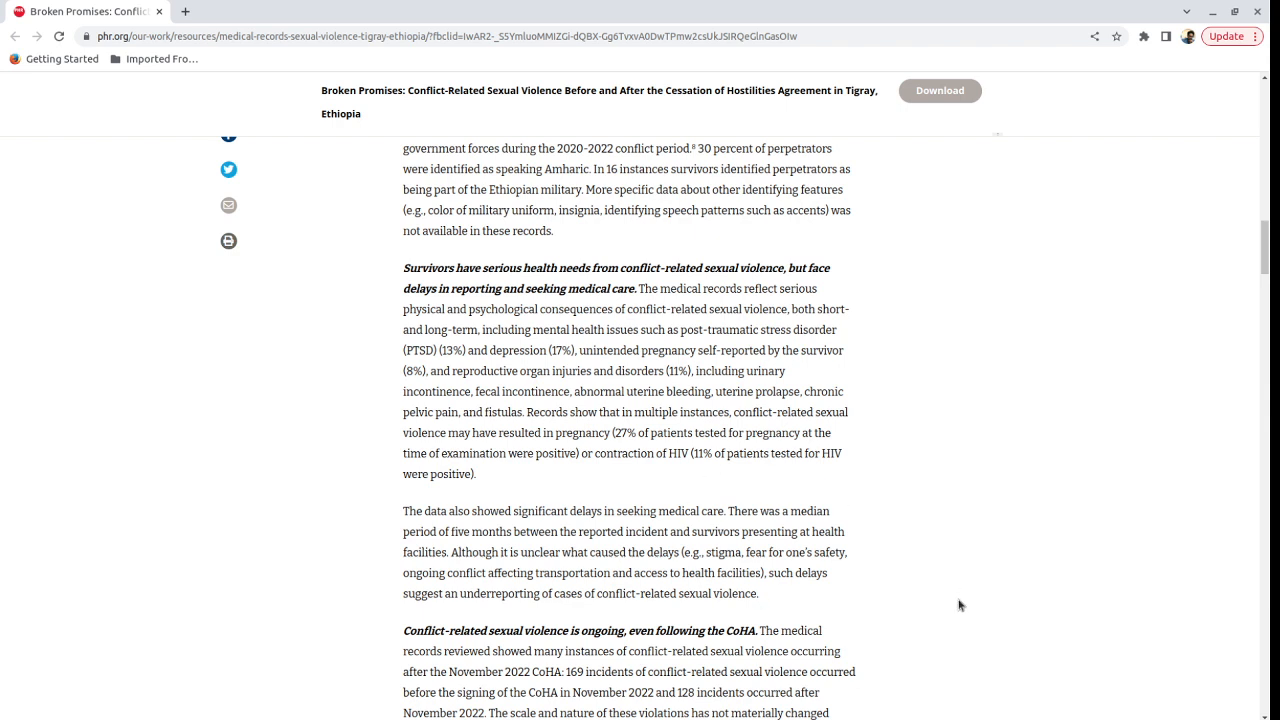
pyautogui.moveTo(956, 584)
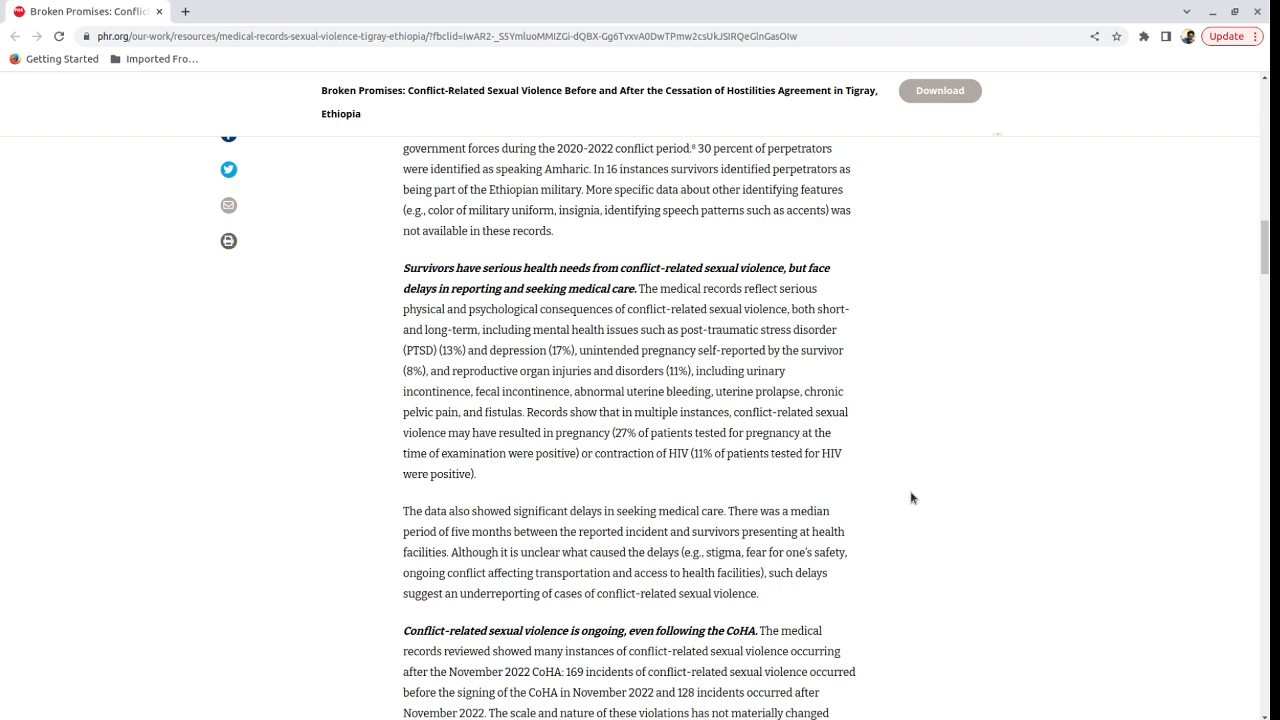
pyautogui.moveTo(878, 442)
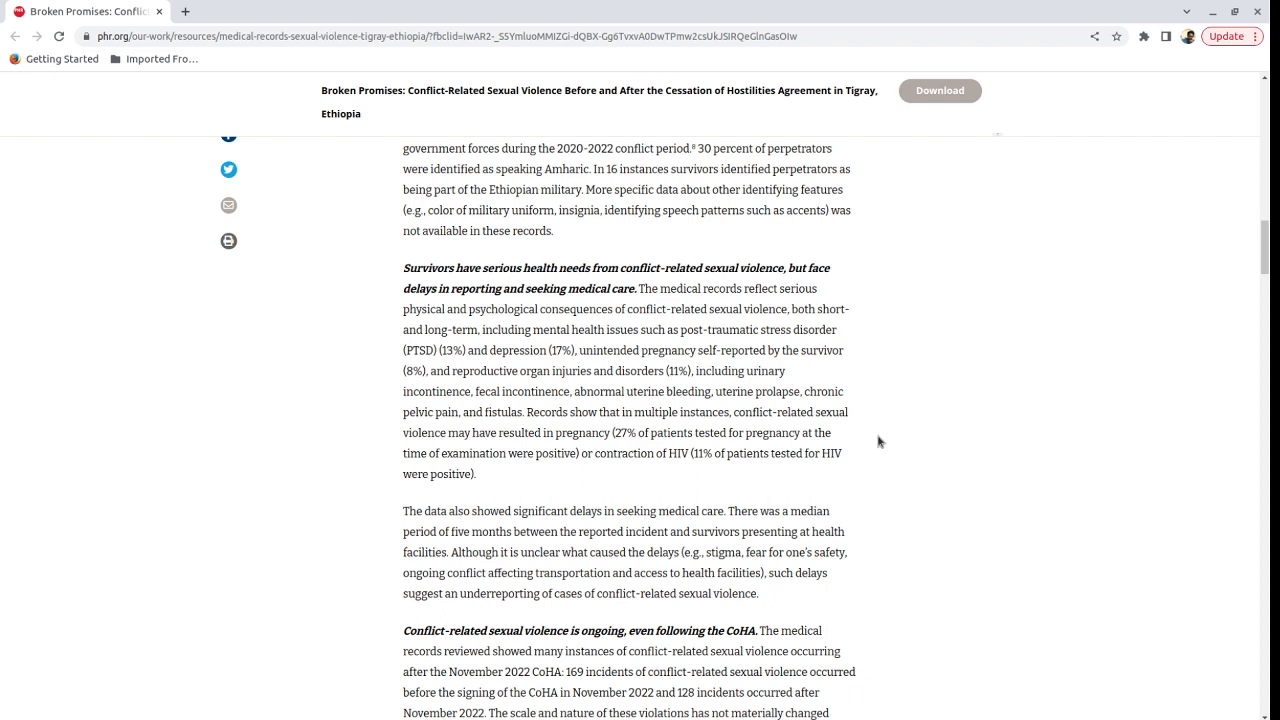
pyautogui.scroll(-3)
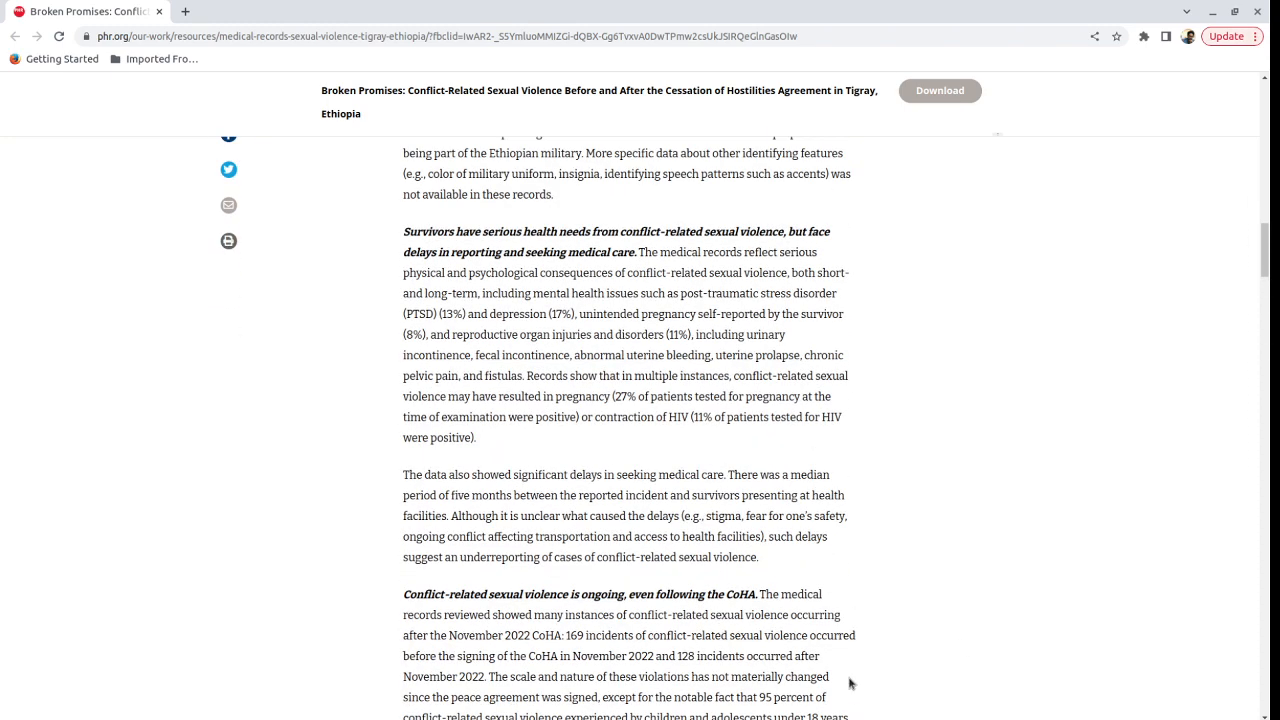
pyautogui.scroll(3)
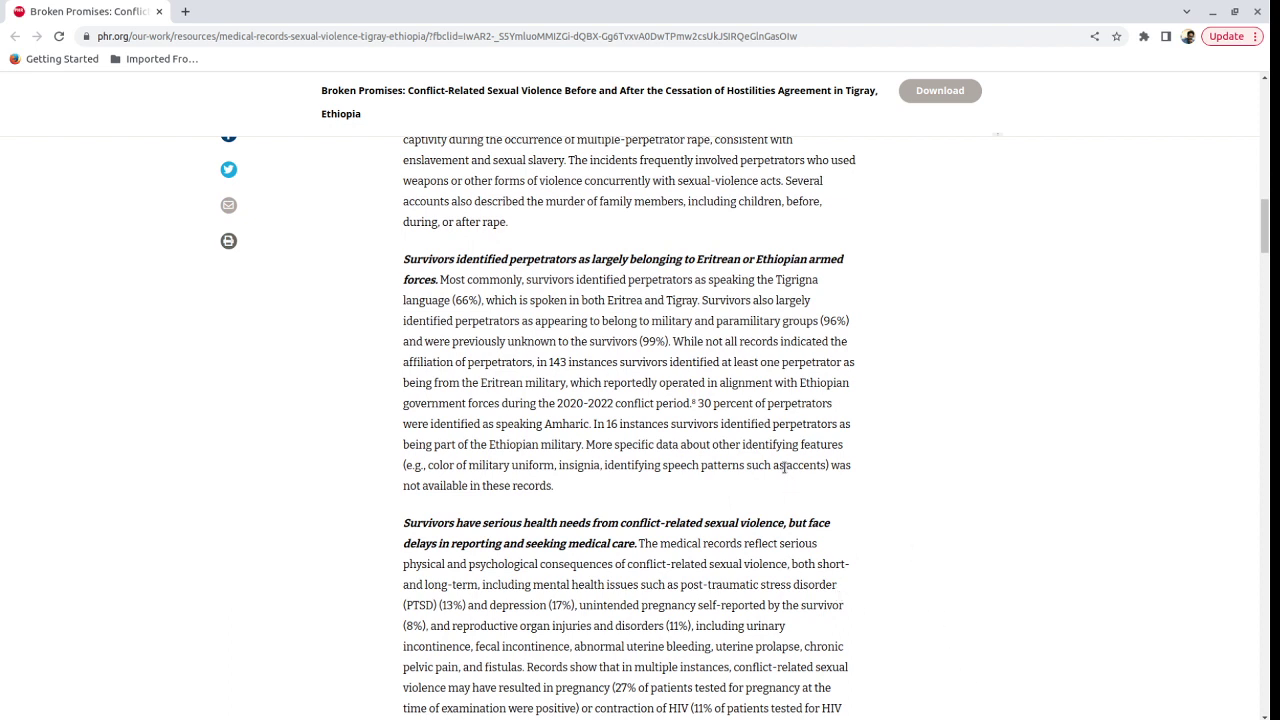
pyautogui.moveTo(844, 504)
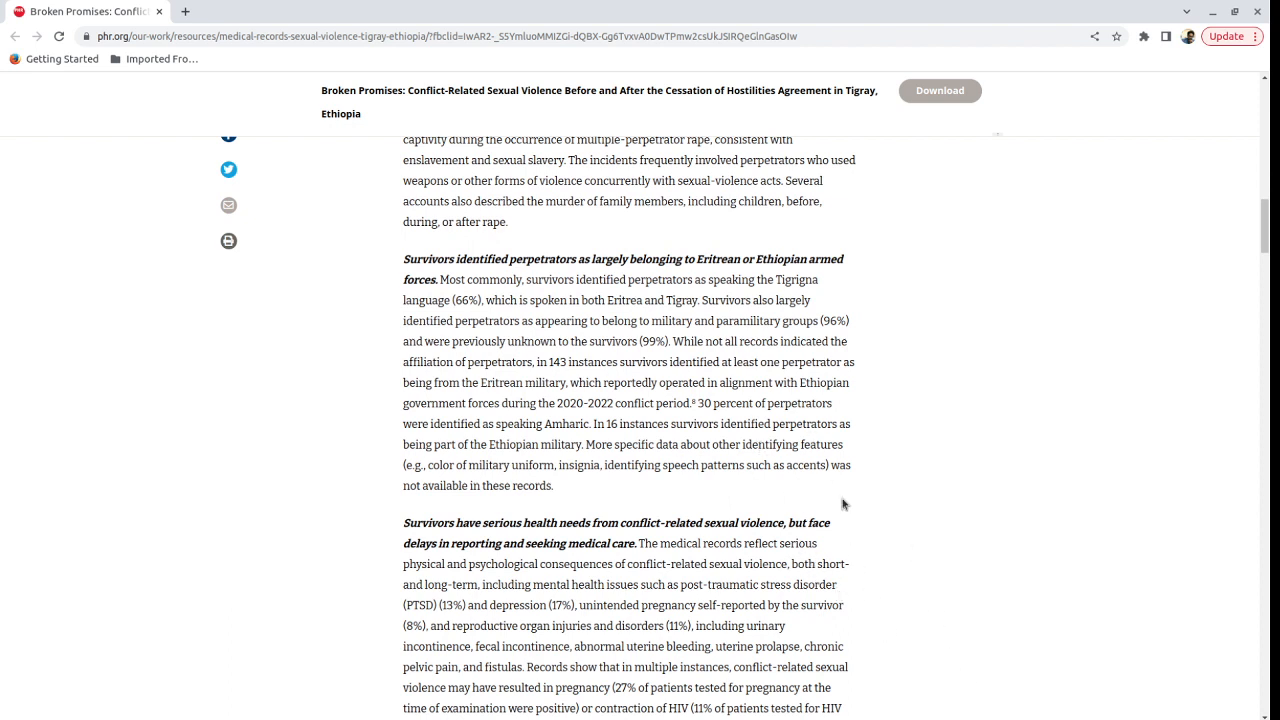
pyautogui.moveTo(834, 488)
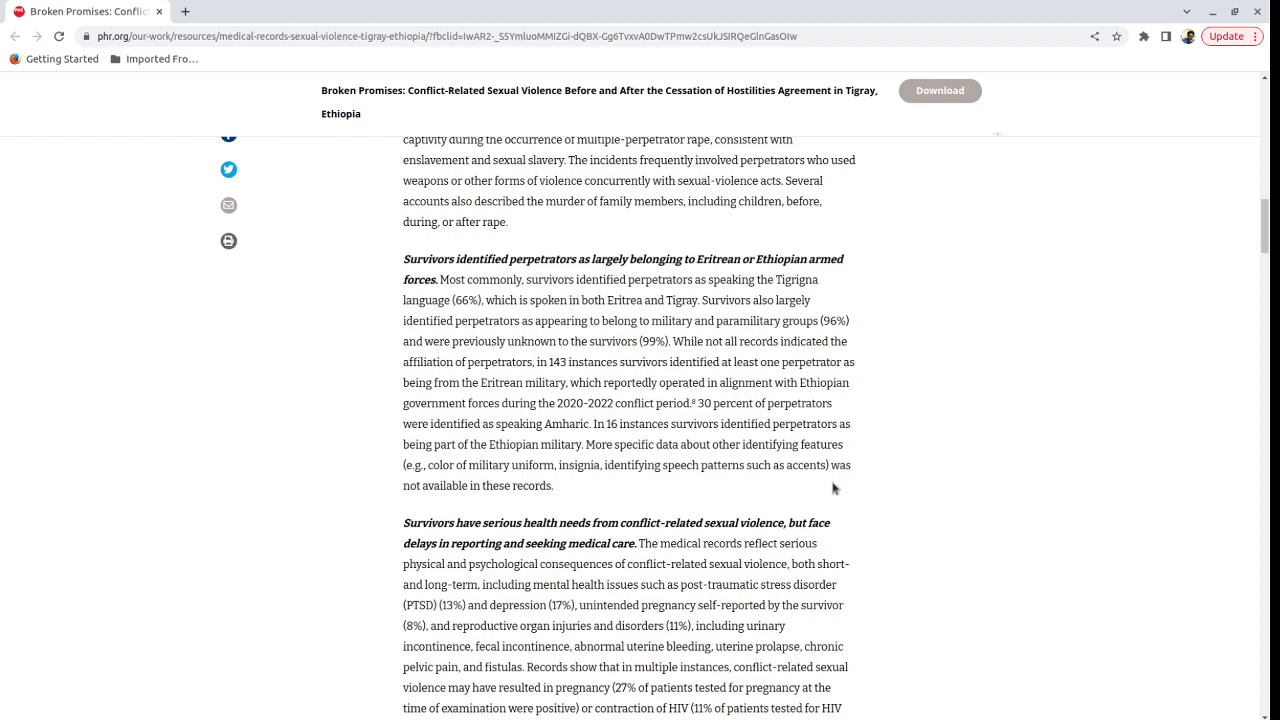
pyautogui.scroll(3)
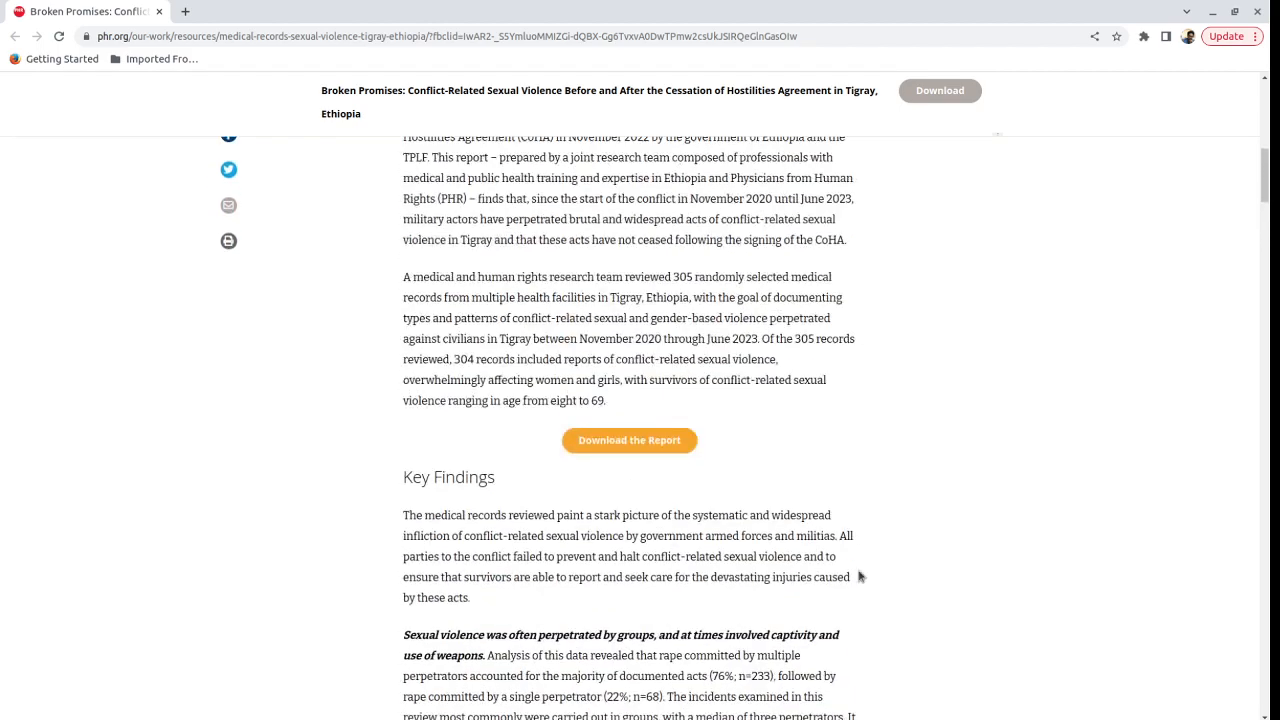
pyautogui.scroll(3)
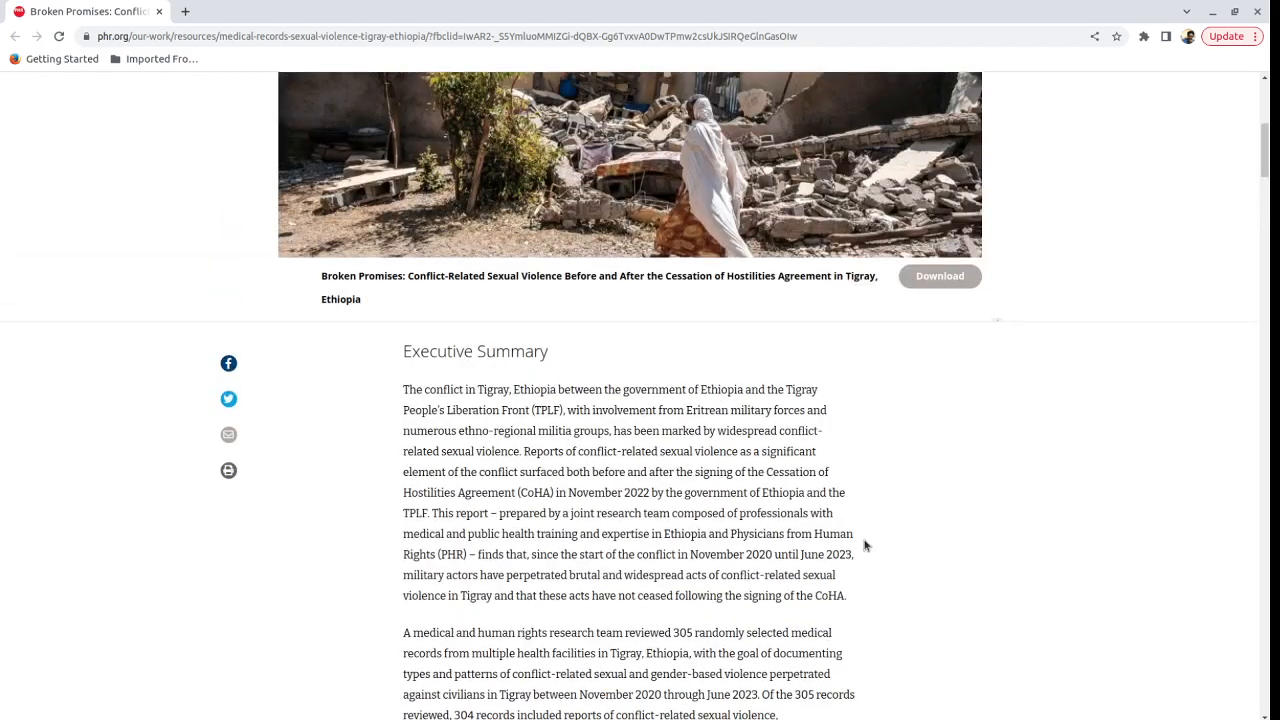
pyautogui.moveTo(856, 492)
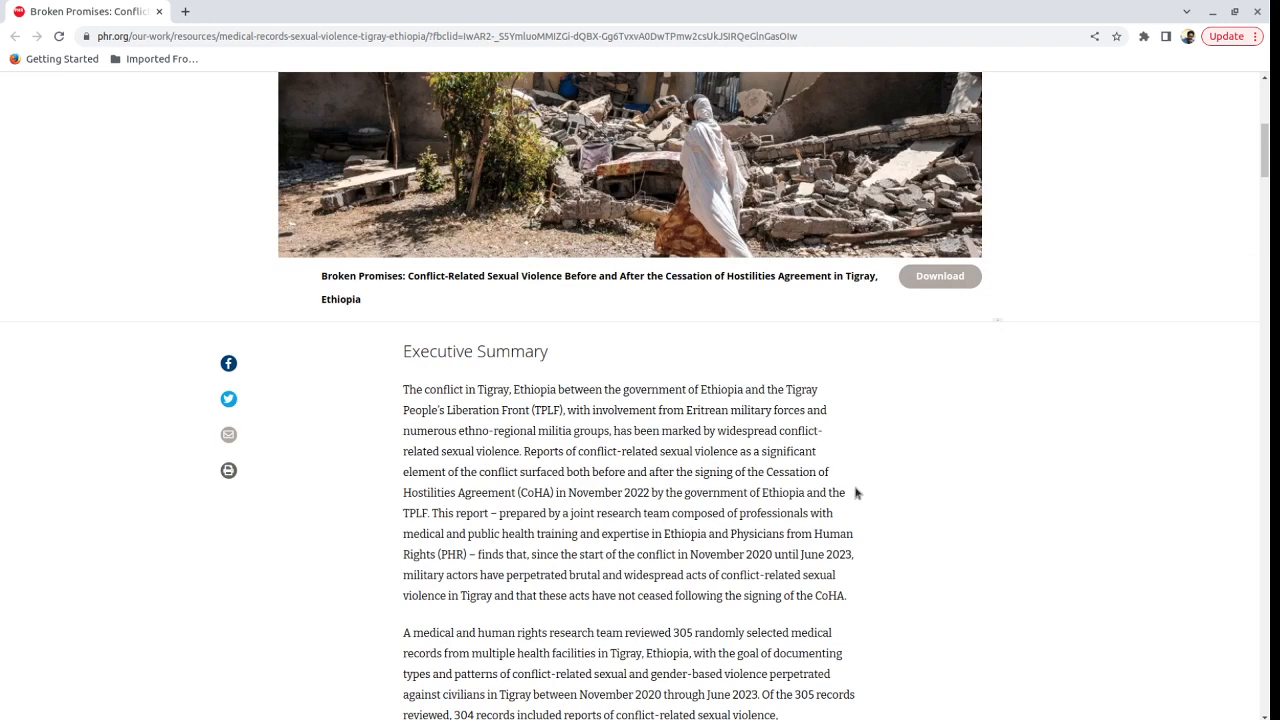
pyautogui.scroll(-3)
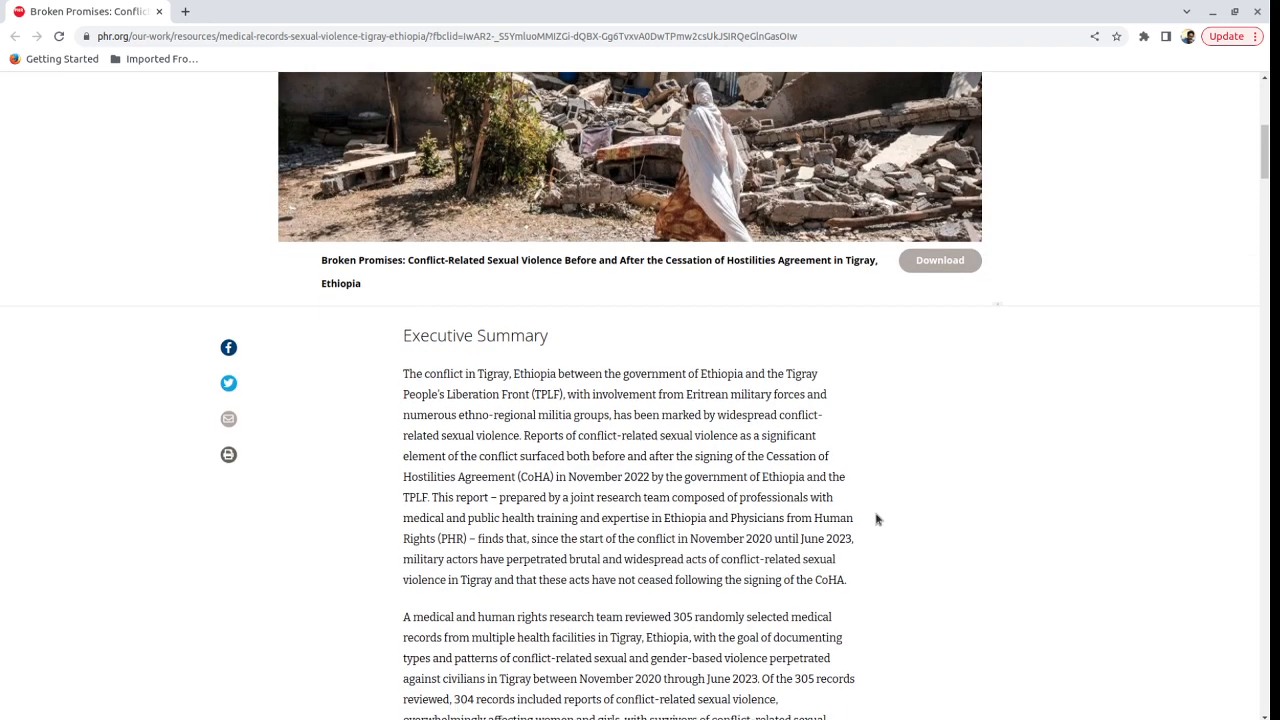
pyautogui.scroll(-3)
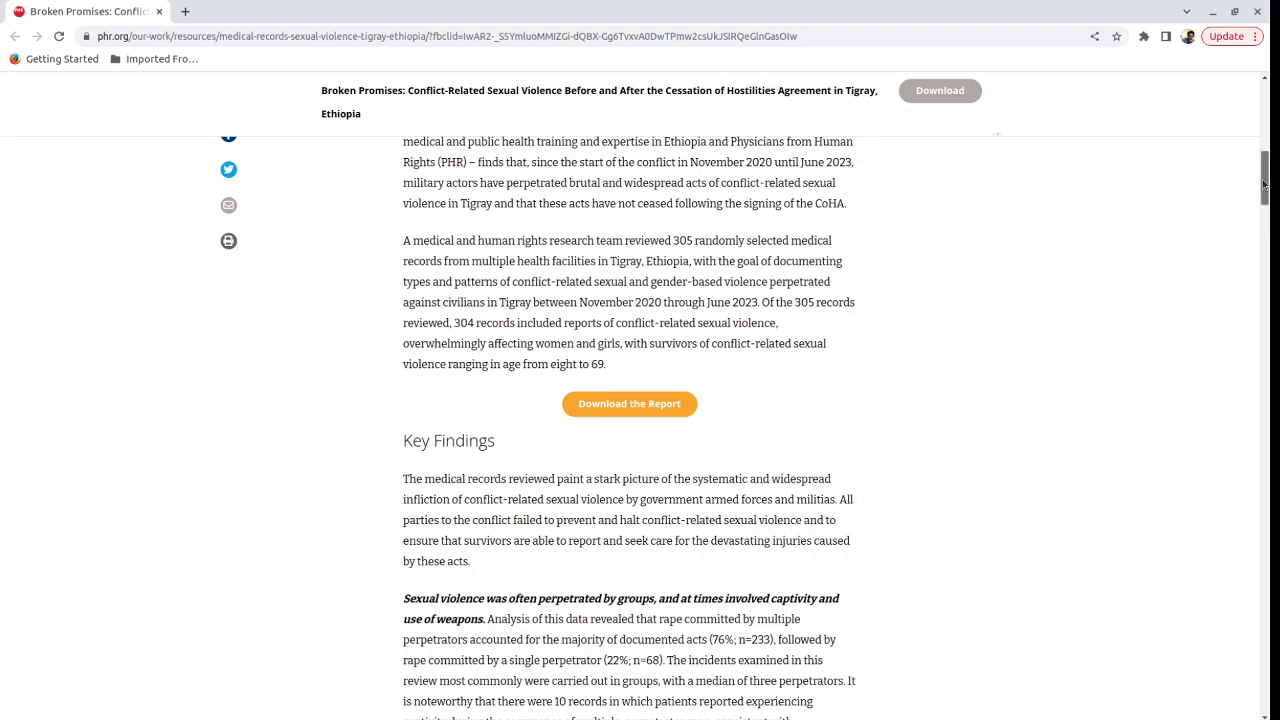
pyautogui.scroll(-3)
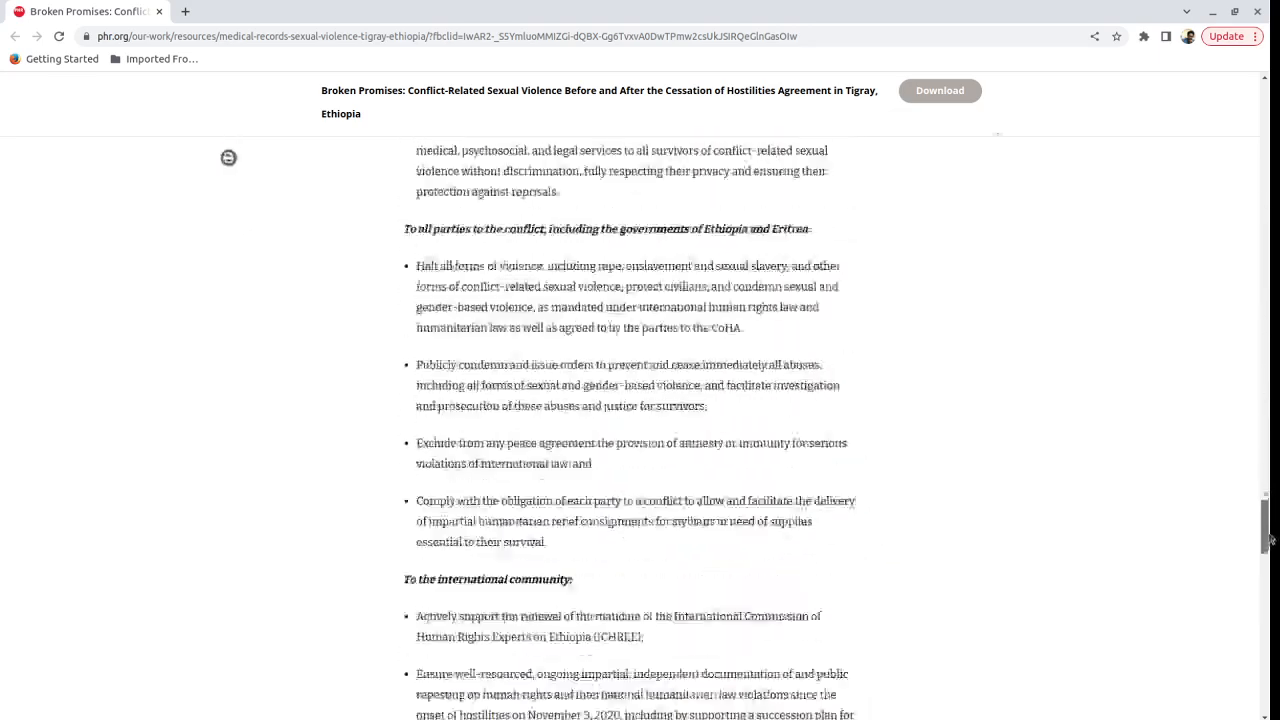
pyautogui.scroll(-3)
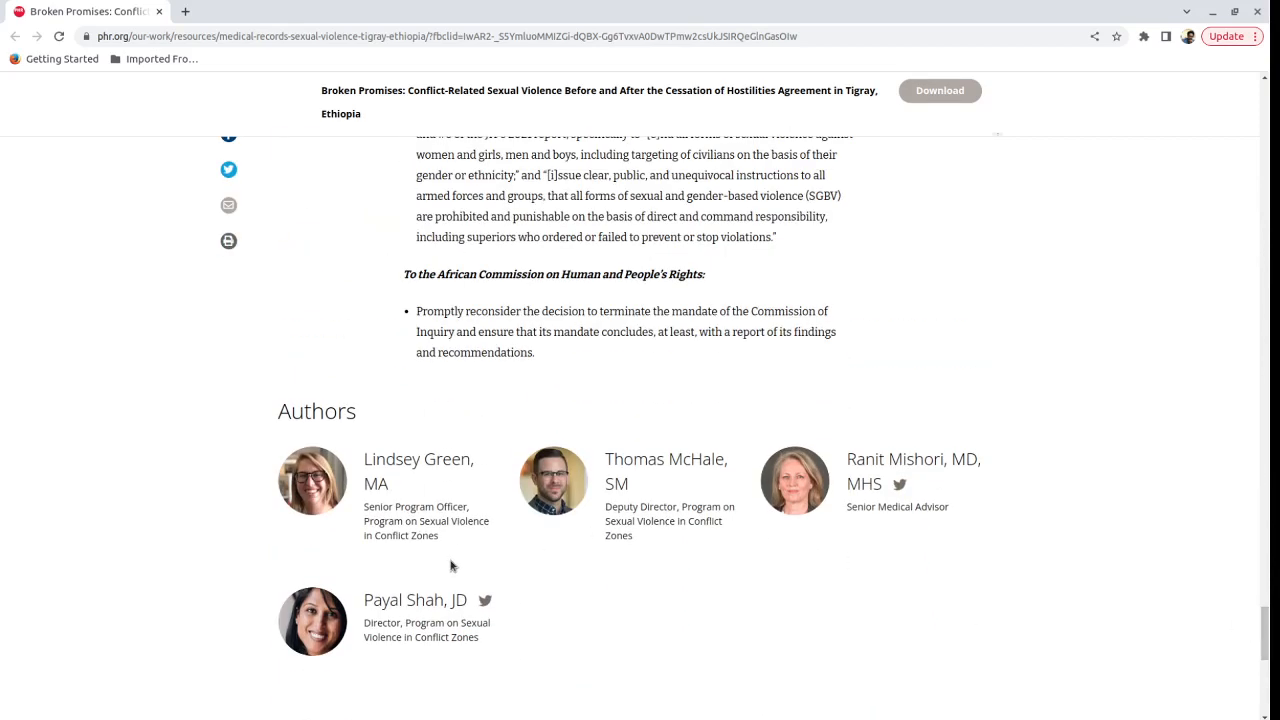
pyautogui.moveTo(364, 584)
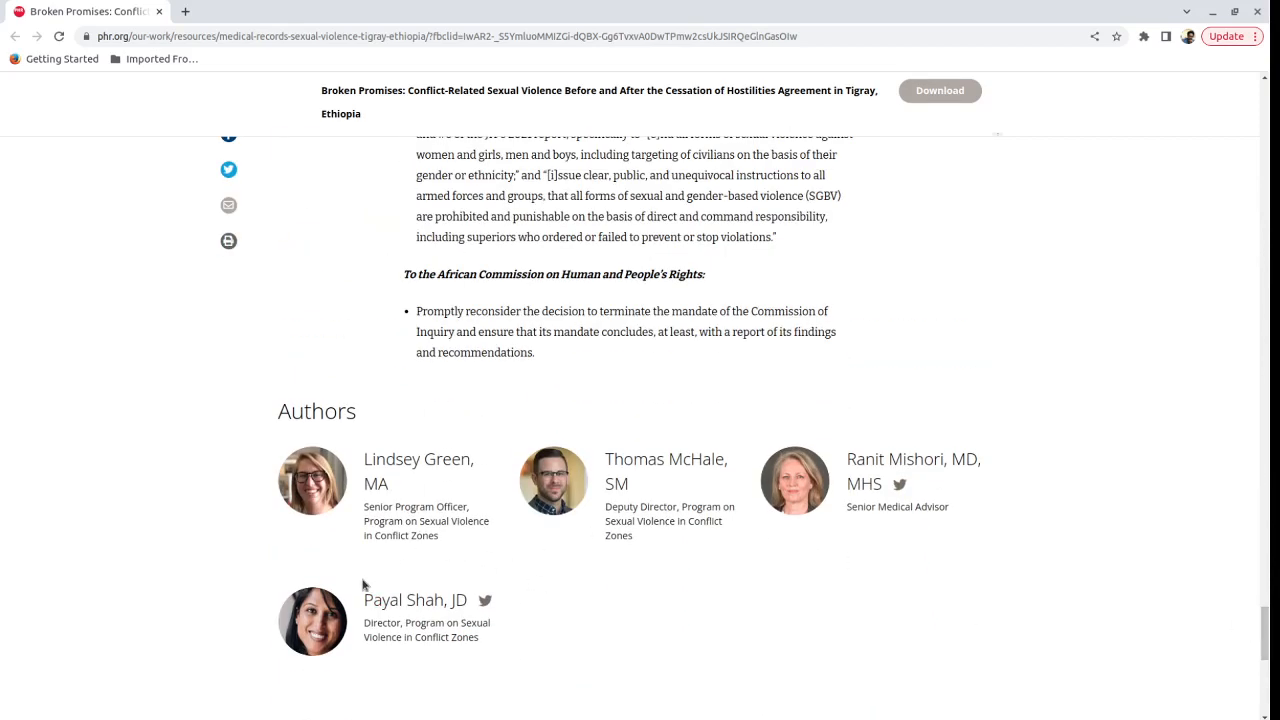
pyautogui.moveTo(364, 660)
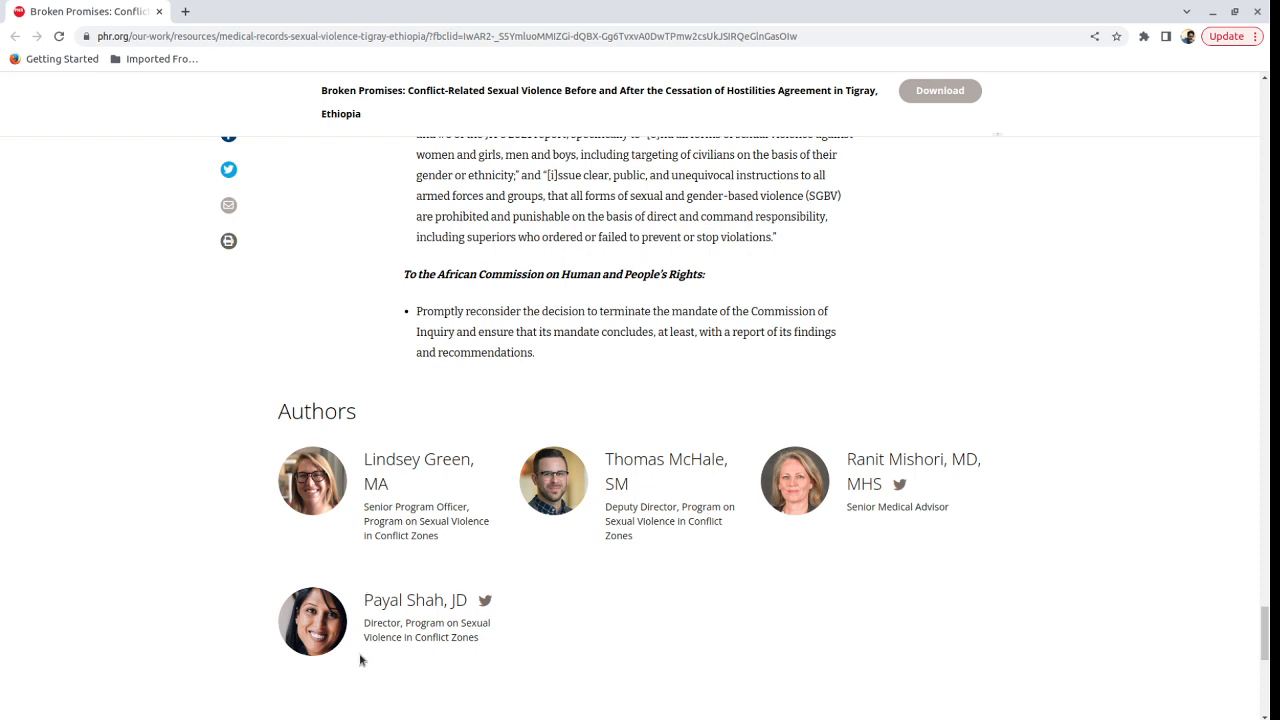
pyautogui.moveTo(380, 616)
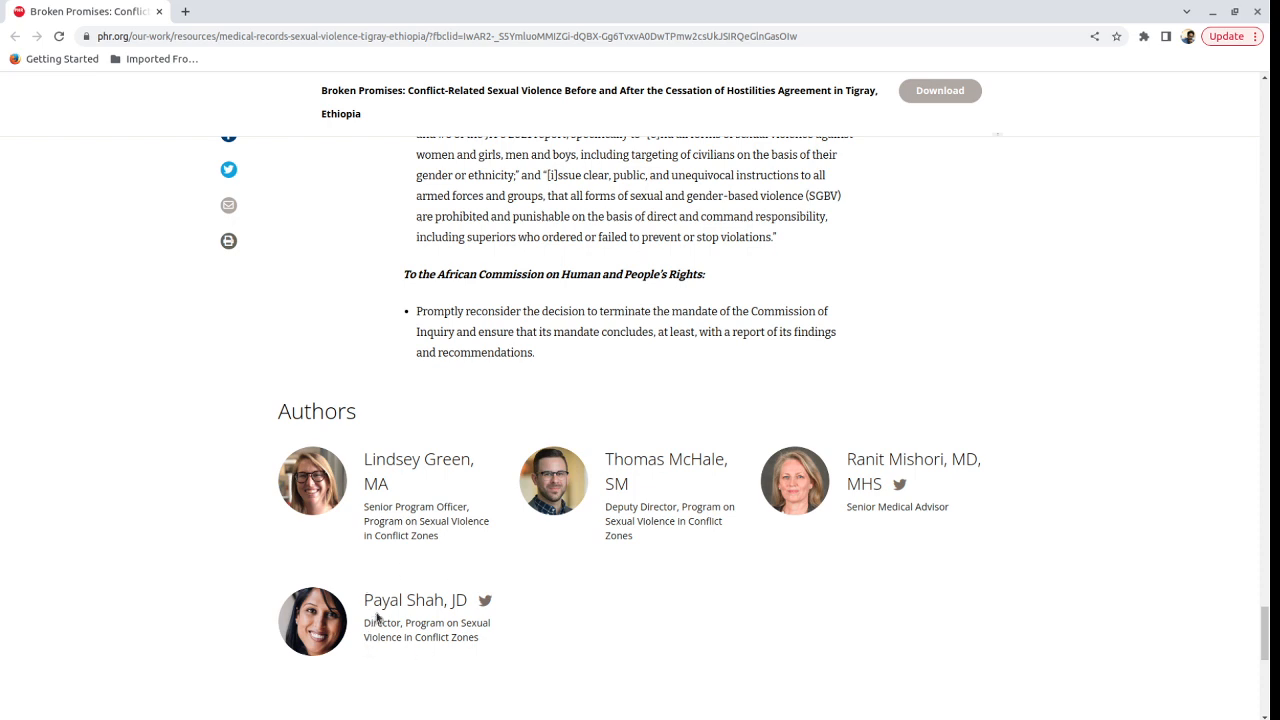
pyautogui.moveTo(540, 660)
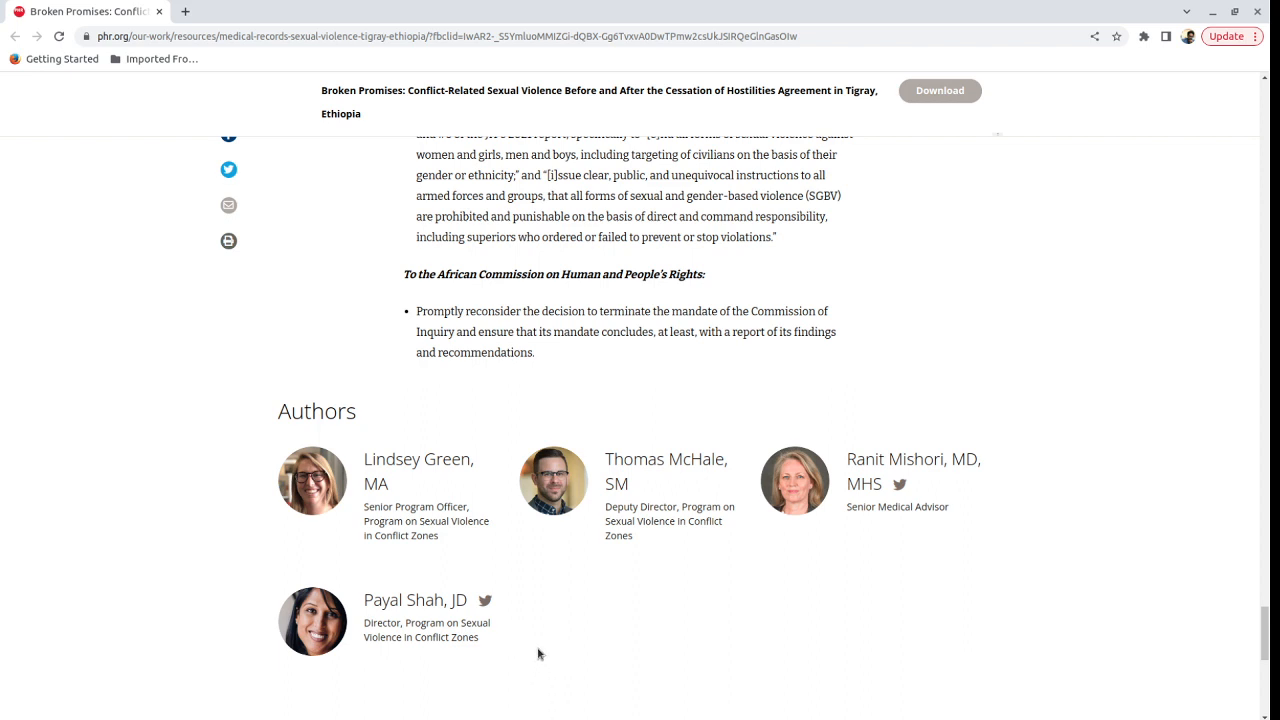
pyautogui.moveTo(664, 486)
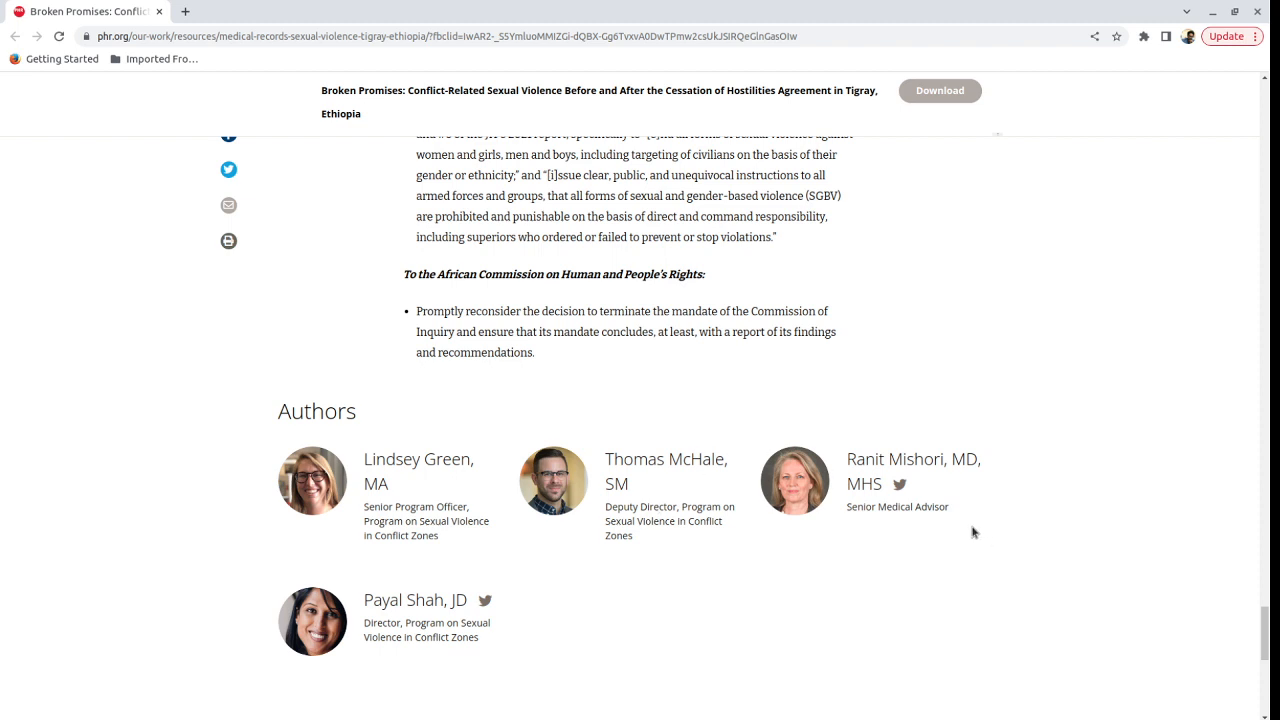
pyautogui.moveTo(960, 534)
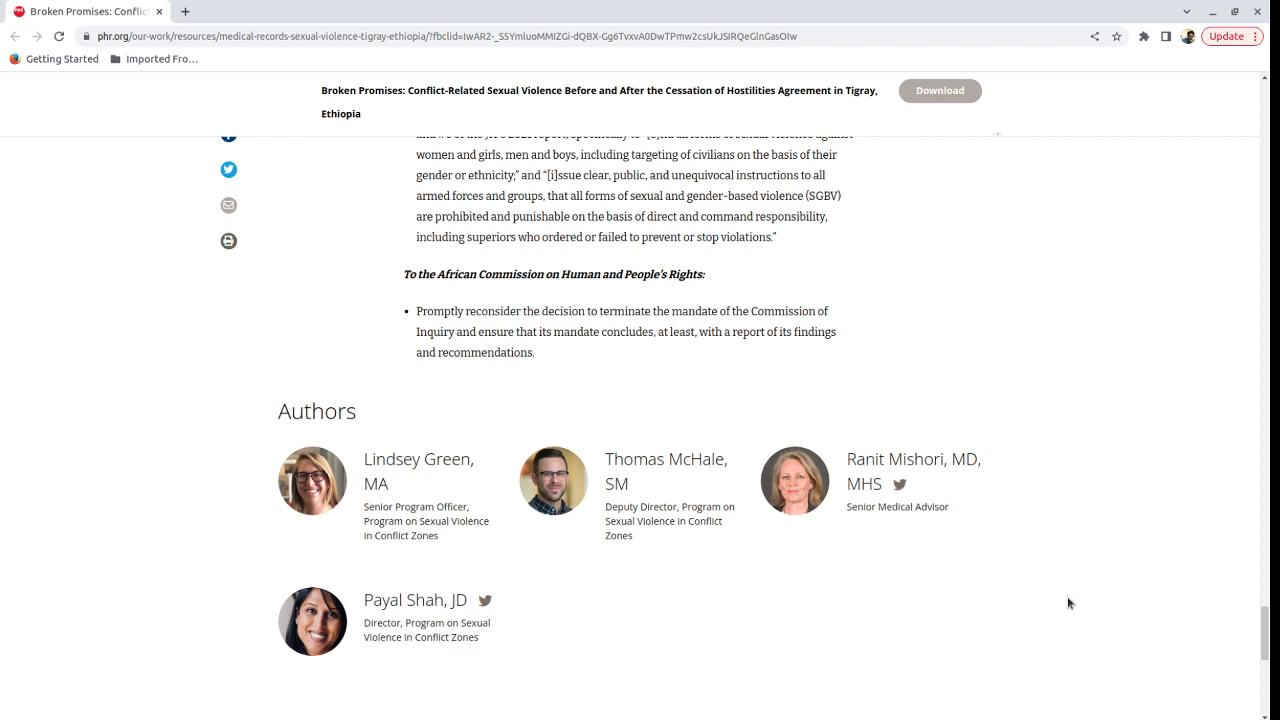
pyautogui.scroll(3)
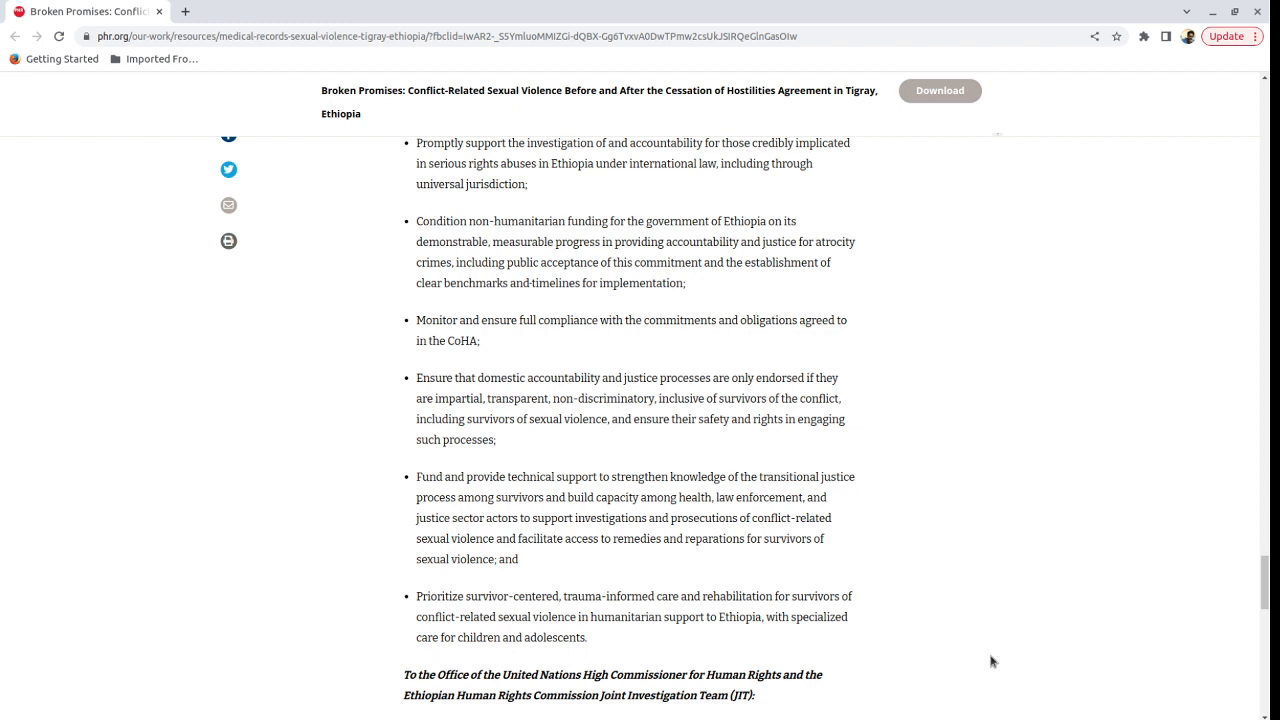
pyautogui.moveTo(988, 692)
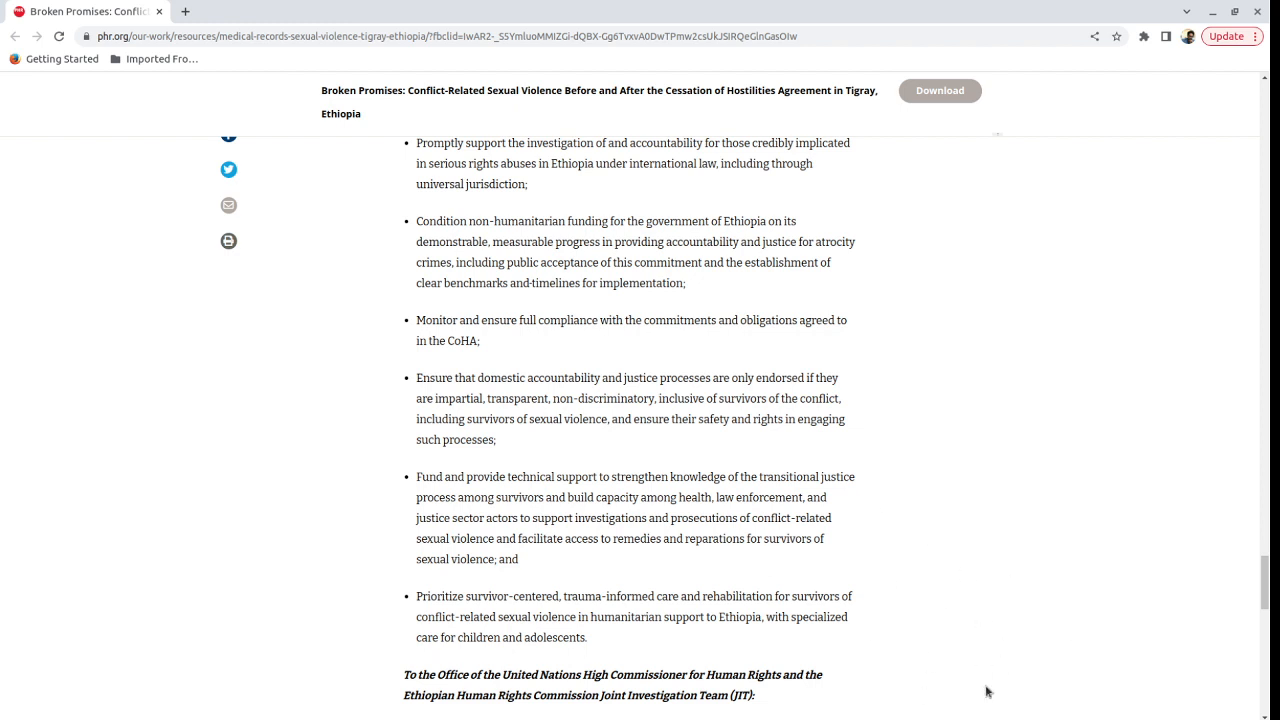
pyautogui.moveTo(750, 556)
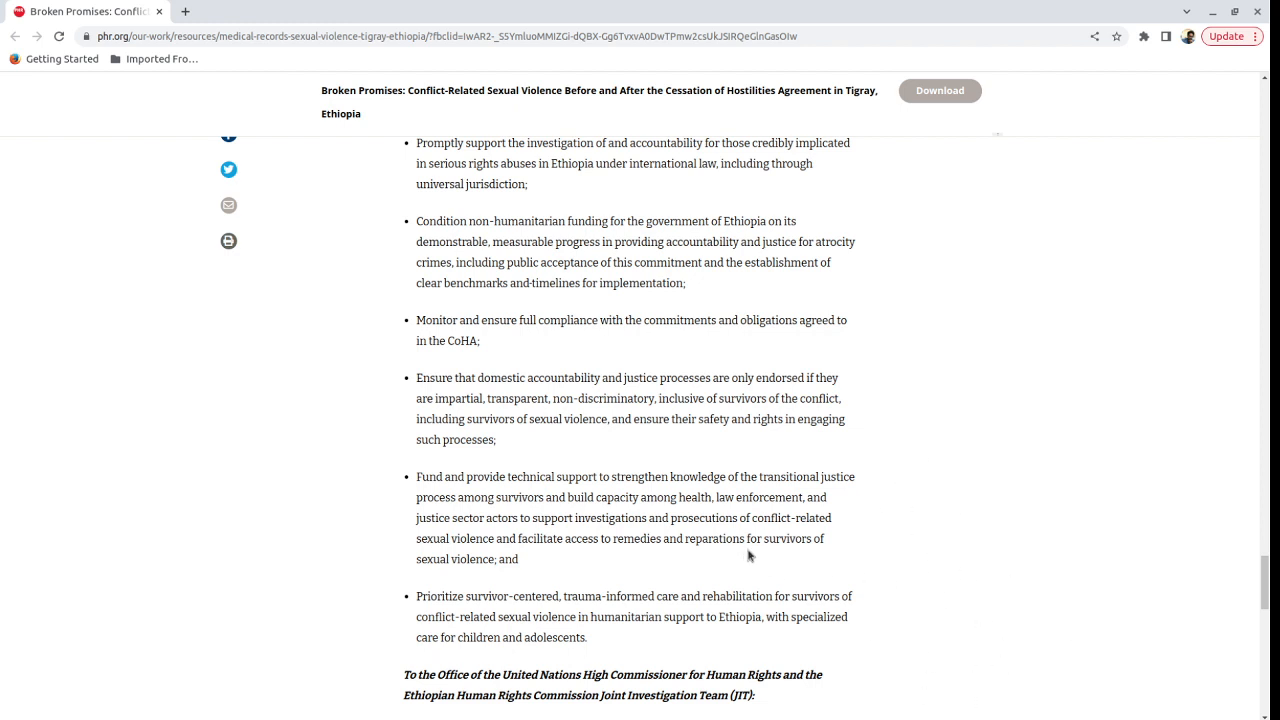
pyautogui.moveTo(1000, 586)
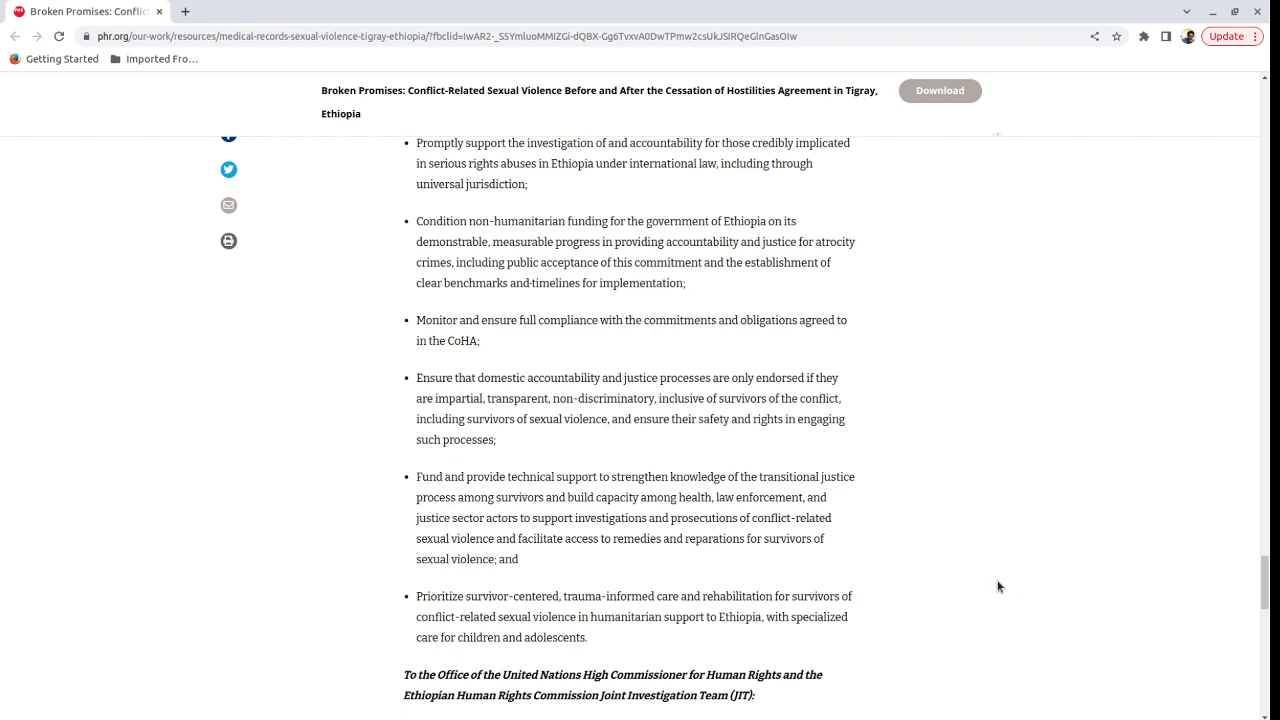
pyautogui.moveTo(1000, 590)
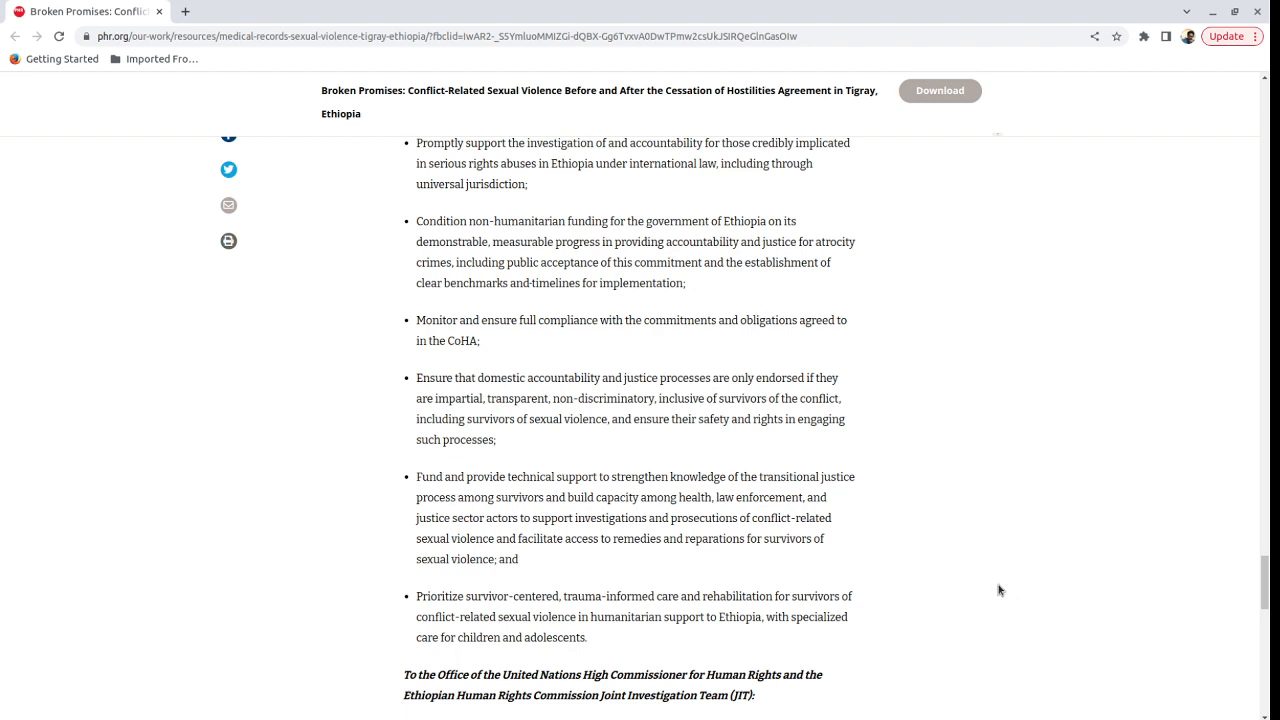
pyautogui.moveTo(926, 576)
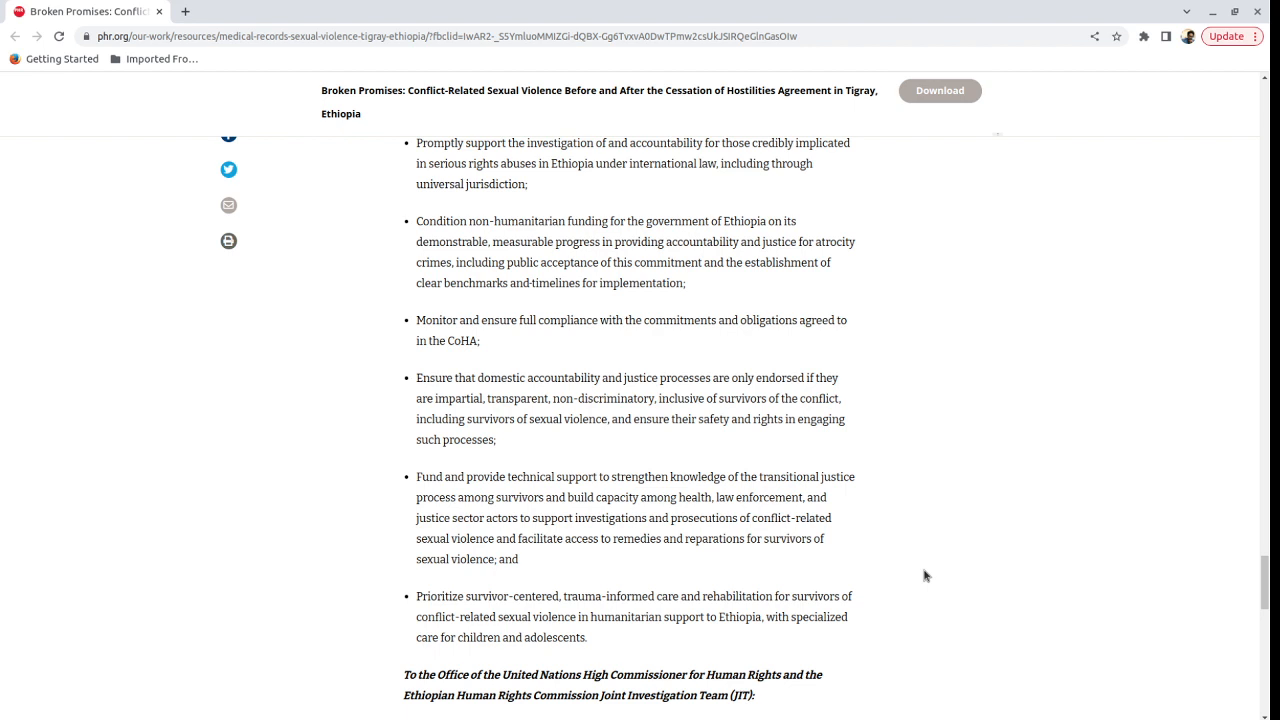
pyautogui.moveTo(924, 574)
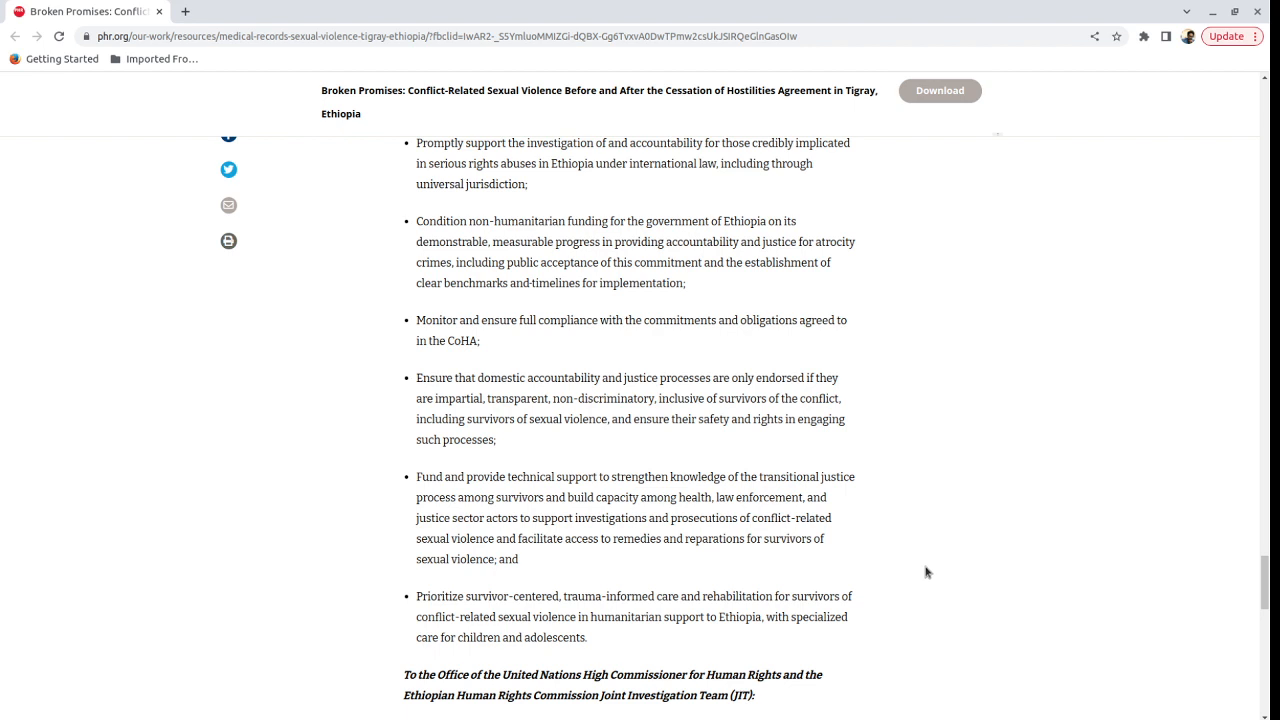
pyautogui.moveTo(932, 564)
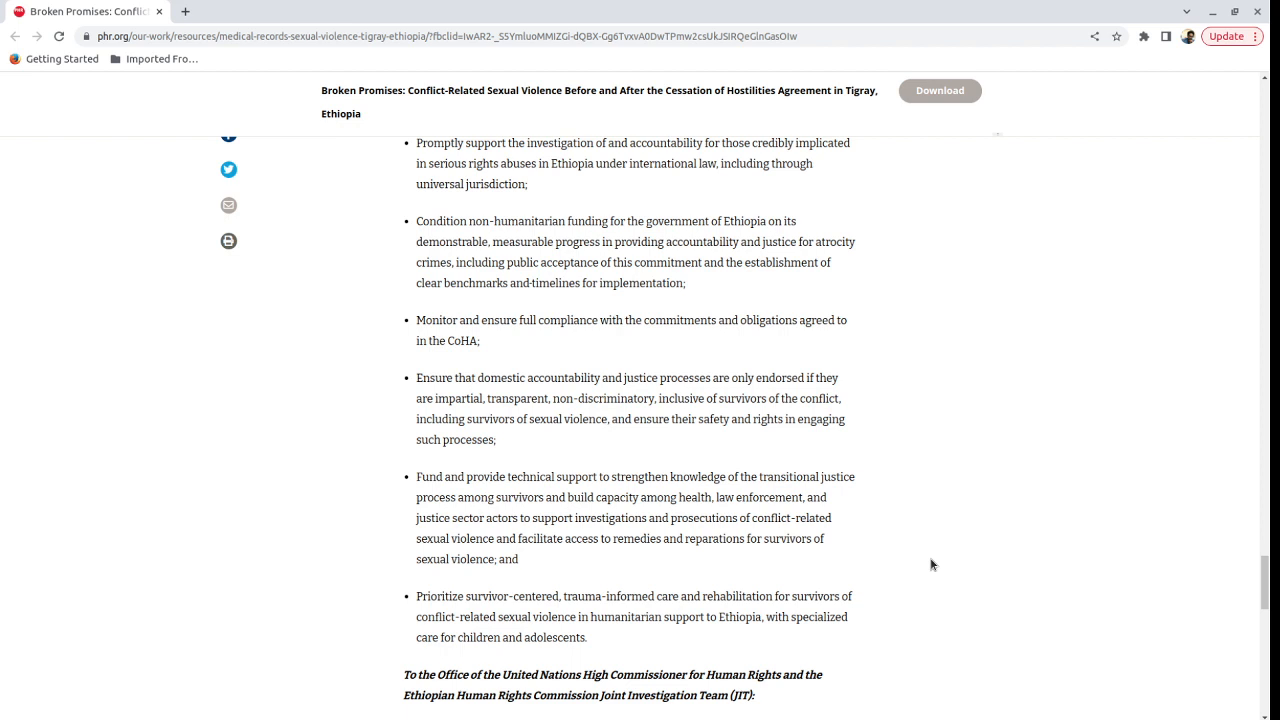
pyautogui.moveTo(1032, 456)
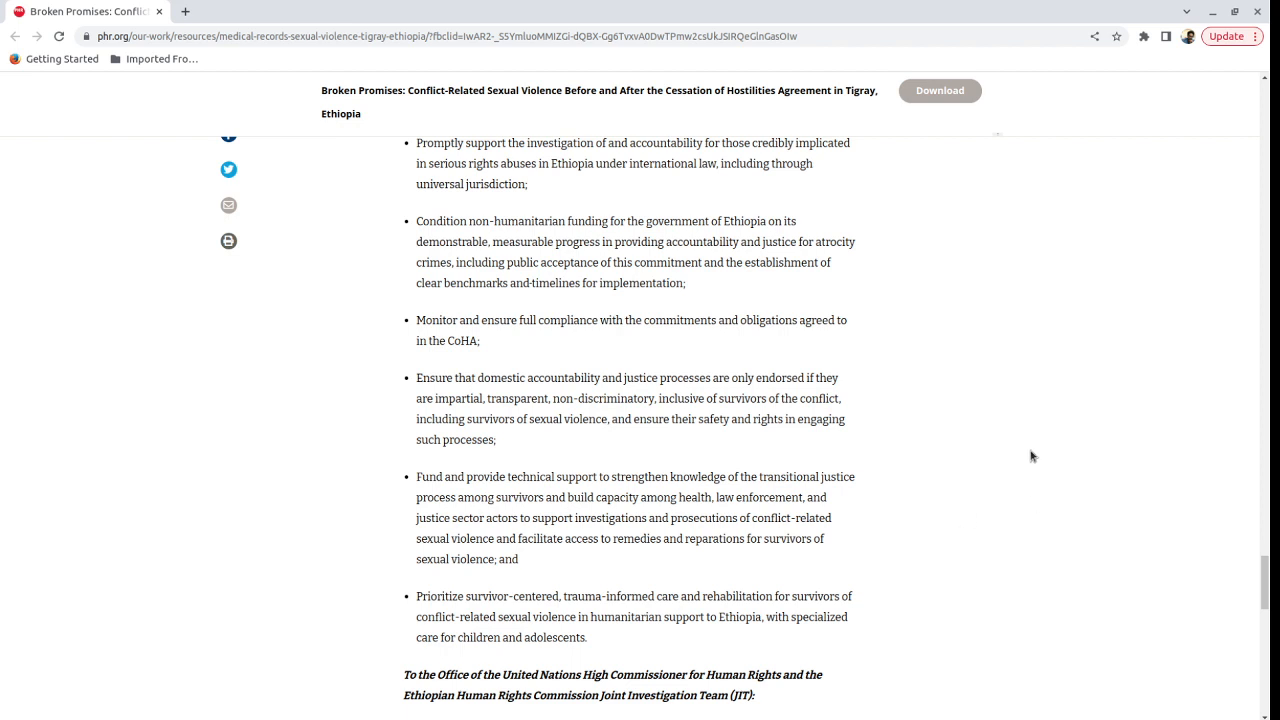
pyautogui.moveTo(1084, 494)
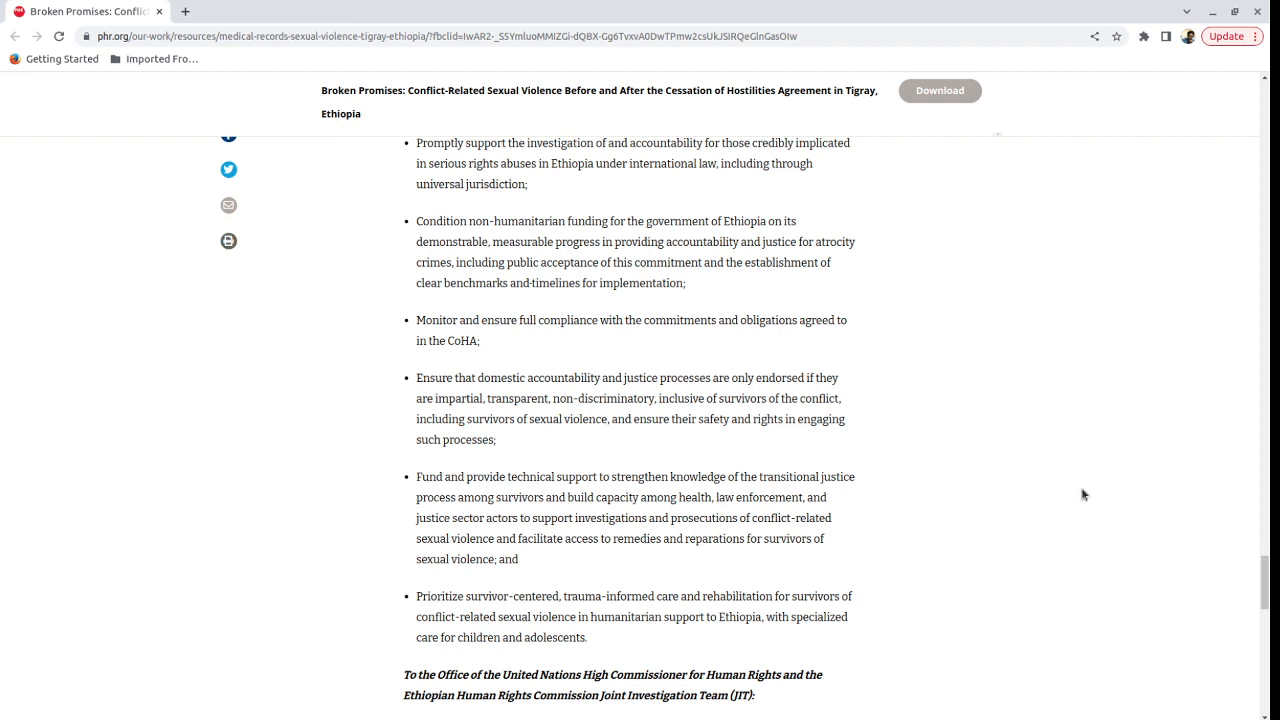
pyautogui.moveTo(1084, 500)
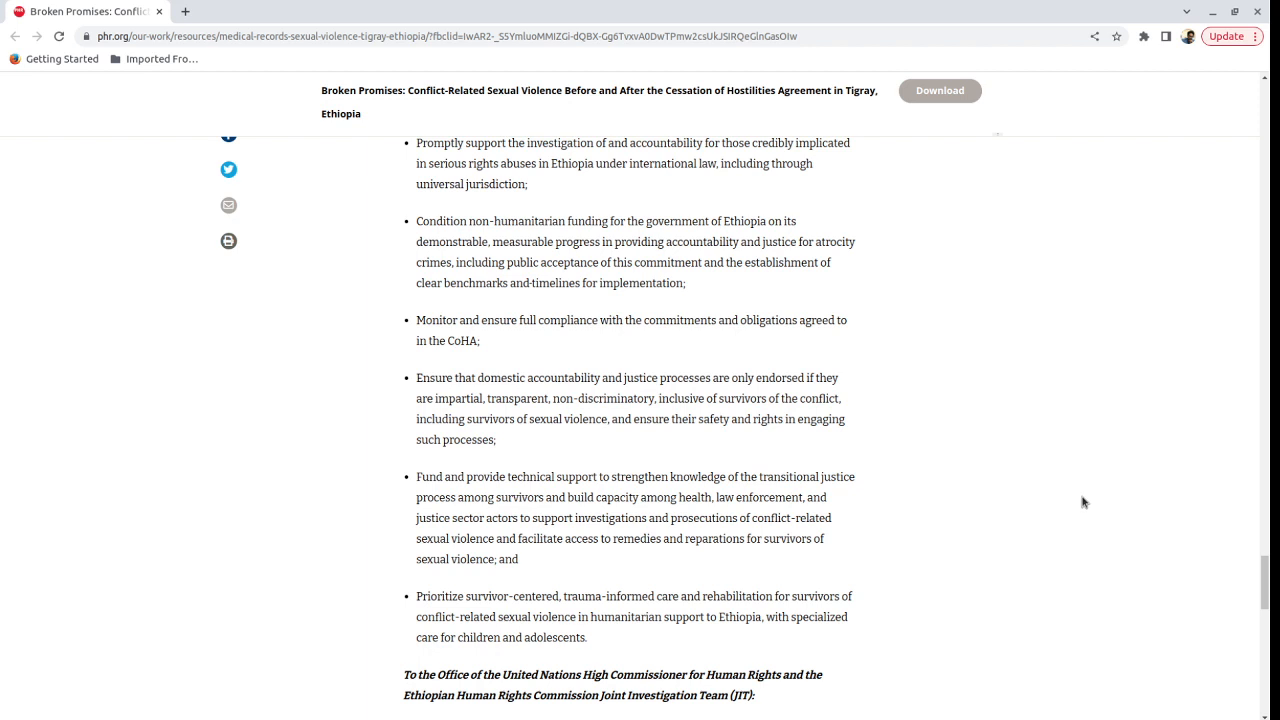
pyautogui.moveTo(1052, 576)
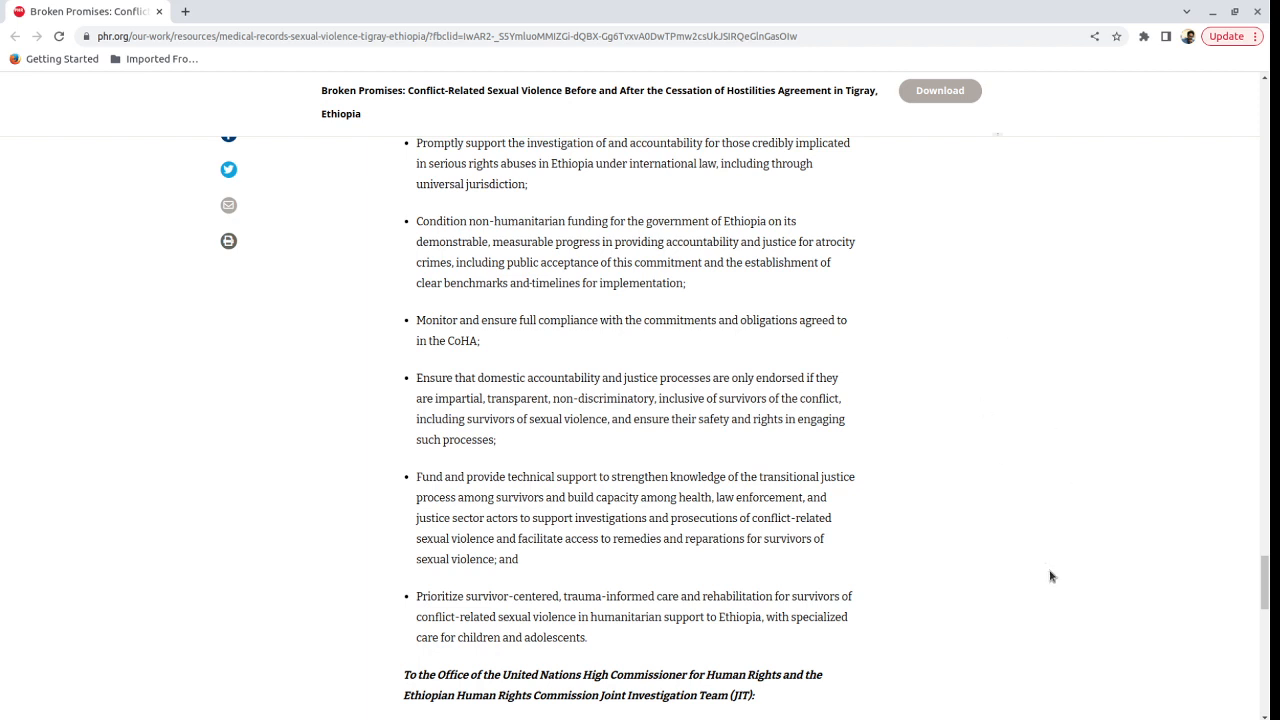
pyautogui.moveTo(1040, 554)
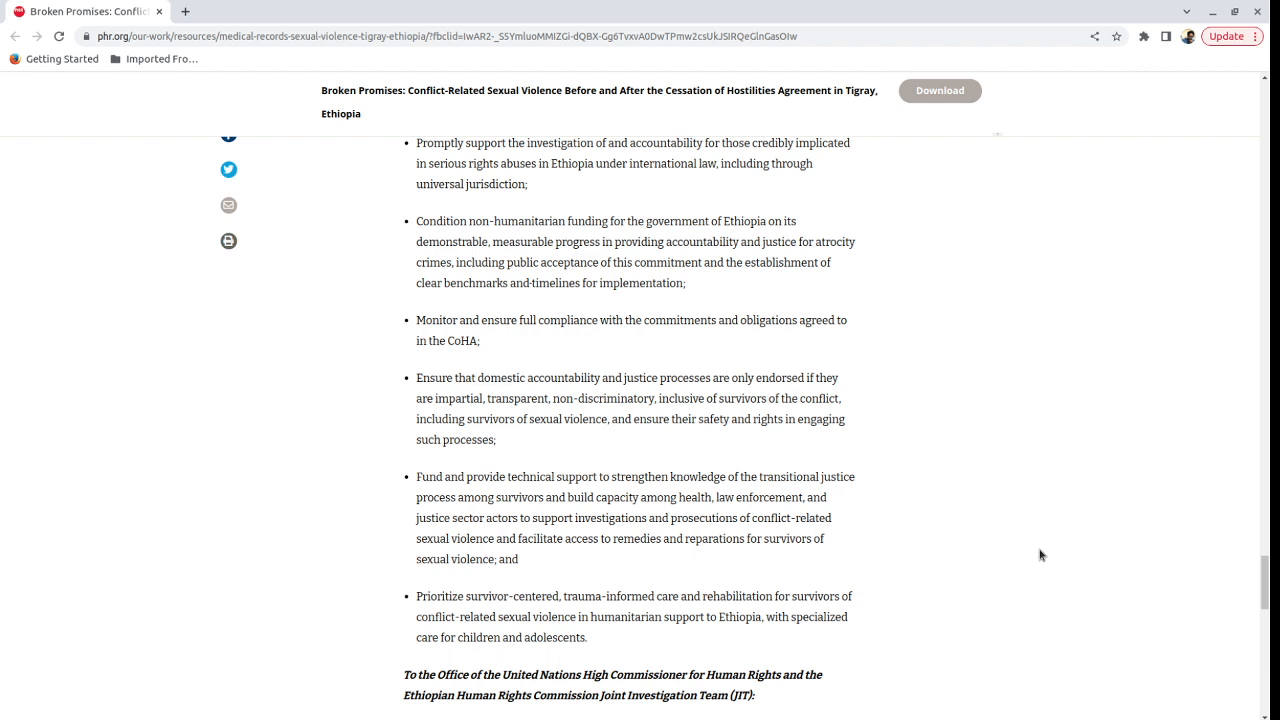
pyautogui.moveTo(1096, 344)
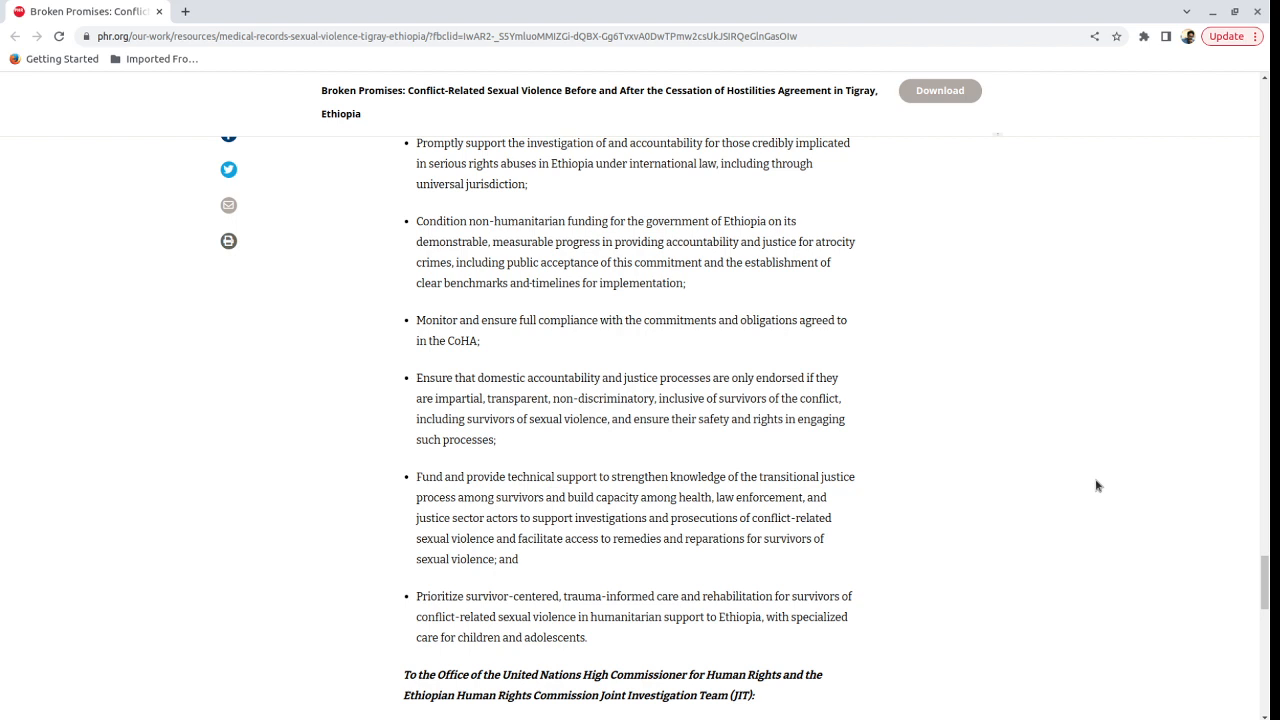
pyautogui.moveTo(1062, 432)
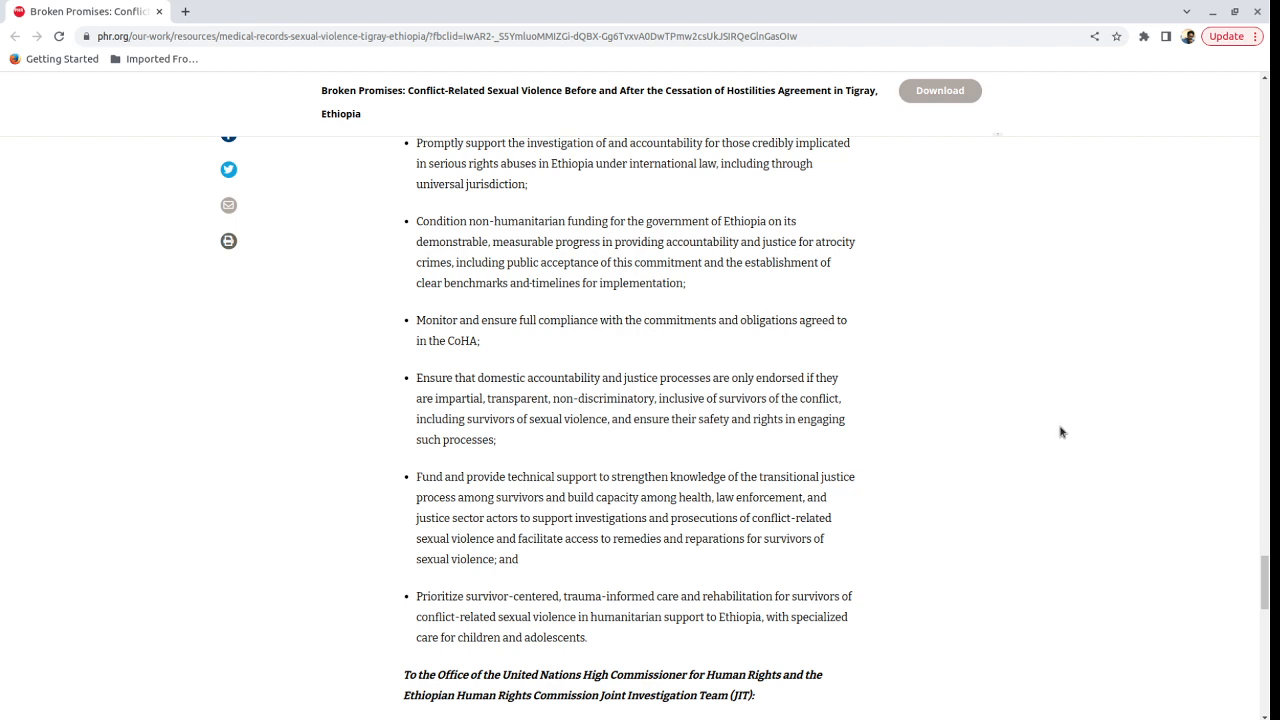
pyautogui.moveTo(984, 214)
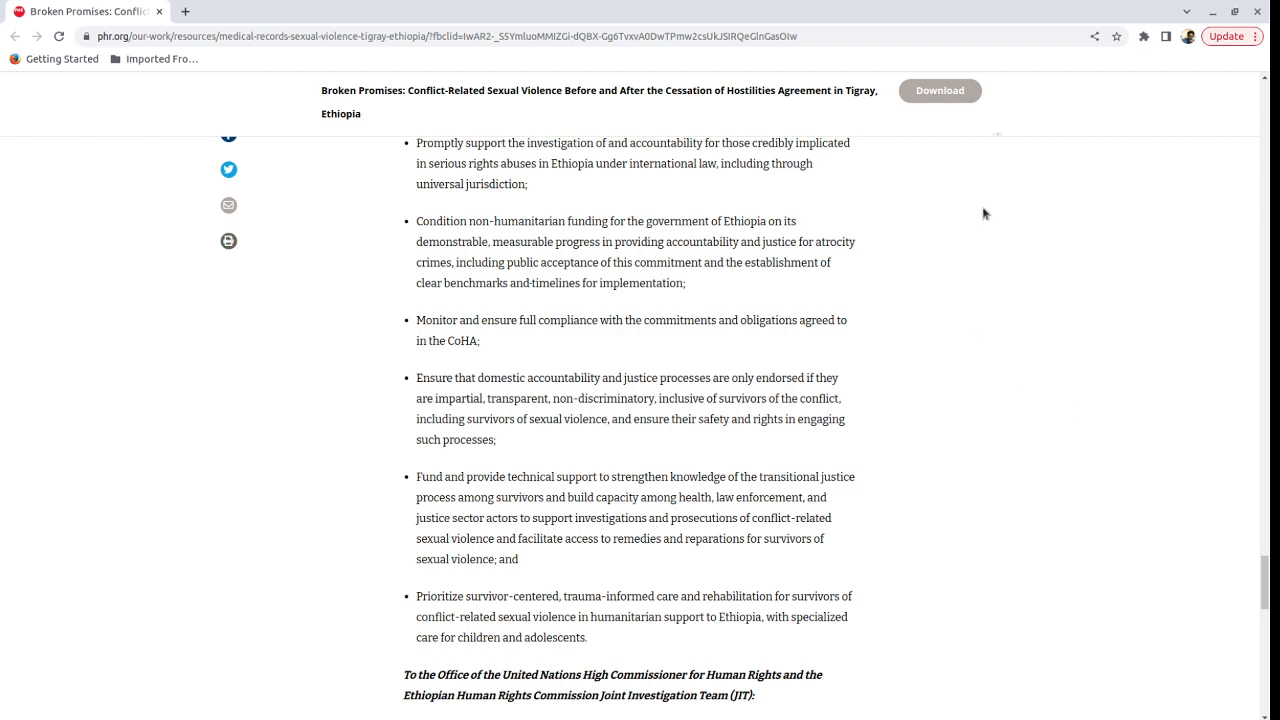
pyautogui.moveTo(908, 444)
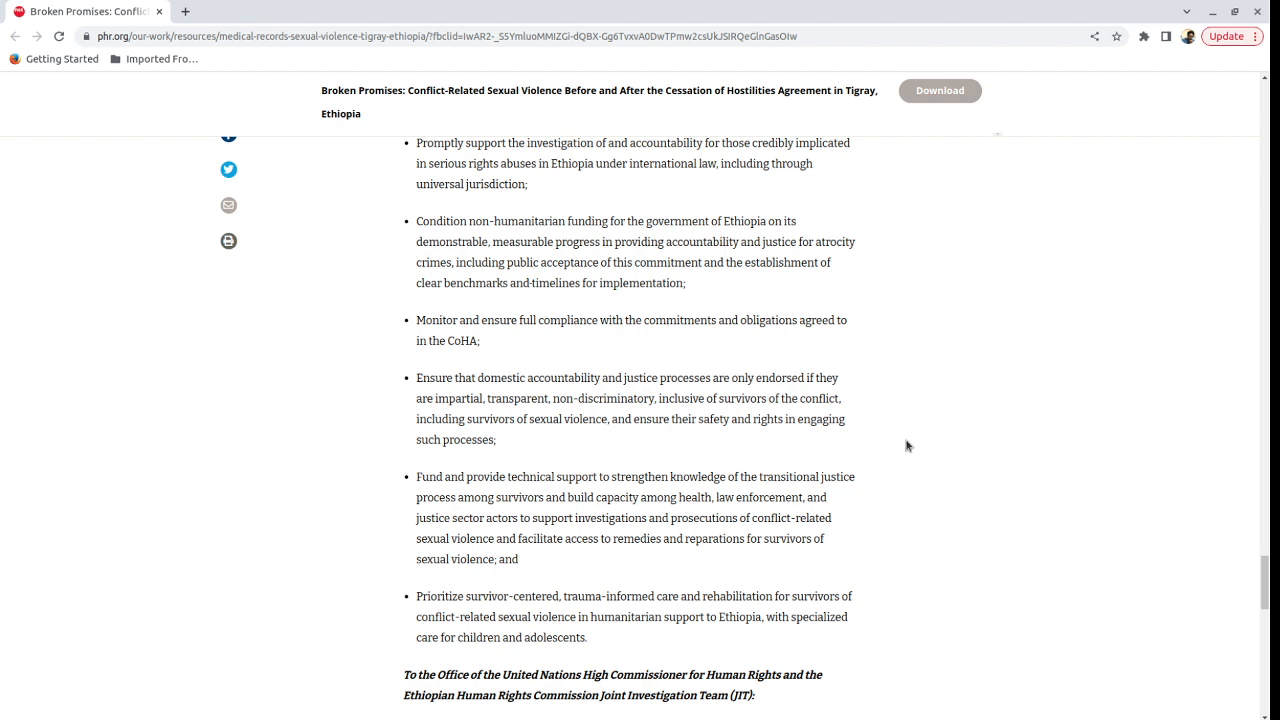
pyautogui.moveTo(872, 456)
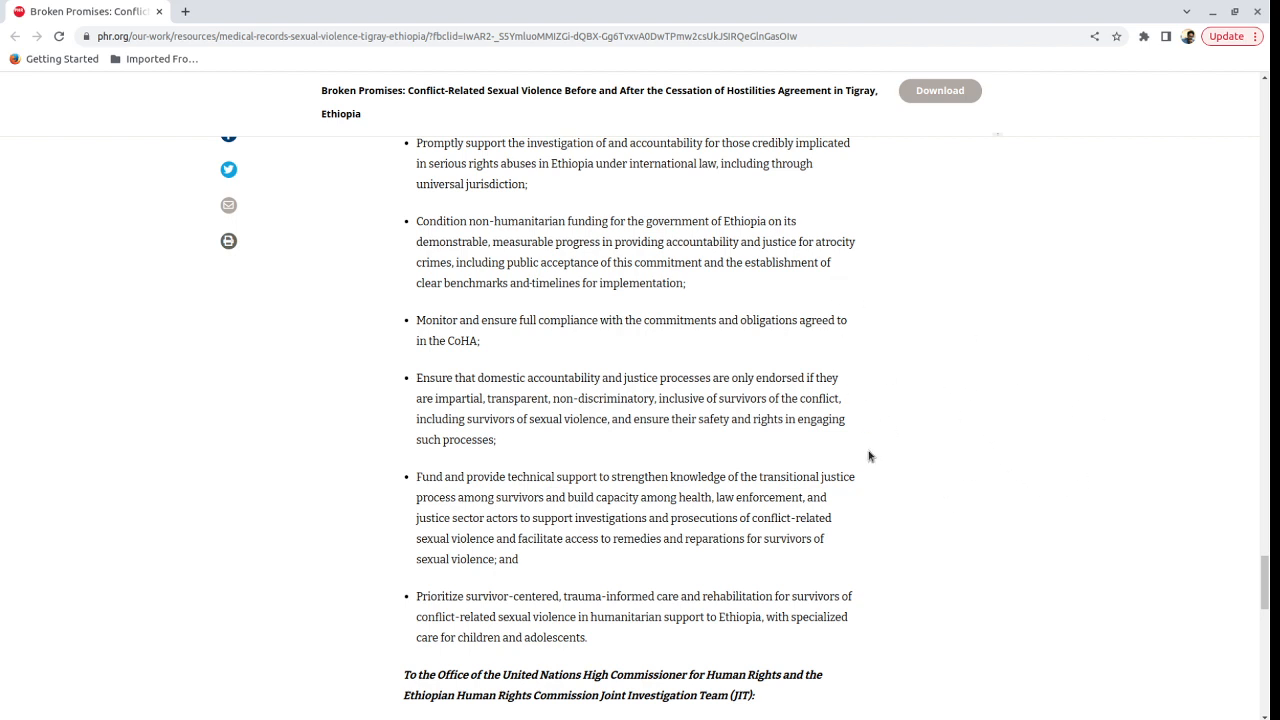
pyautogui.moveTo(884, 400)
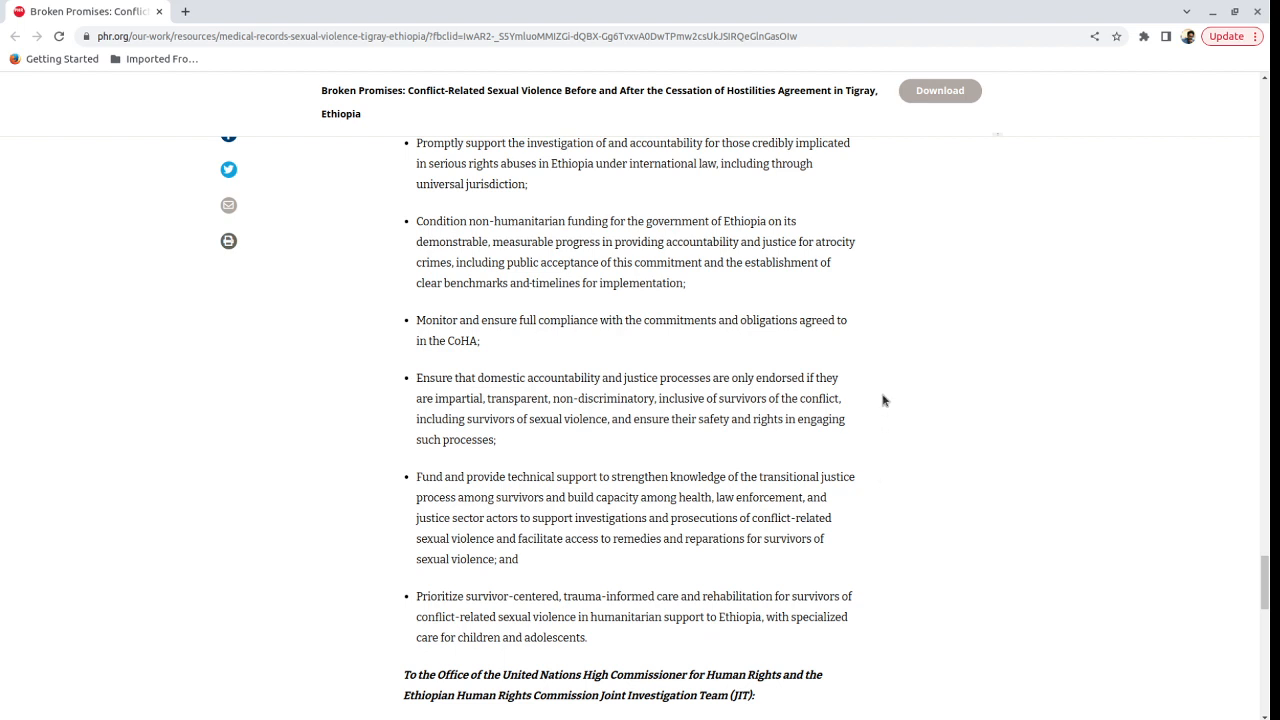
pyautogui.moveTo(874, 476)
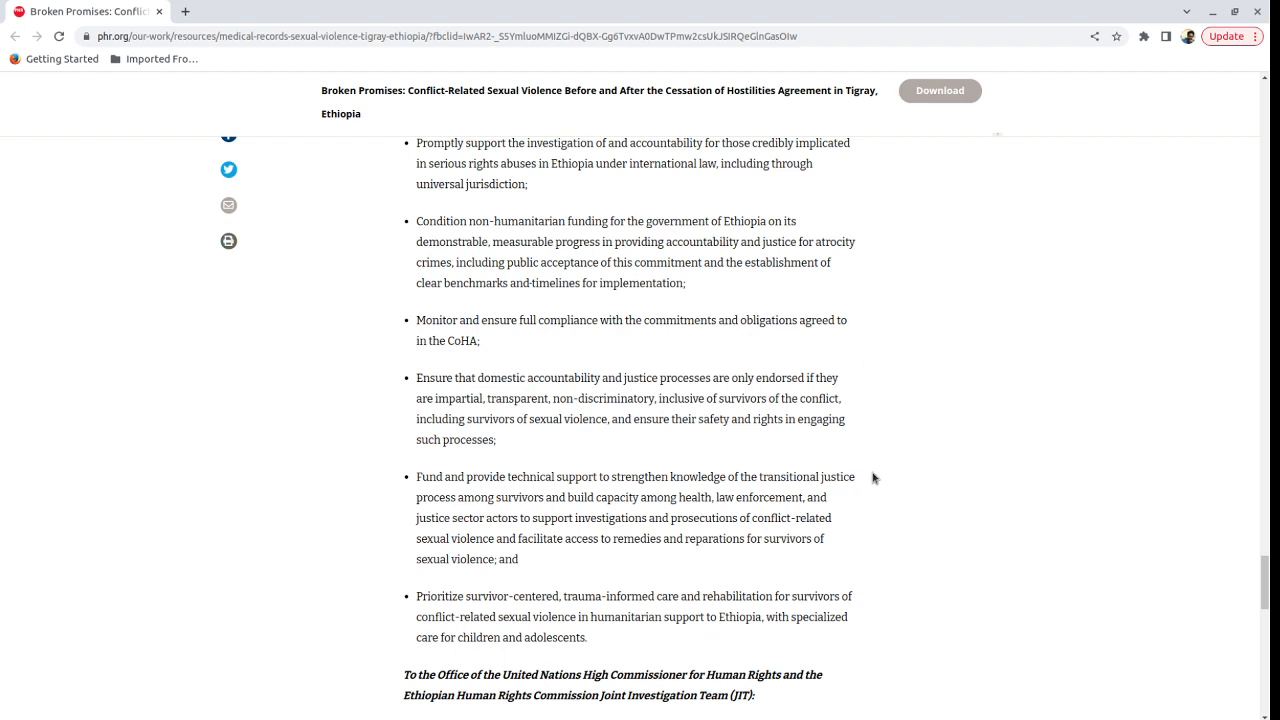
pyautogui.moveTo(870, 436)
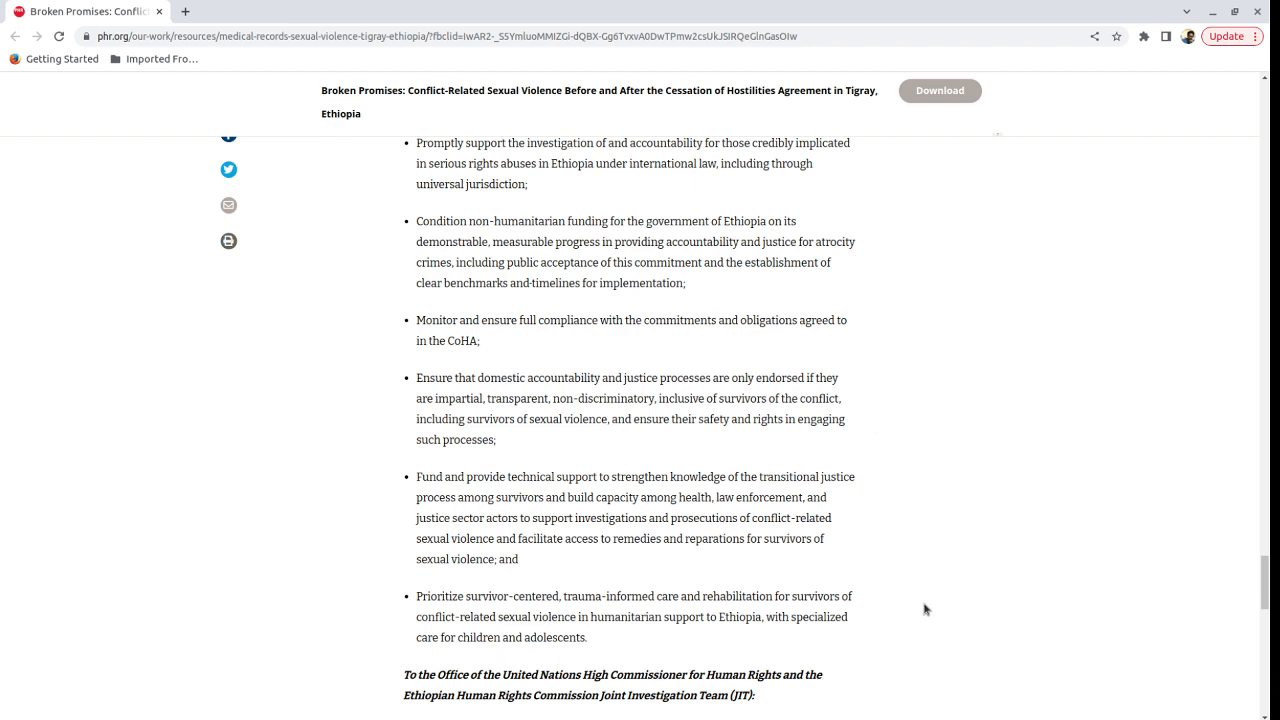
pyautogui.moveTo(856, 444)
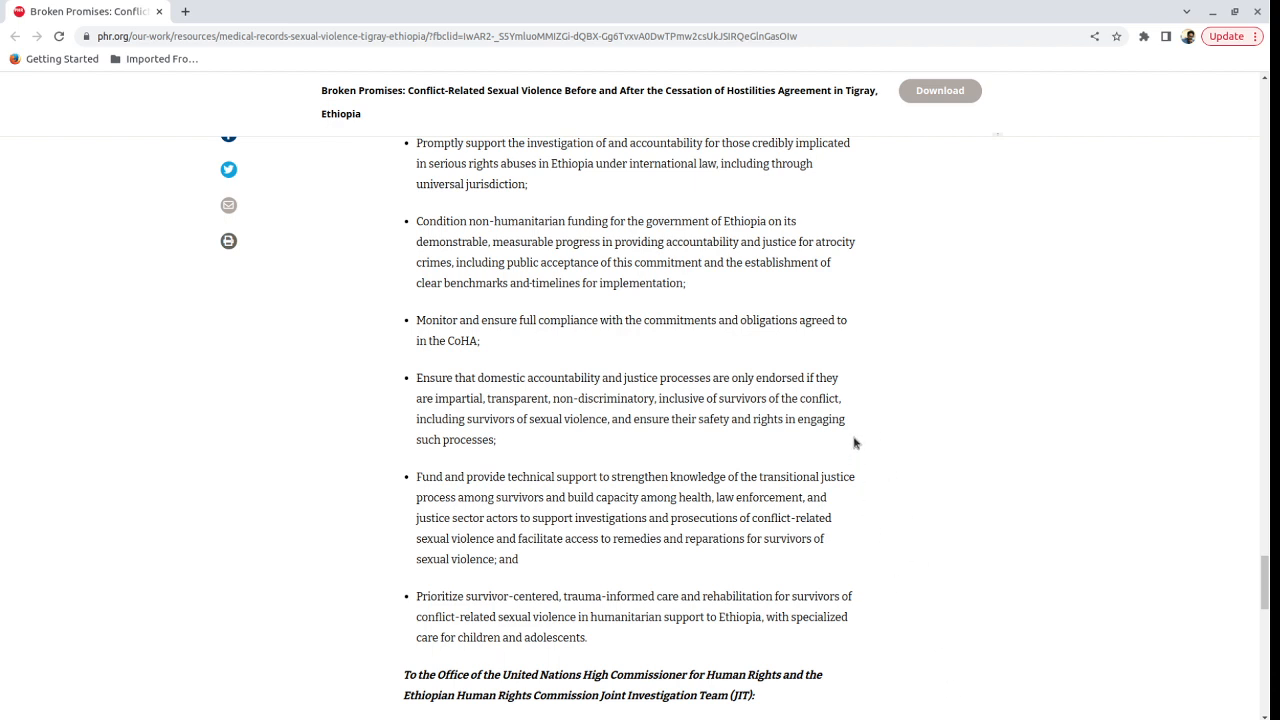
pyautogui.moveTo(872, 508)
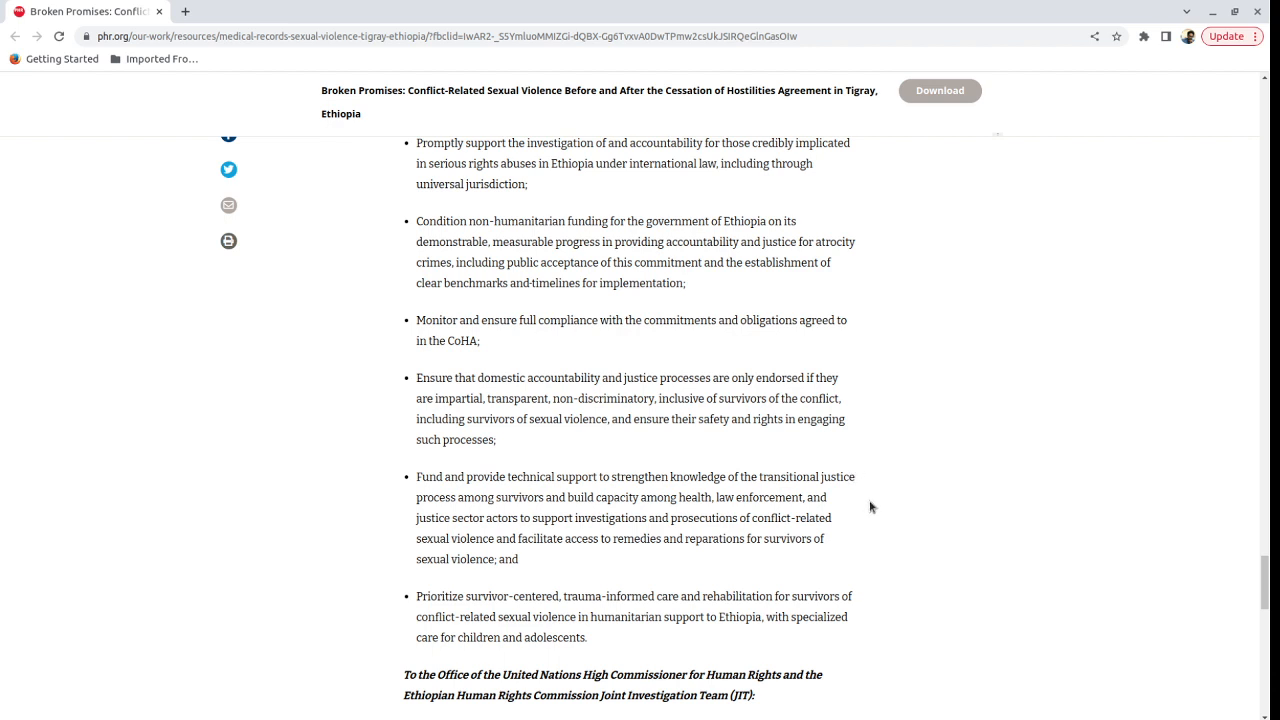
pyautogui.moveTo(924, 588)
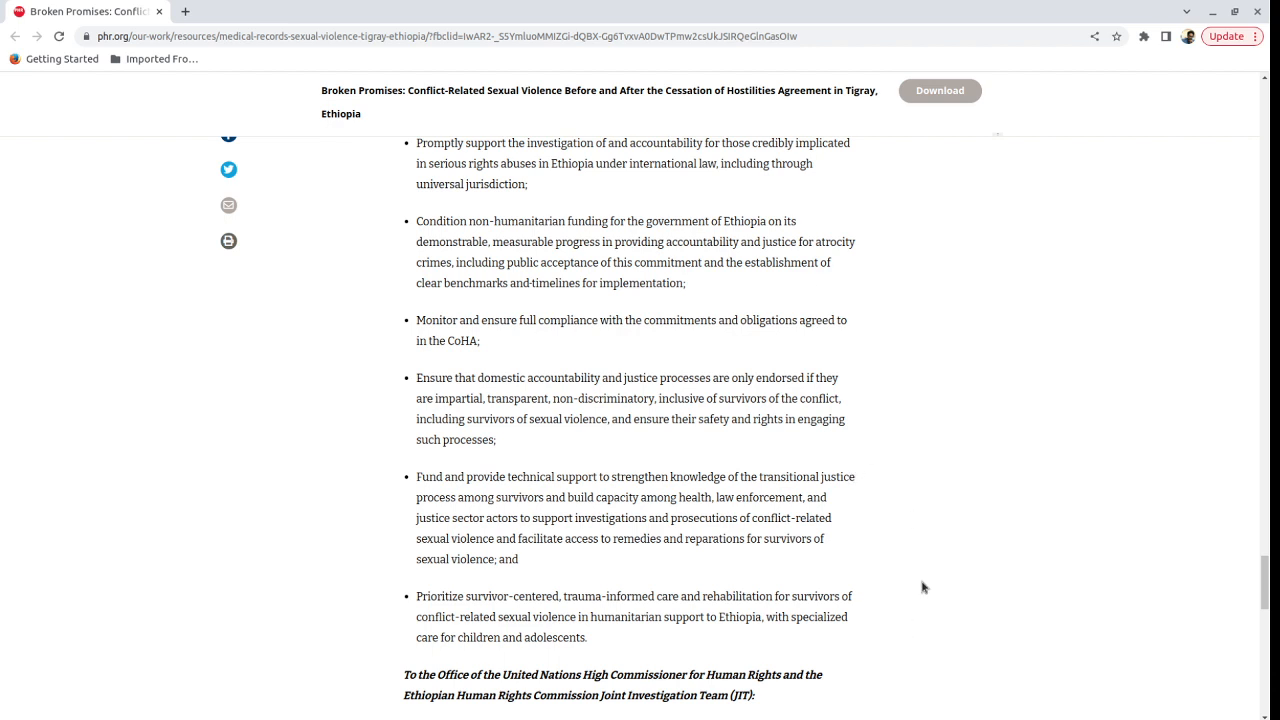
pyautogui.moveTo(906, 476)
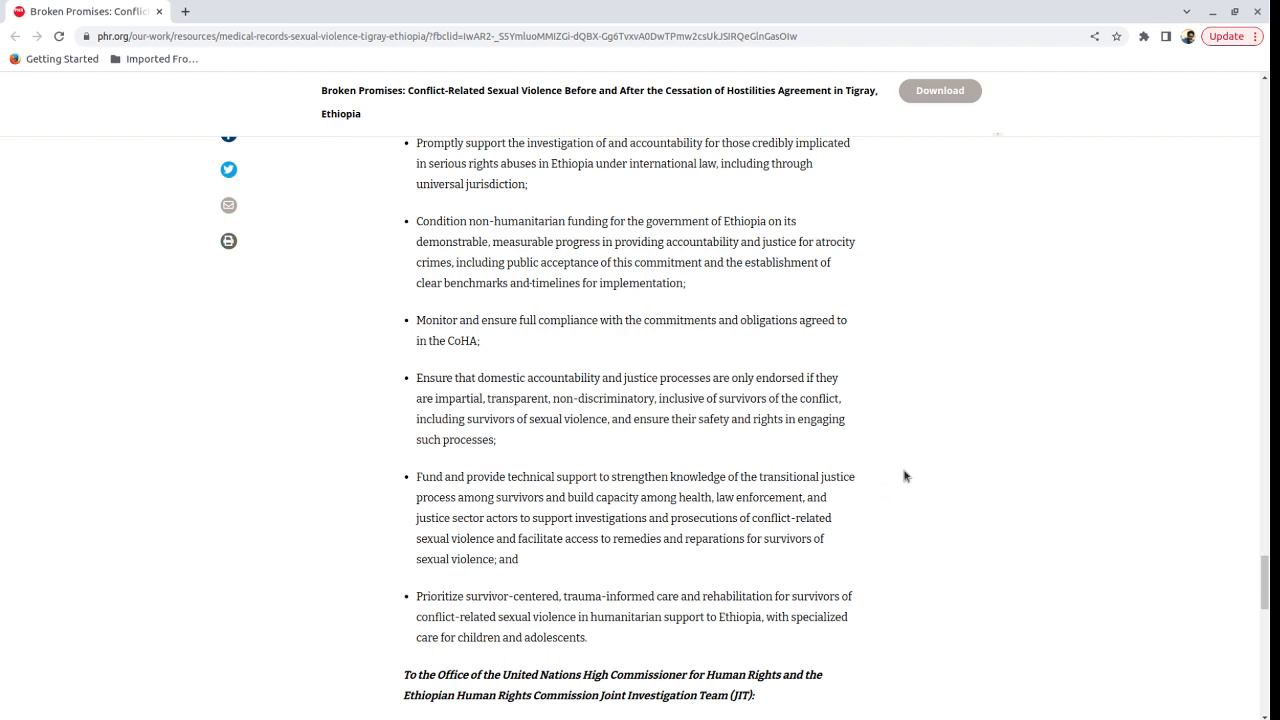
pyautogui.moveTo(900, 524)
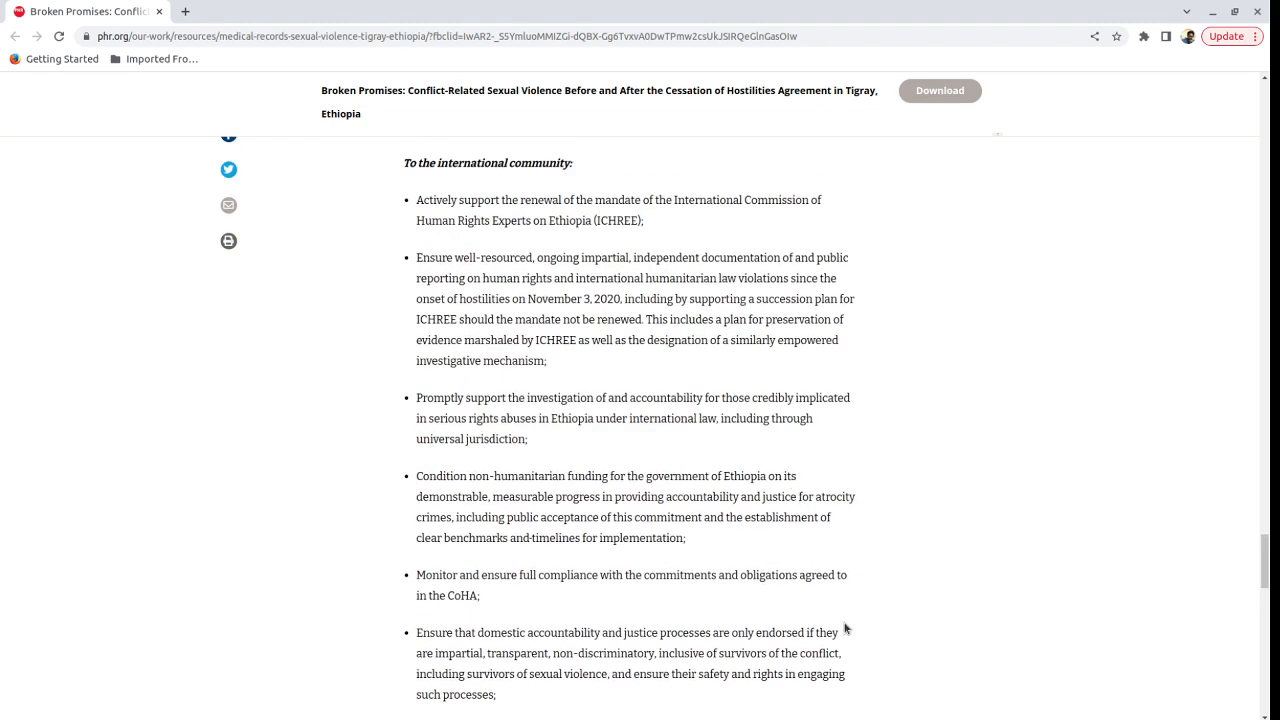
pyautogui.moveTo(424, 352)
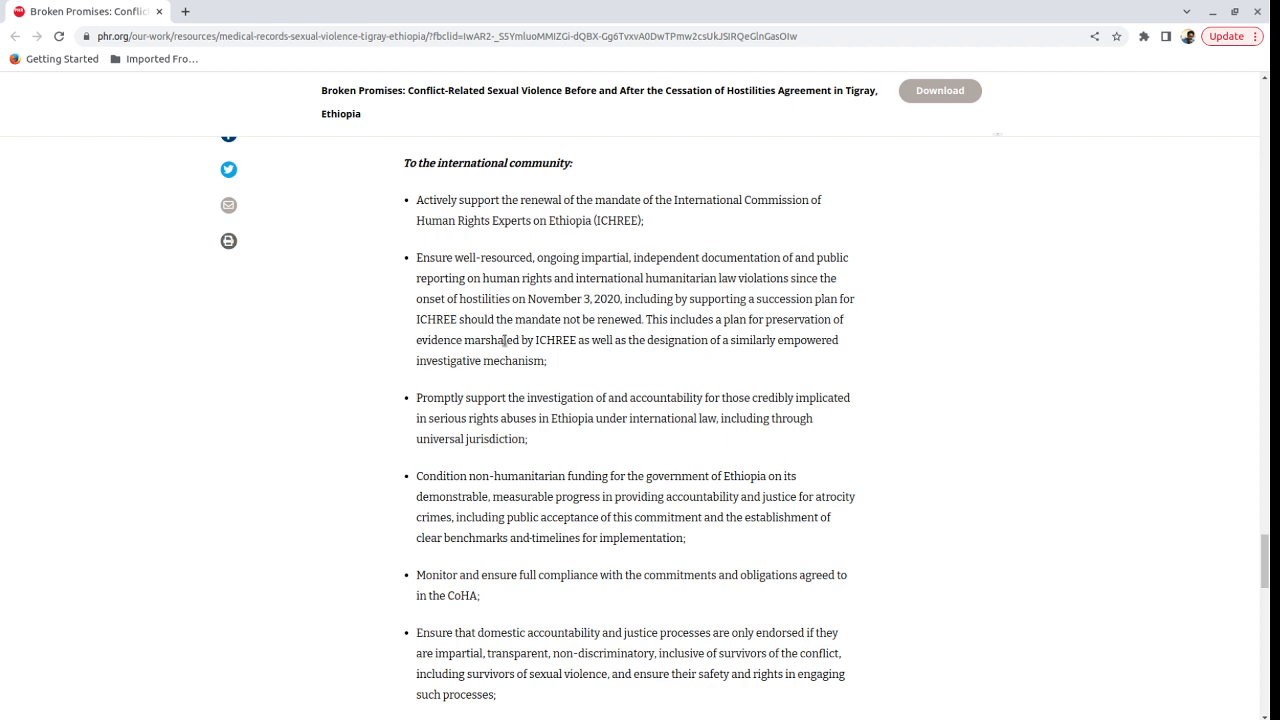
pyautogui.moveTo(538, 360)
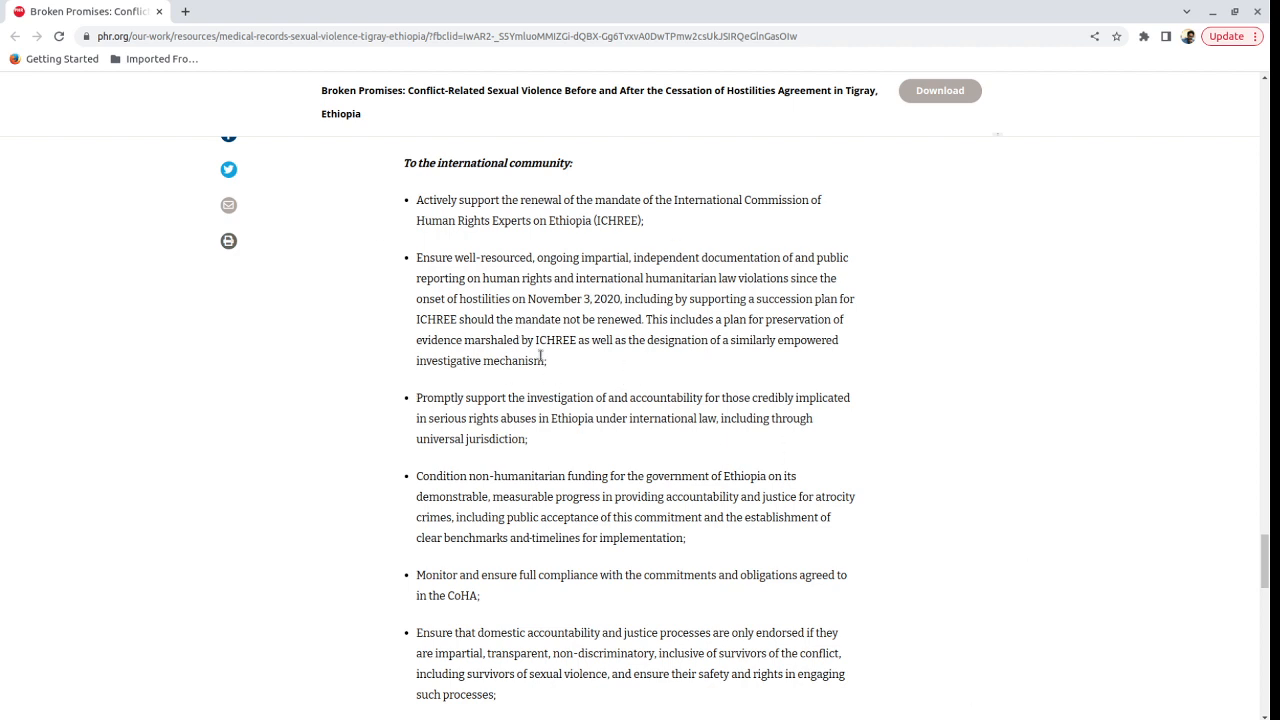
pyautogui.moveTo(542, 374)
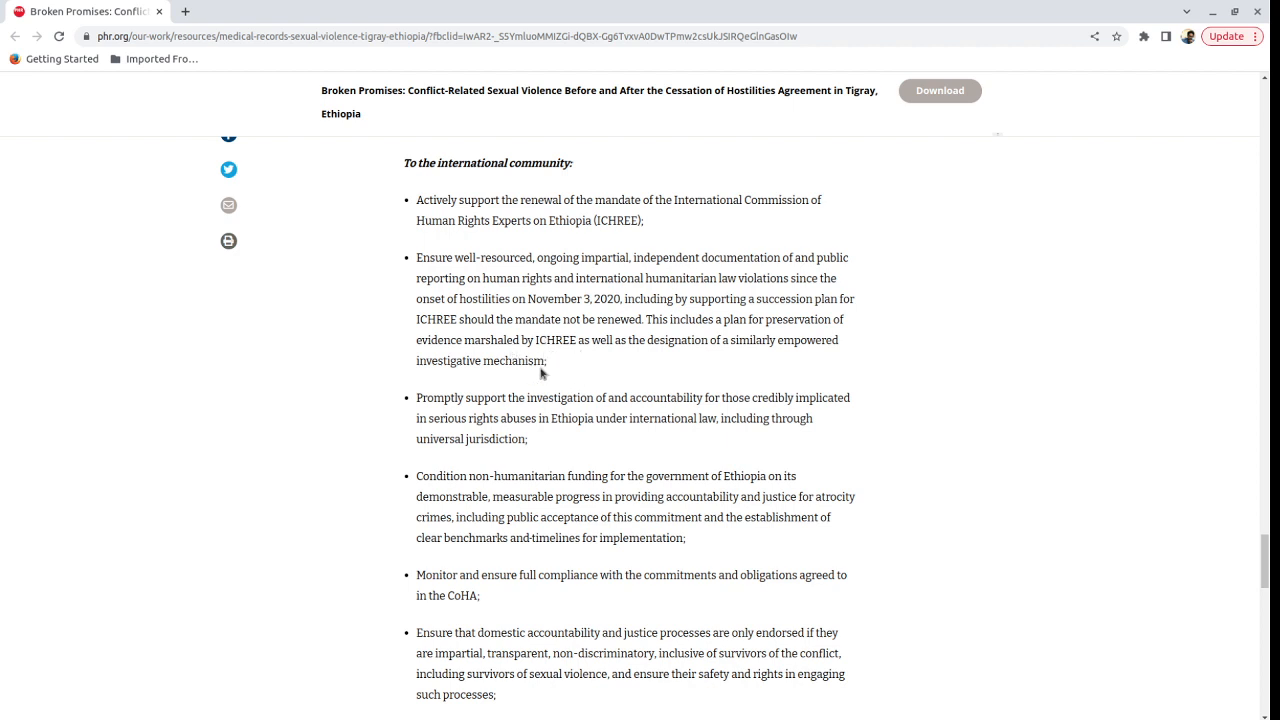
pyautogui.moveTo(554, 358)
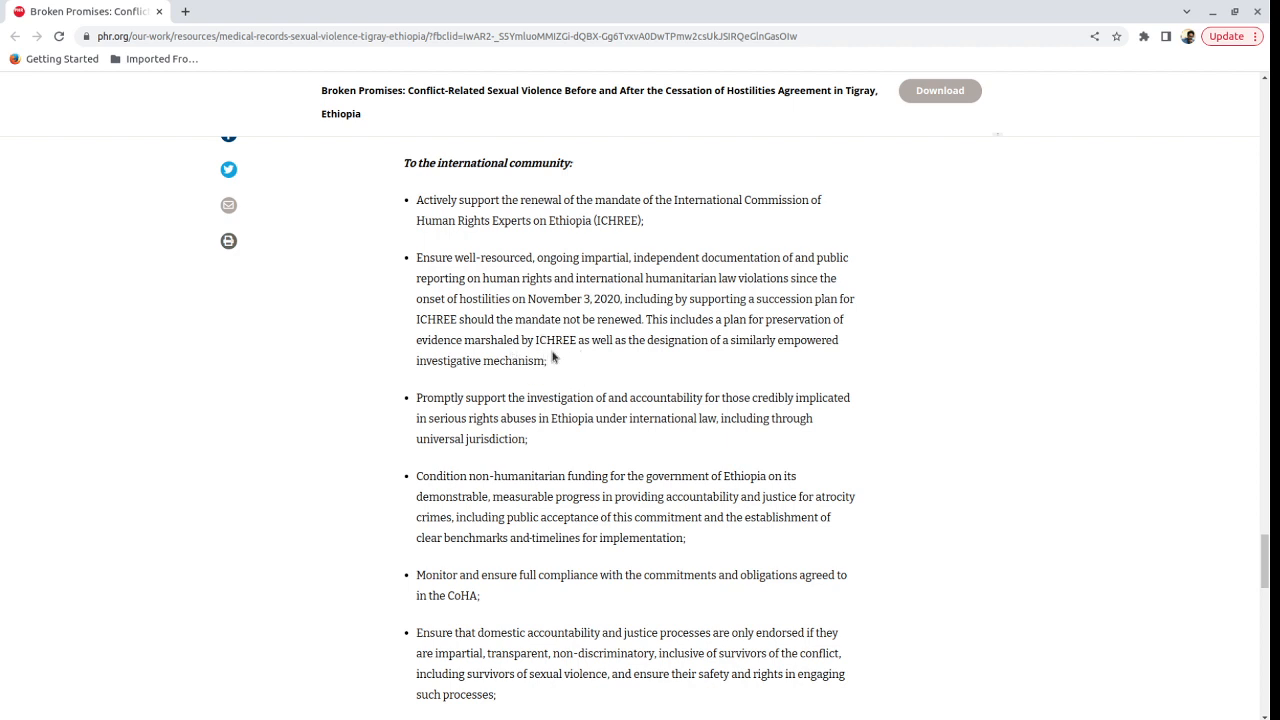
pyautogui.moveTo(608, 338)
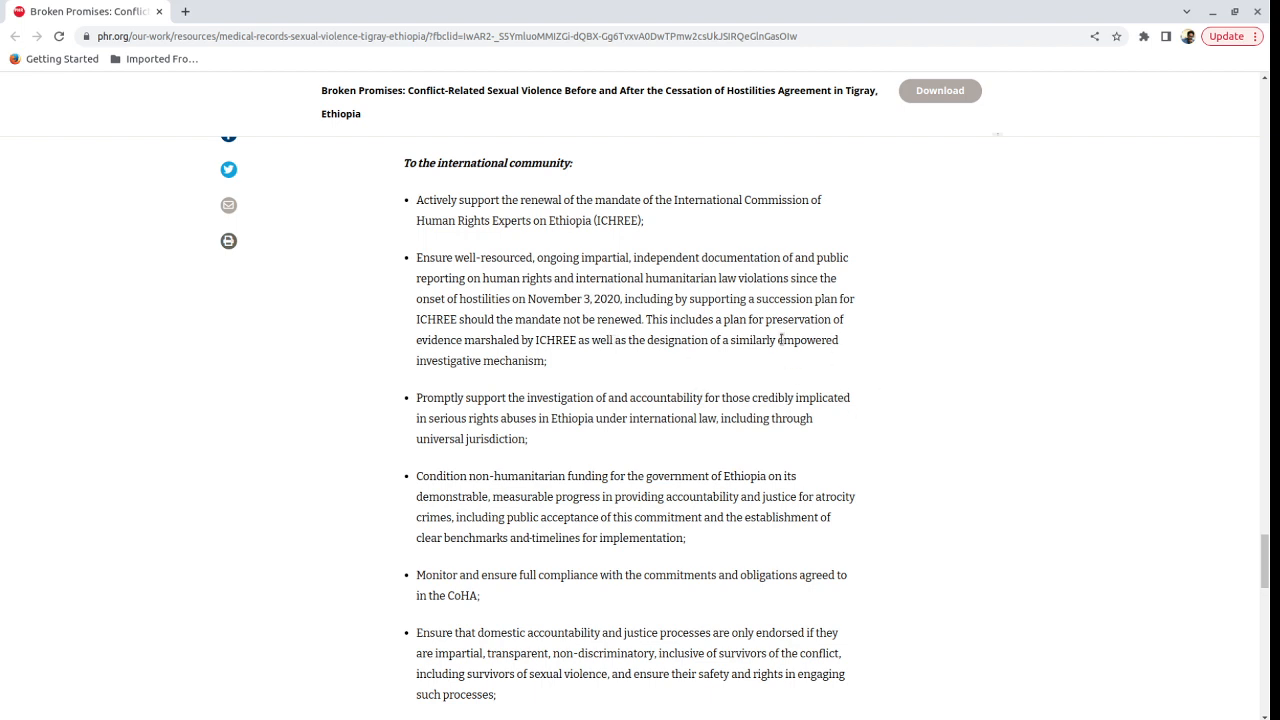
pyautogui.moveTo(868, 390)
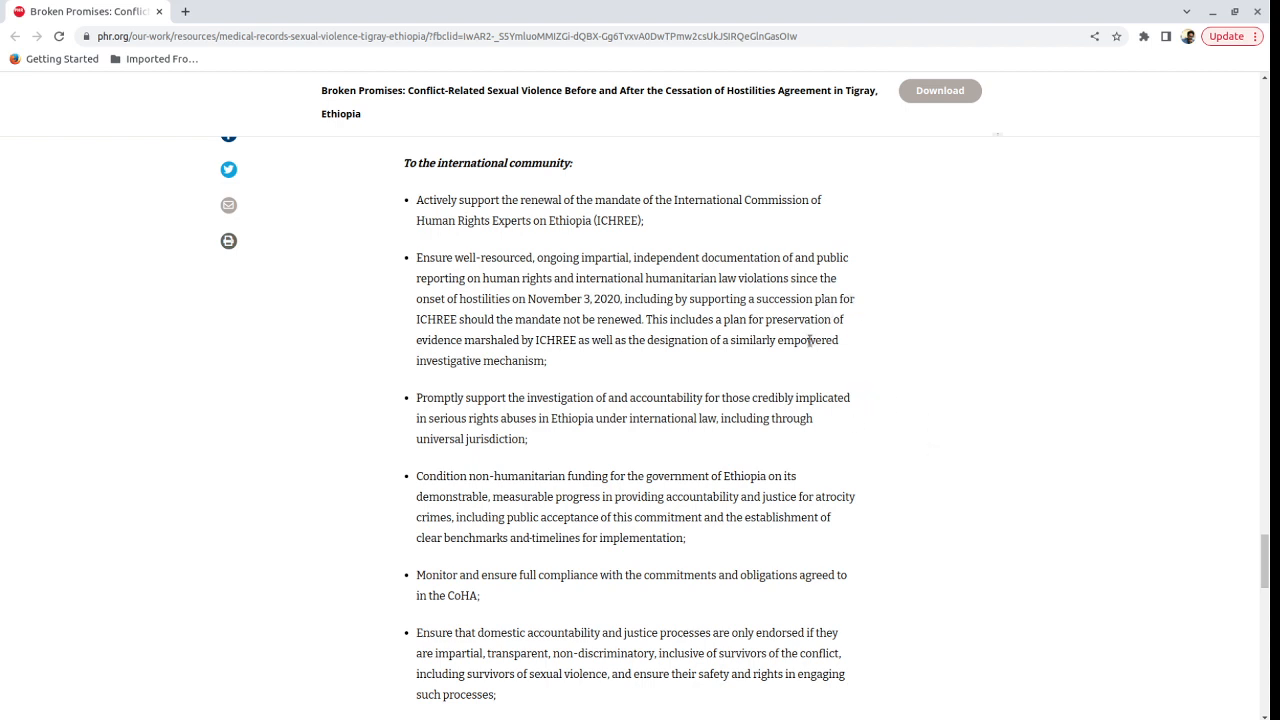
pyautogui.moveTo(856, 558)
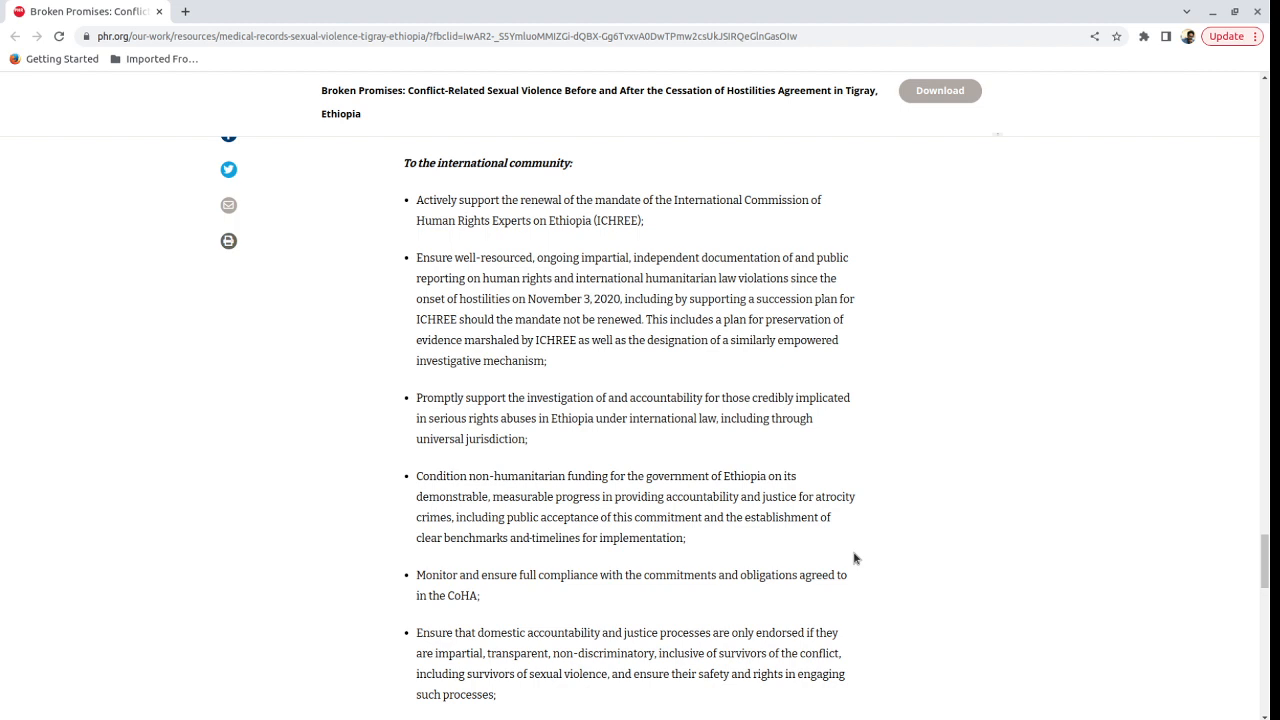
pyautogui.moveTo(832, 224)
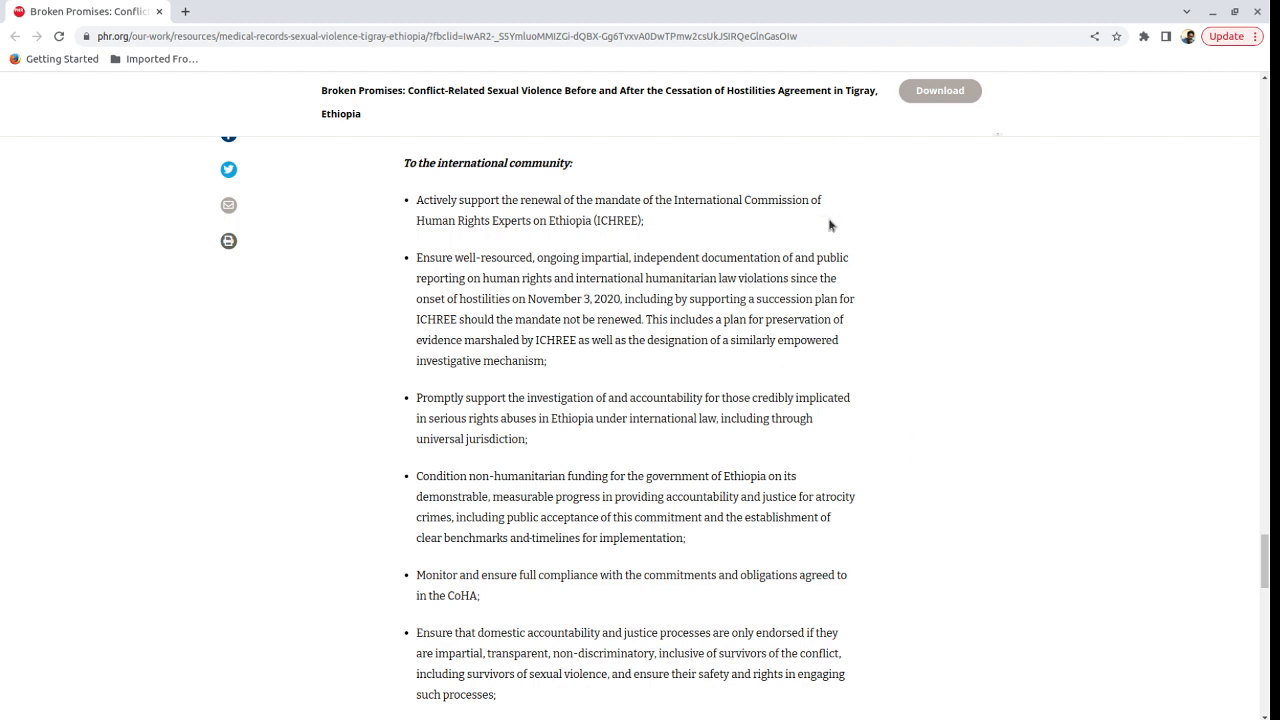
pyautogui.moveTo(788, 252)
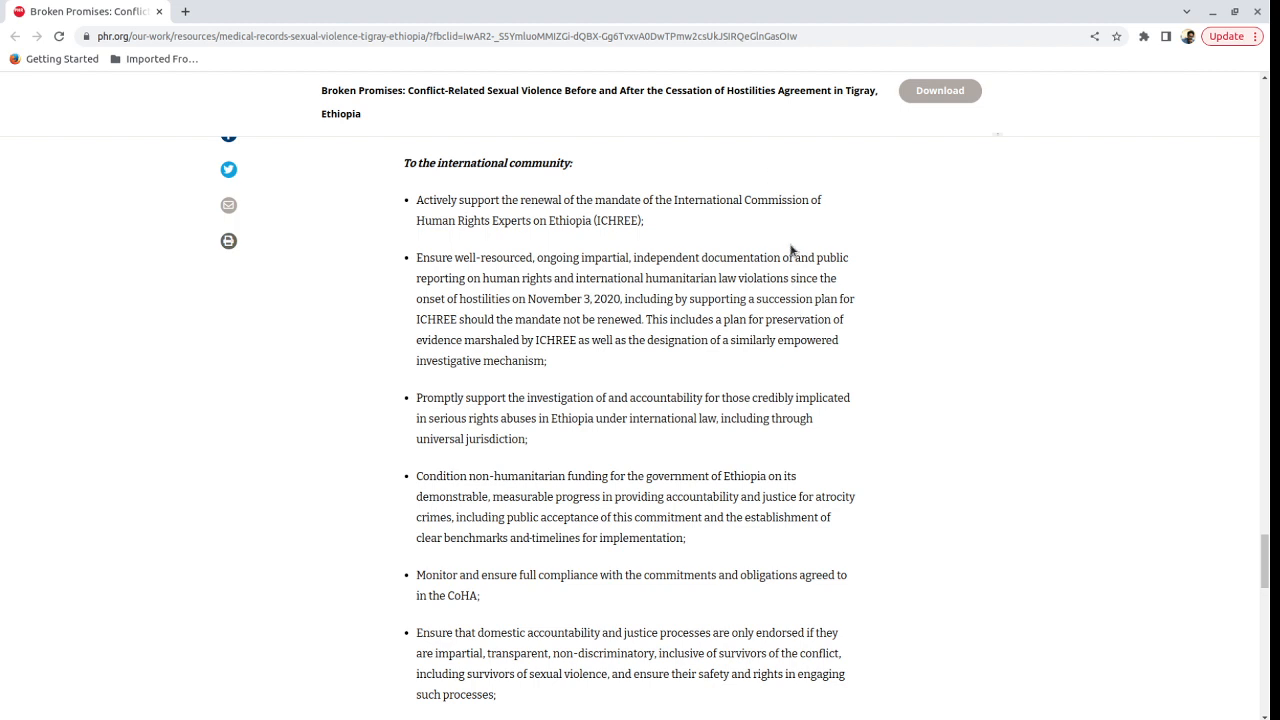
pyautogui.moveTo(790, 250)
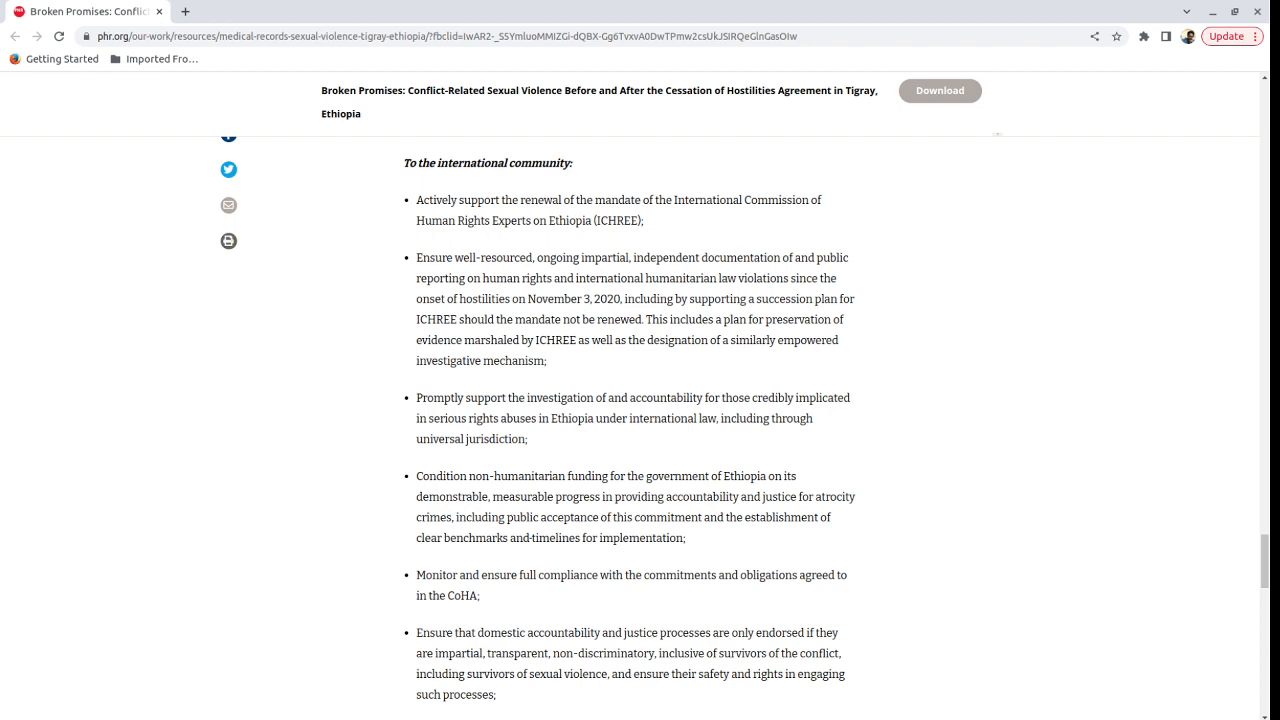
pyautogui.moveTo(1012, 370)
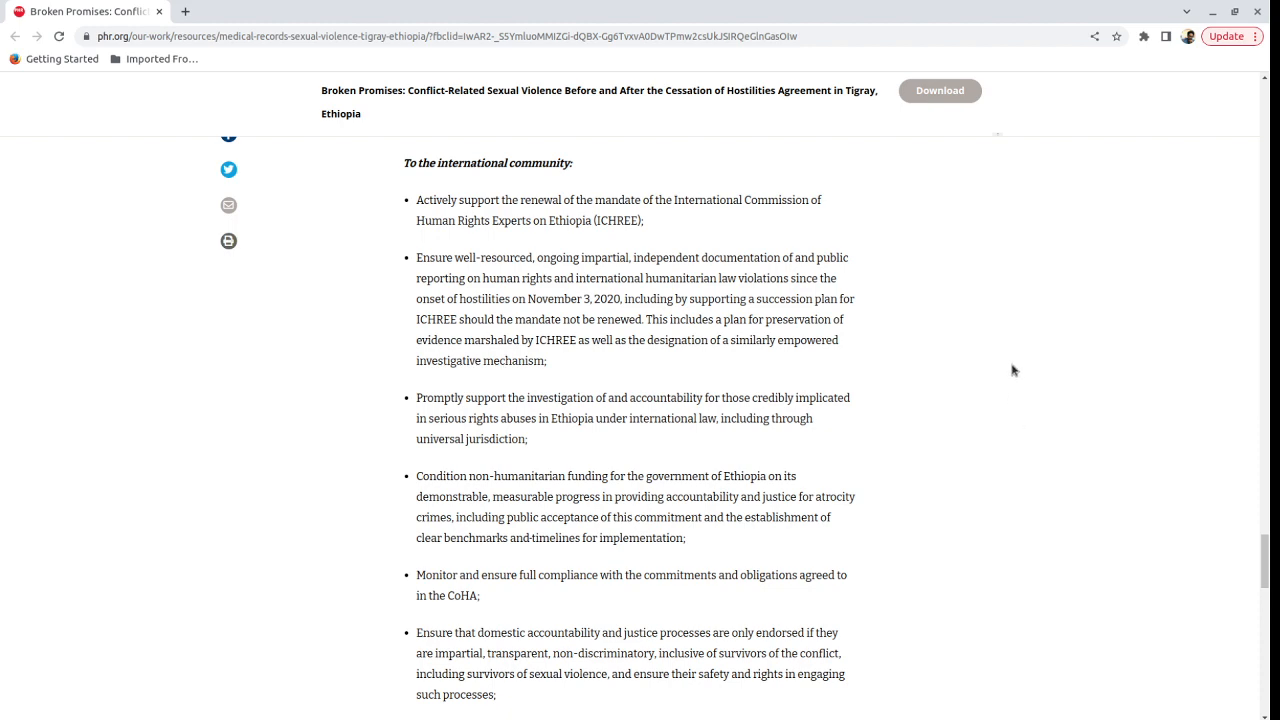
pyautogui.scroll(-3)
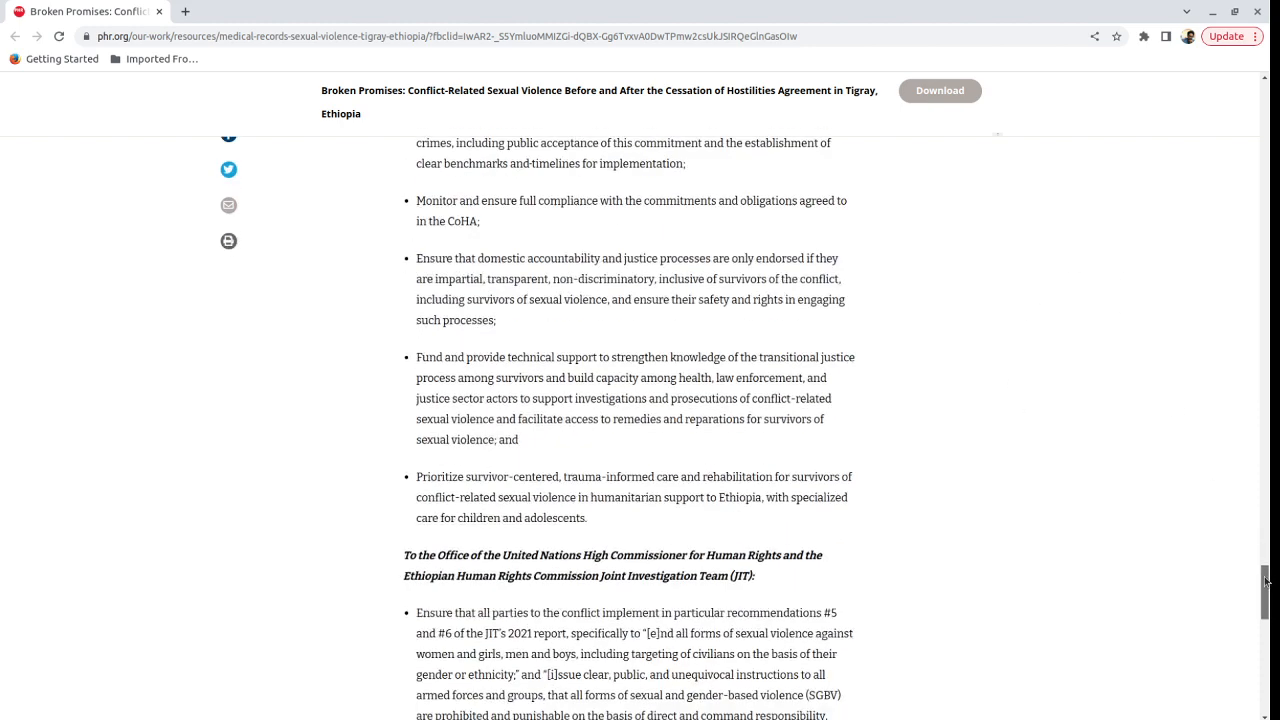
pyautogui.scroll(-3)
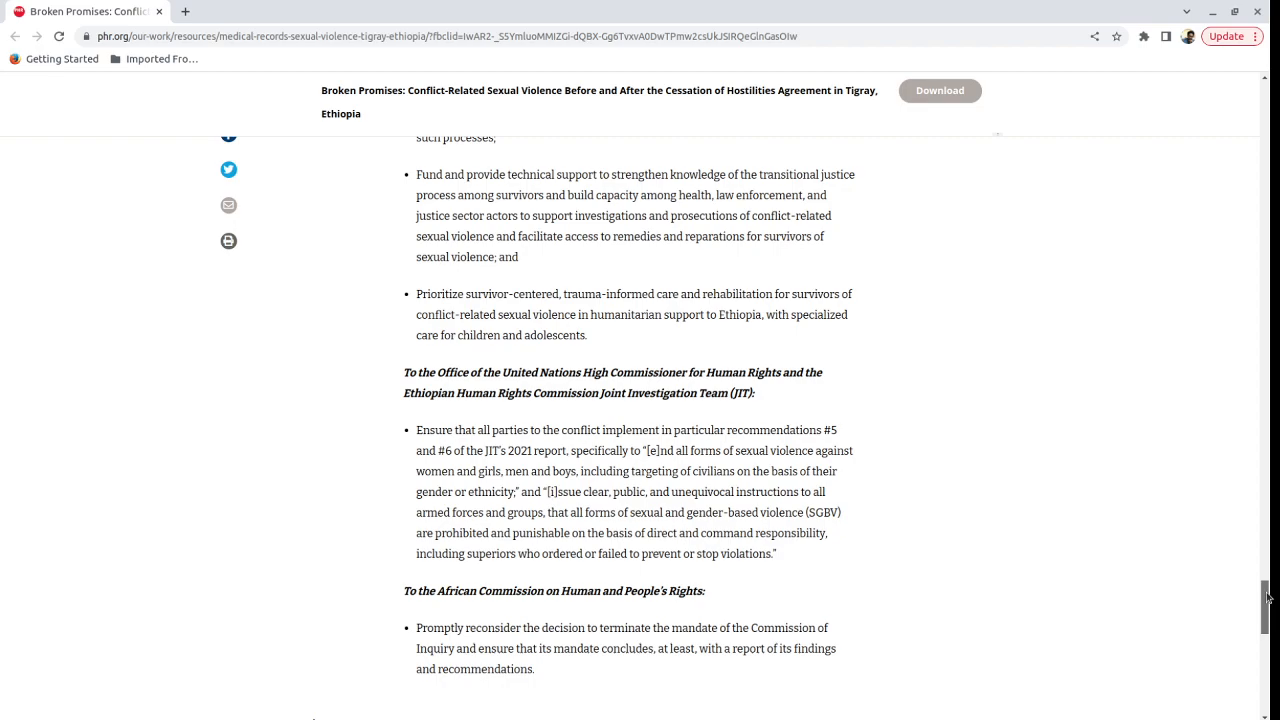
pyautogui.scroll(-3)
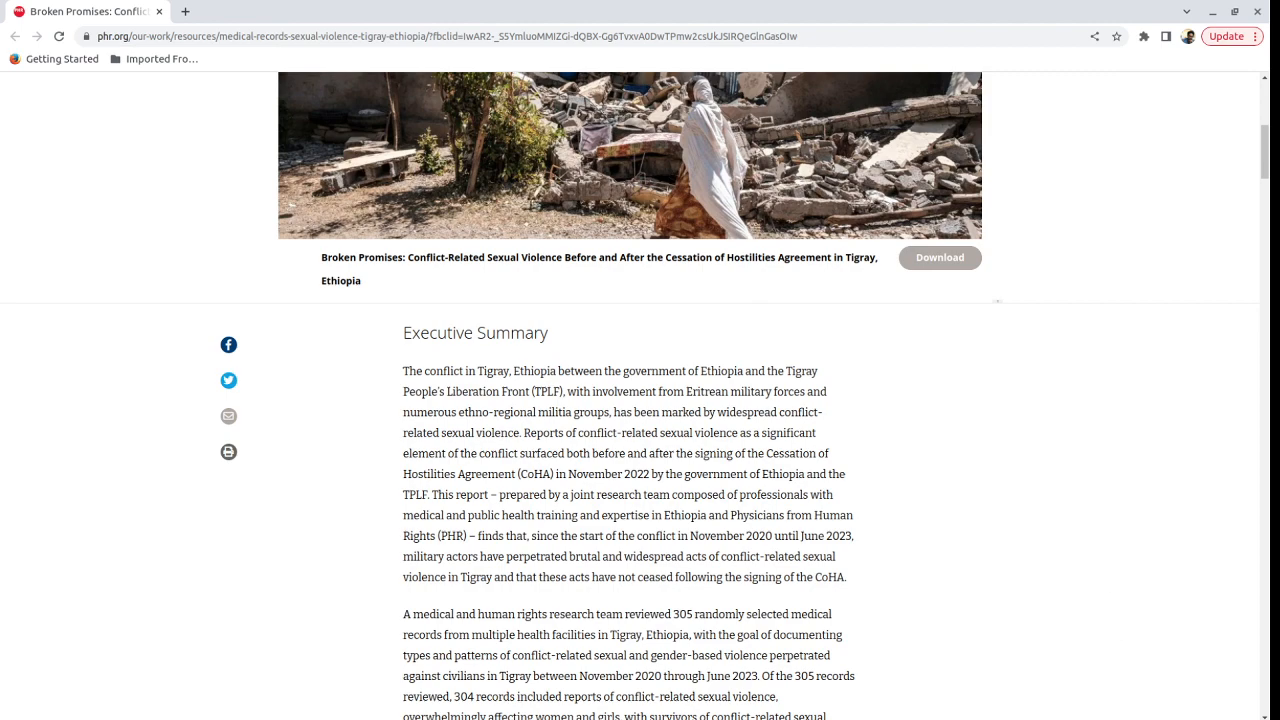
pyautogui.moveTo(894, 660)
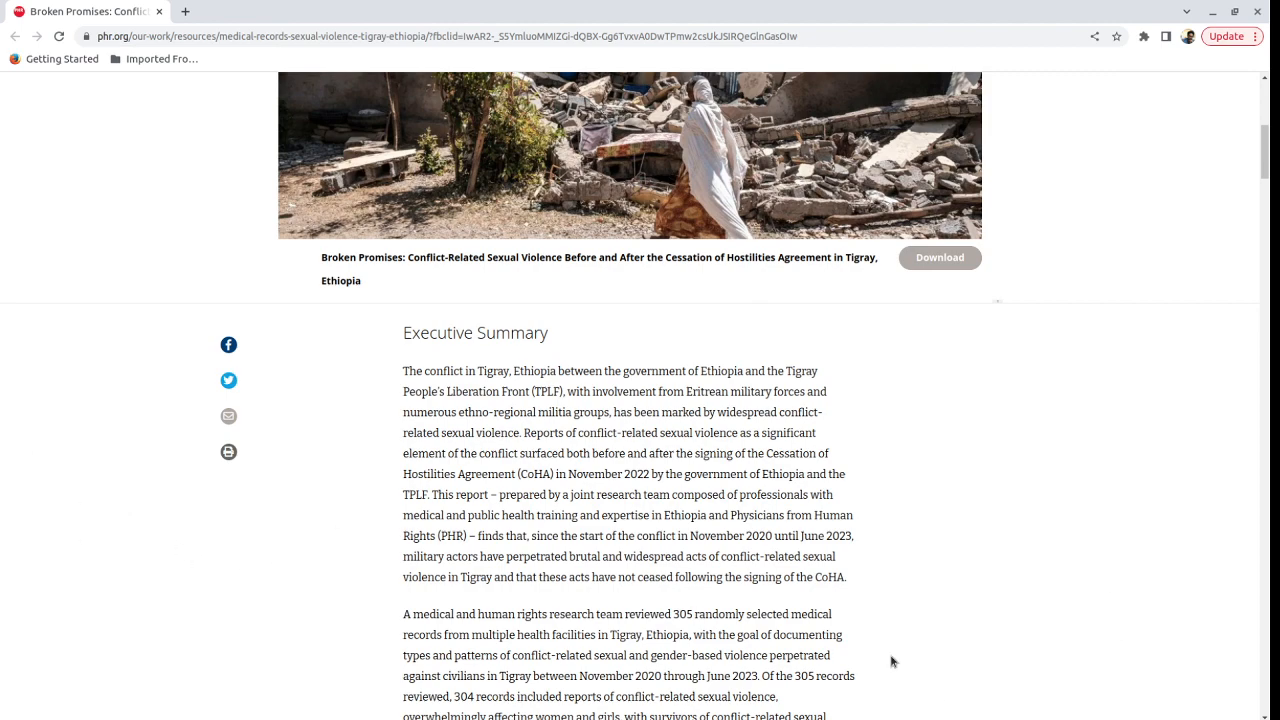
pyautogui.scroll(-3)
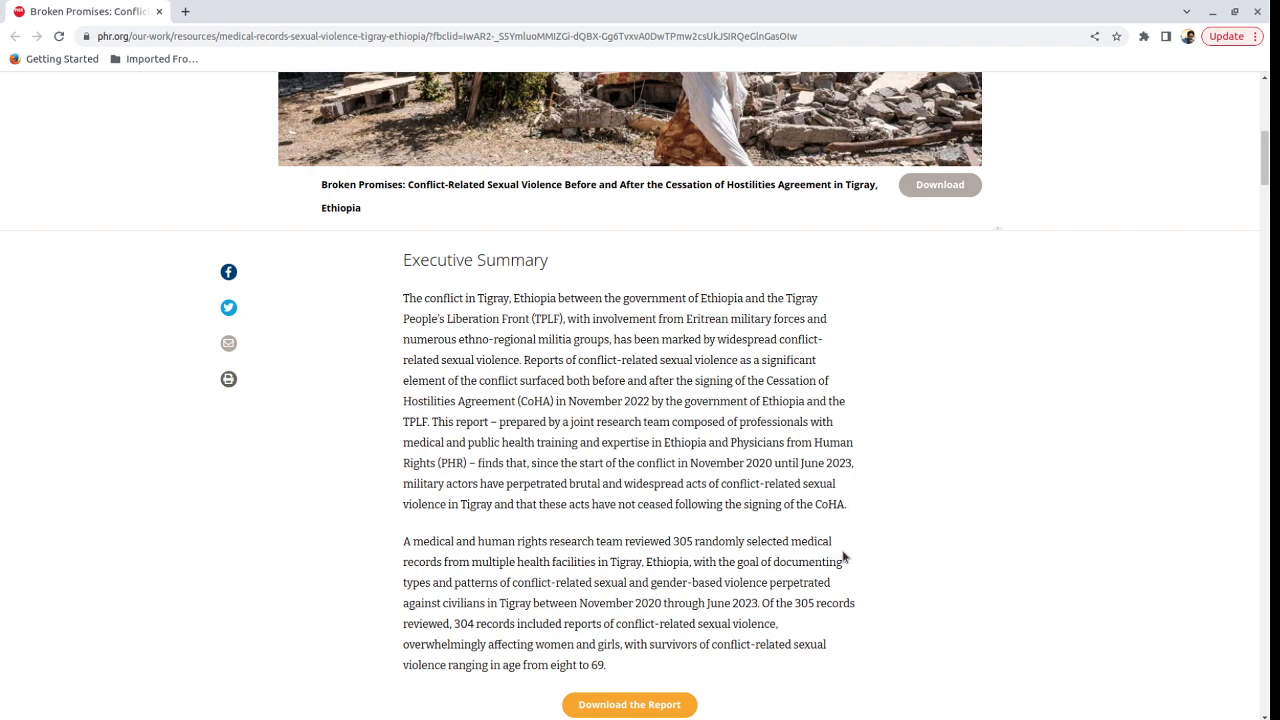
pyautogui.moveTo(796, 476)
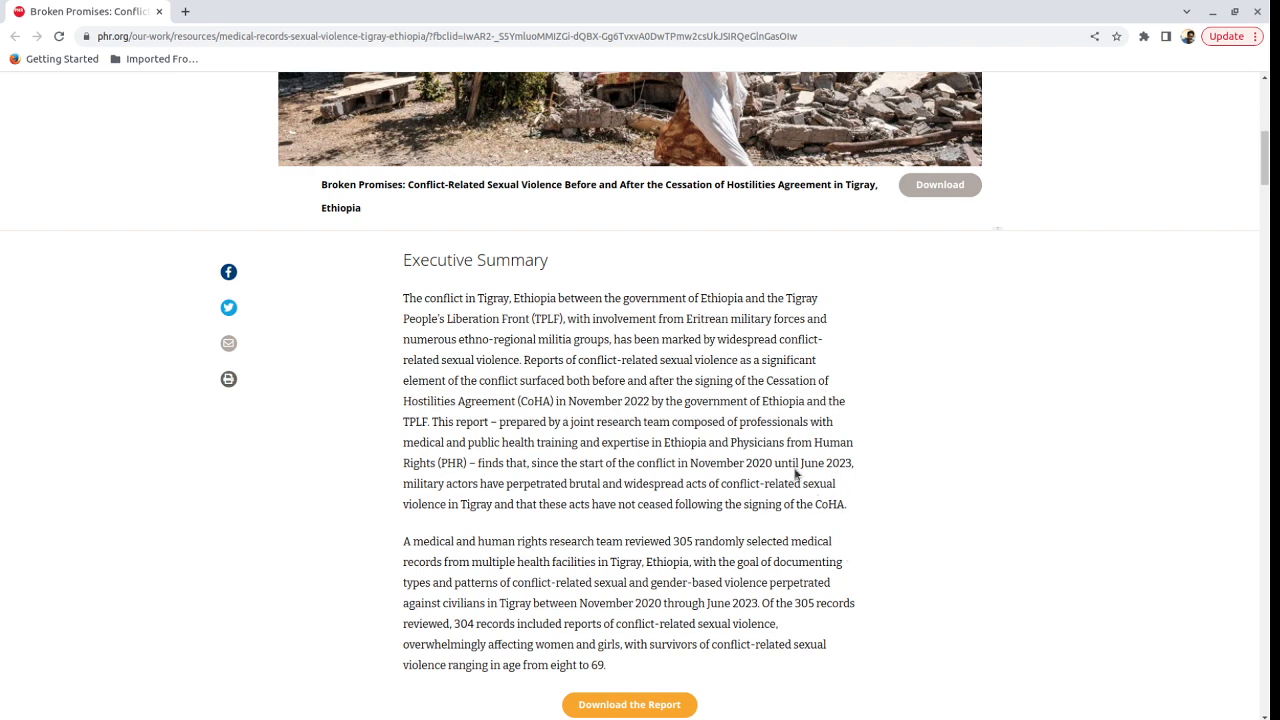
pyautogui.moveTo(12, 448)
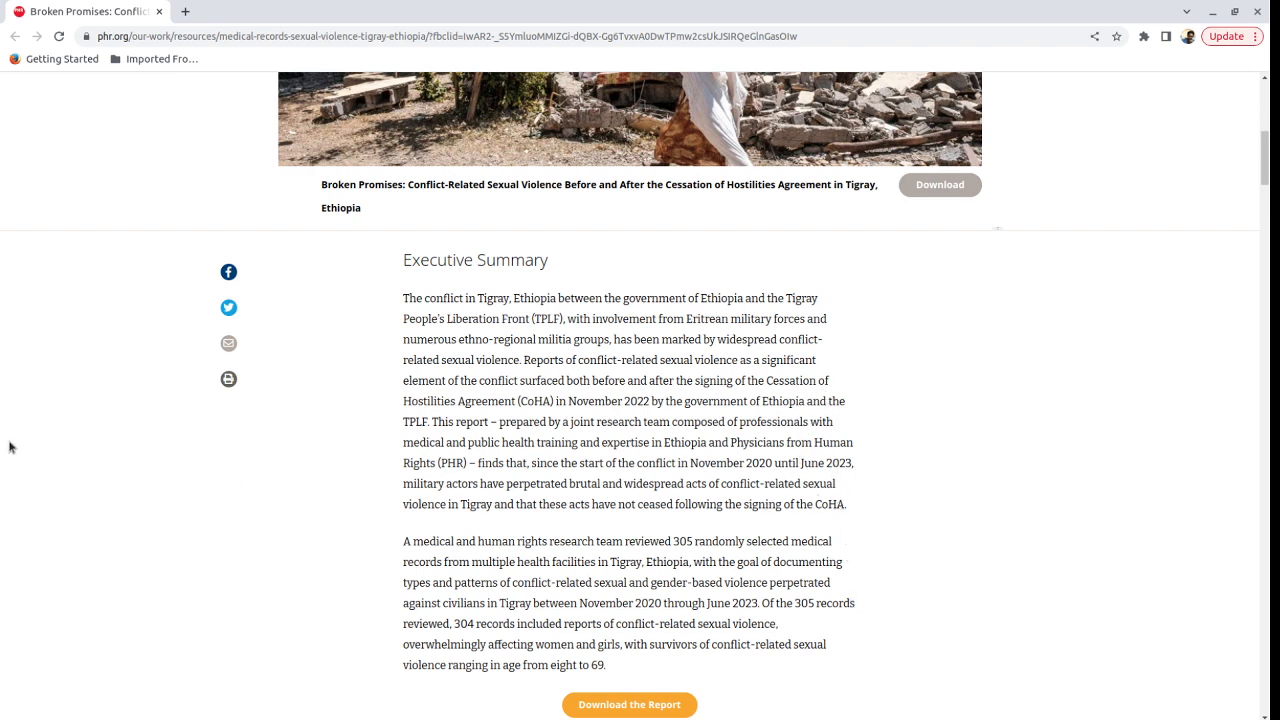
pyautogui.moveTo(1062, 716)
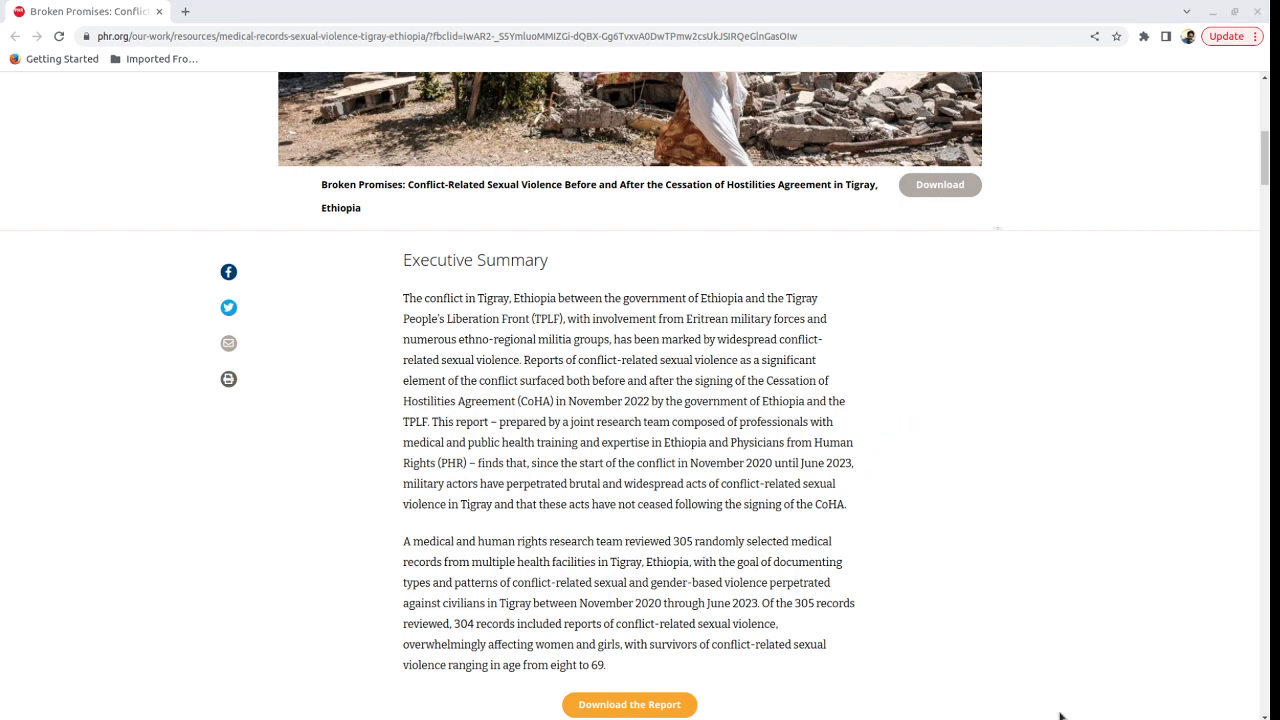
pyautogui.moveTo(1150, 648)
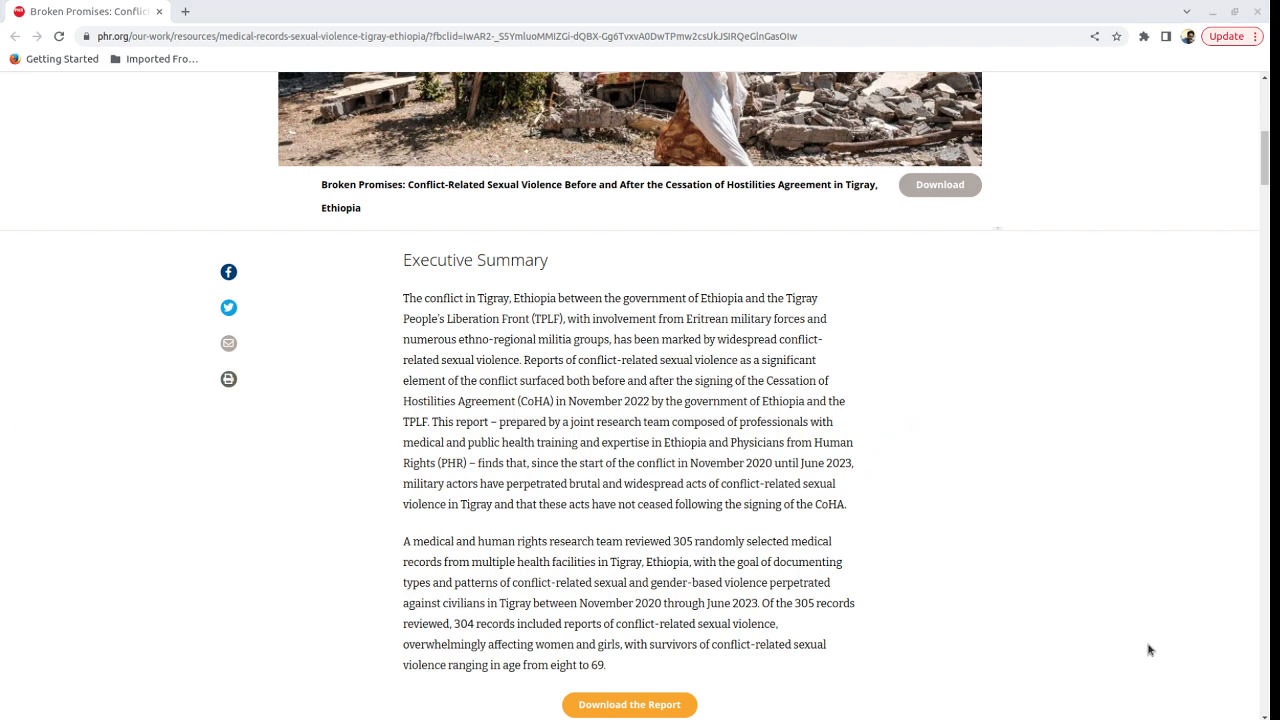